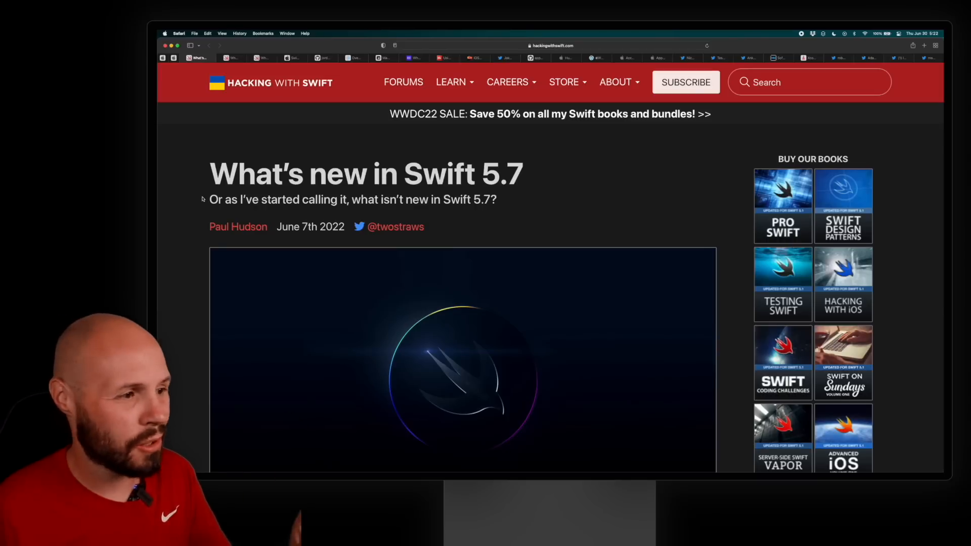
- Read down the Swift 5.7 article to the if let shorthand for unwrapping optionals heading and select it
scroll(down, 3)
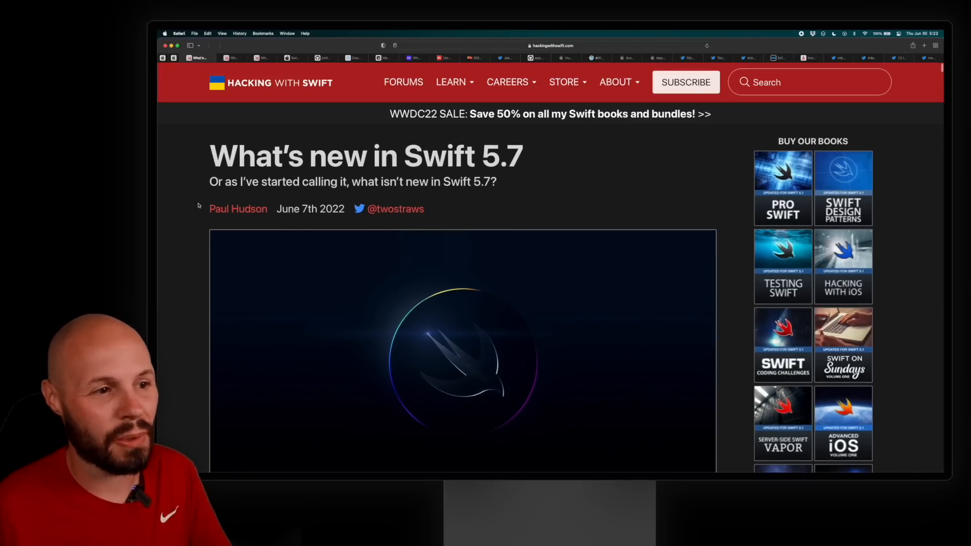
scroll(down, 3)
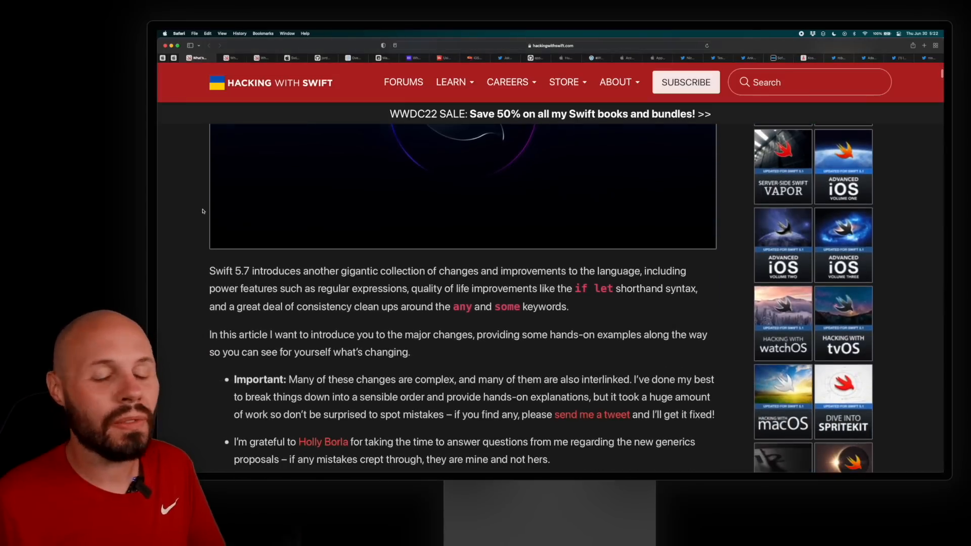
scroll(down, 3)
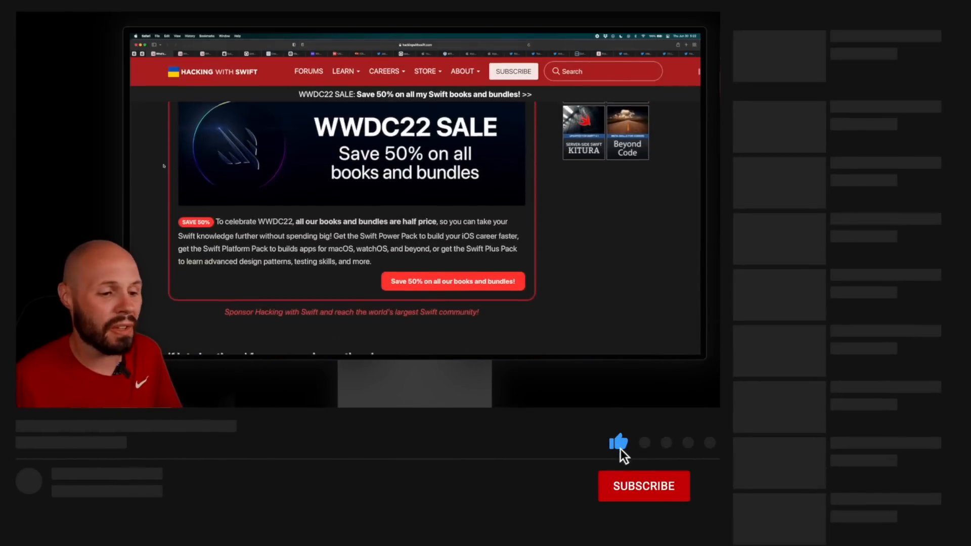
click(643, 487)
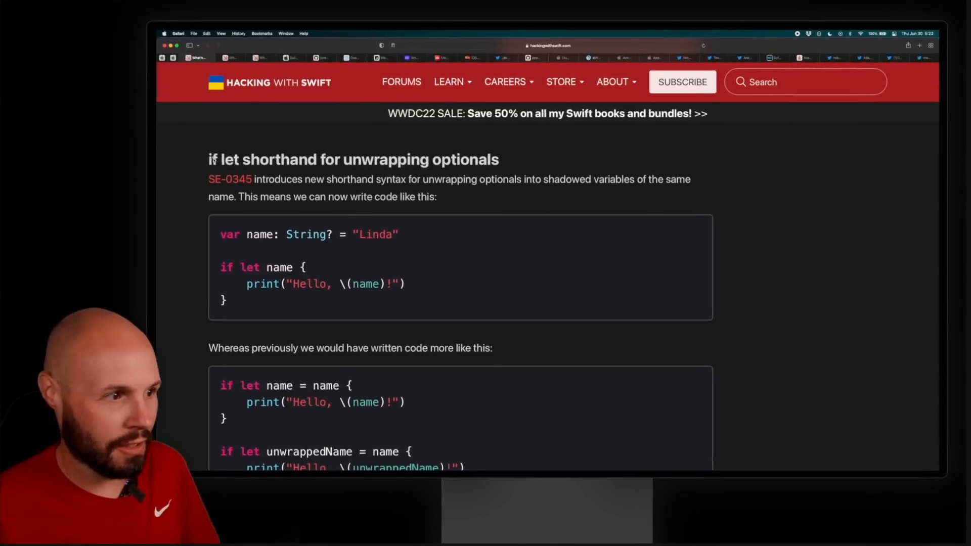
triple_click(353, 159)
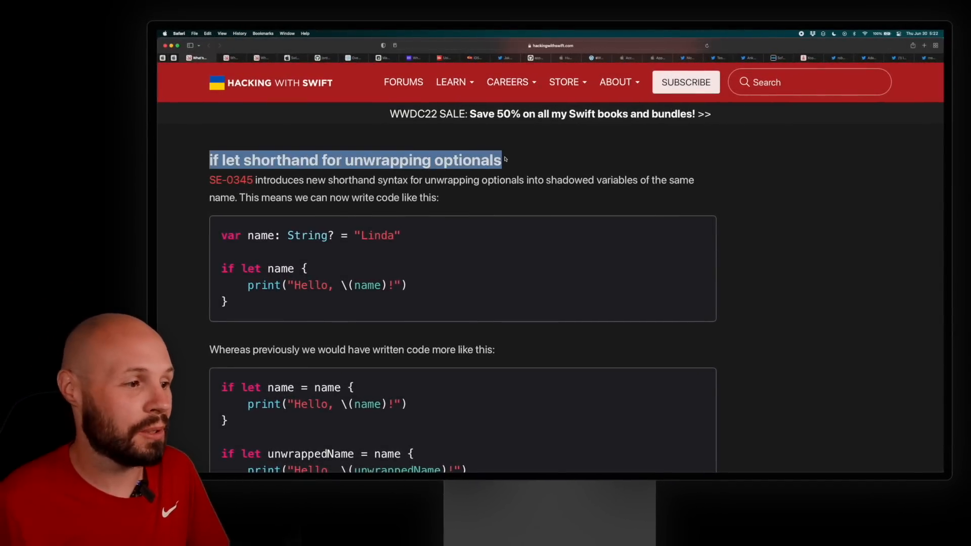
- Continue through the article down to the Regular Expressions section with the new regex string methods
scroll(down, 3)
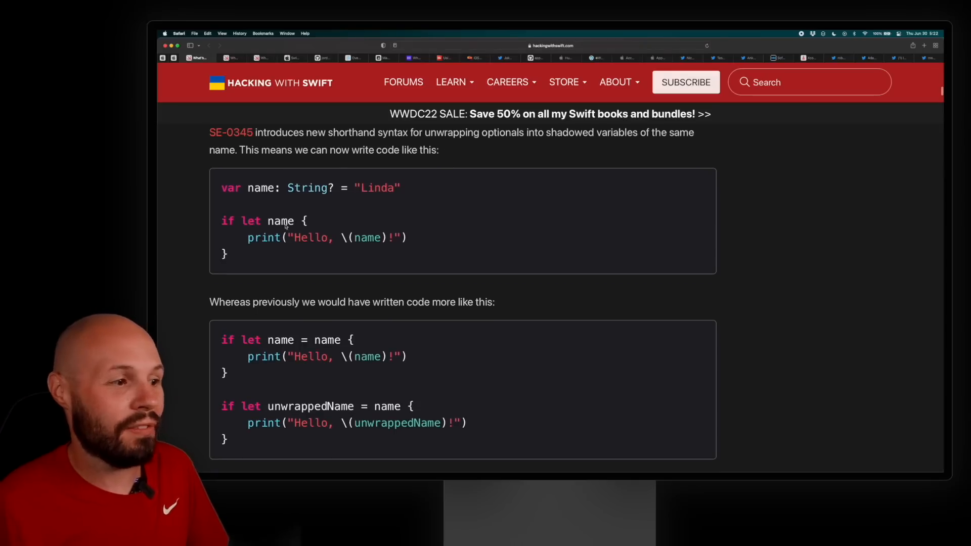
mouse_move(383, 223)
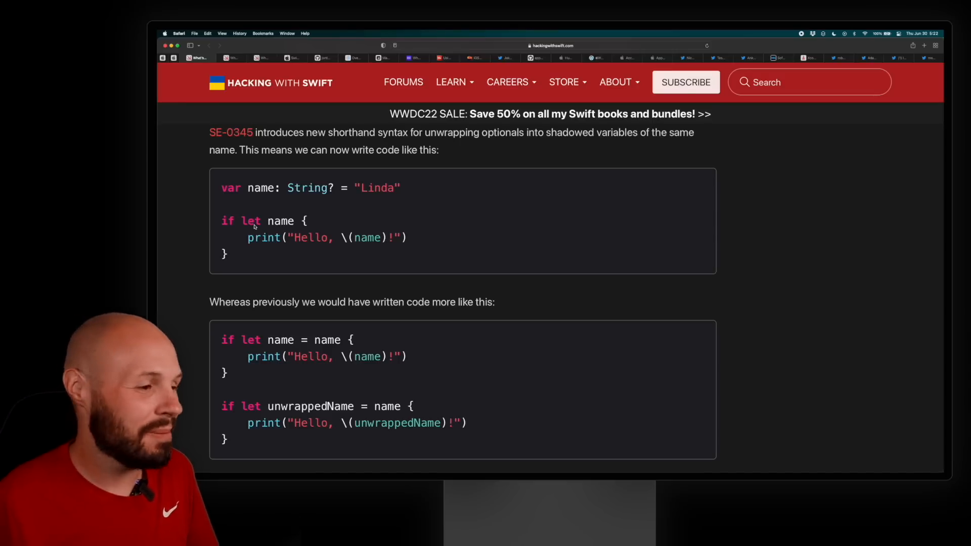
scroll(down, 3)
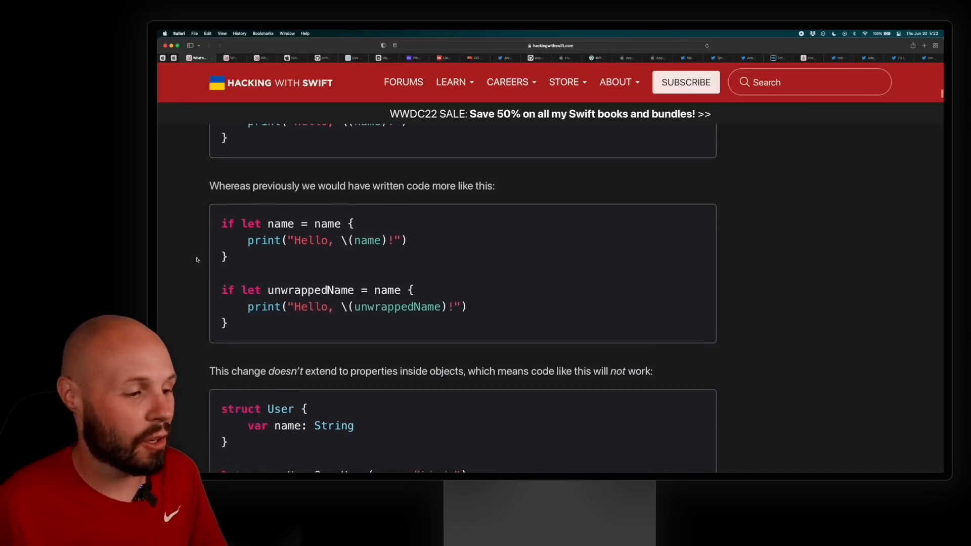
scroll(down, 3)
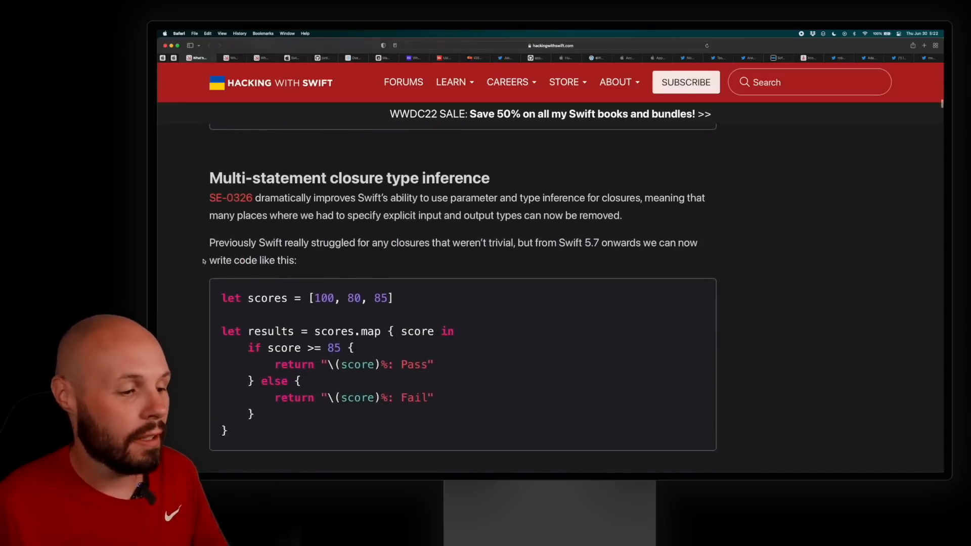
scroll(down, 3)
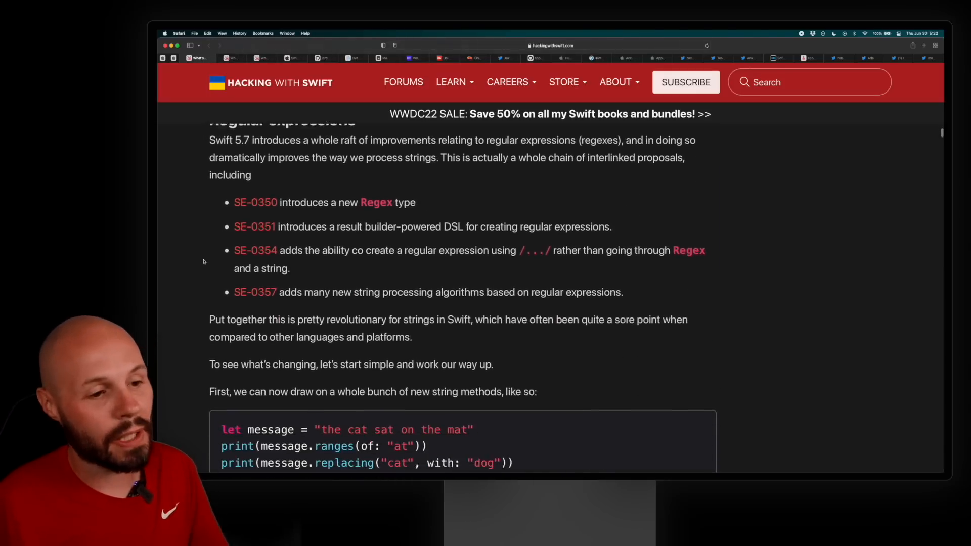
scroll(down, 3)
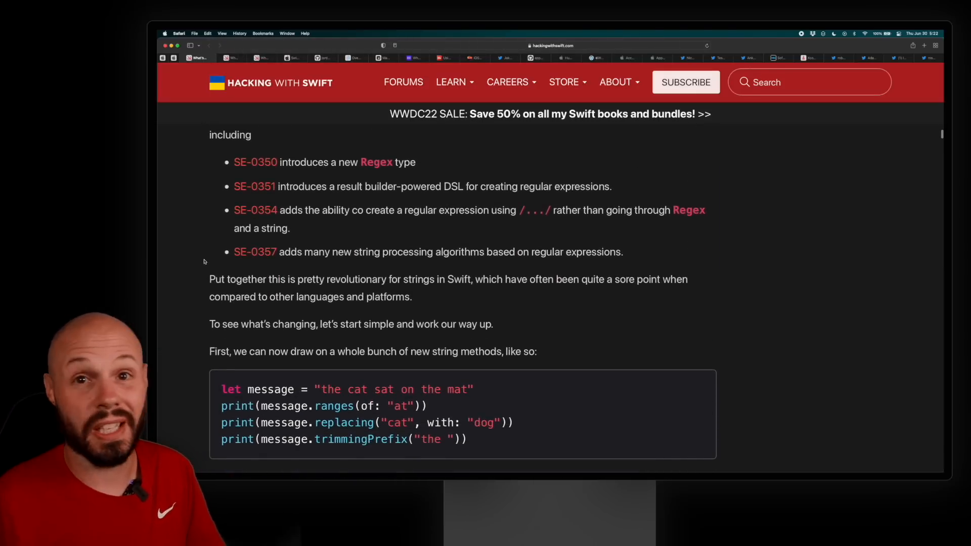
scroll(down, 3)
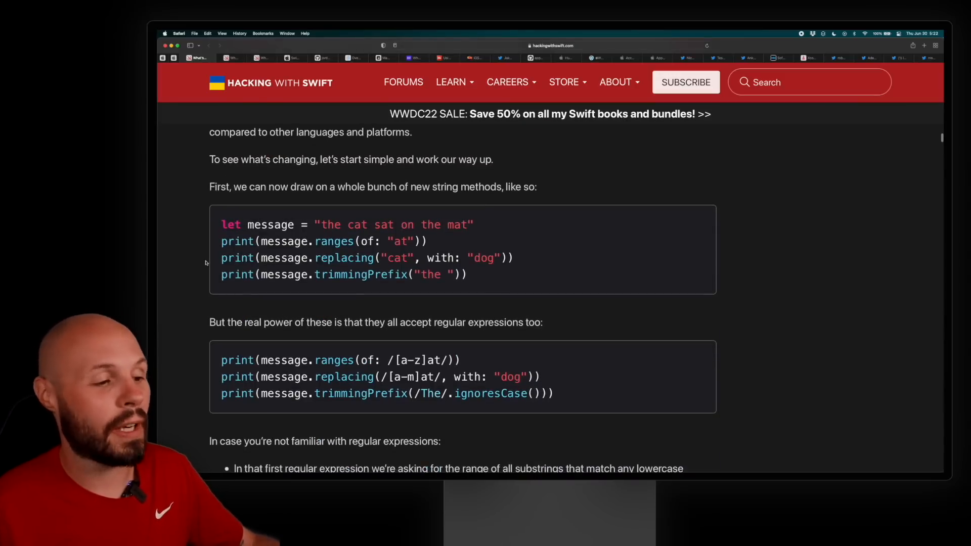
scroll(down, 3)
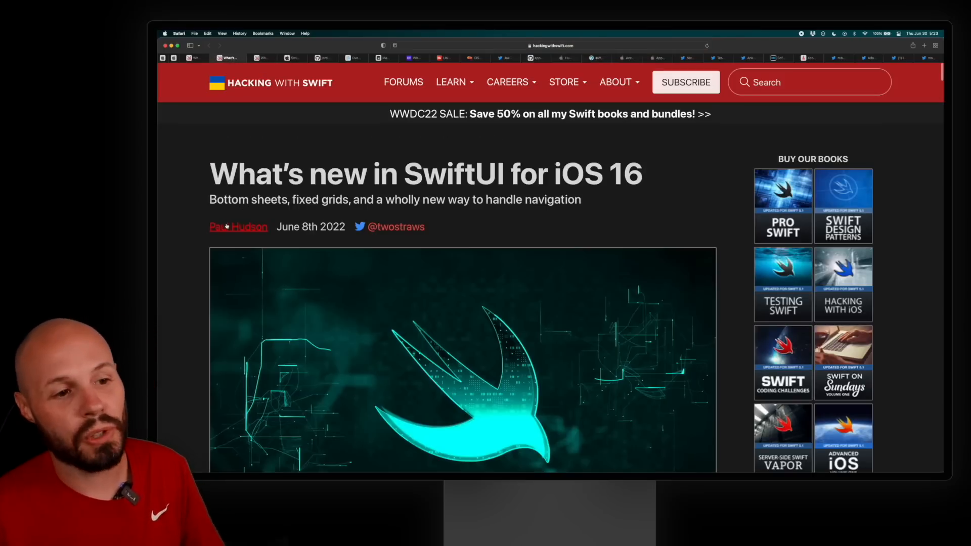
- Review the SwiftUI for iOS 16 article's big stuff and improvements link lists
scroll(down, 3)
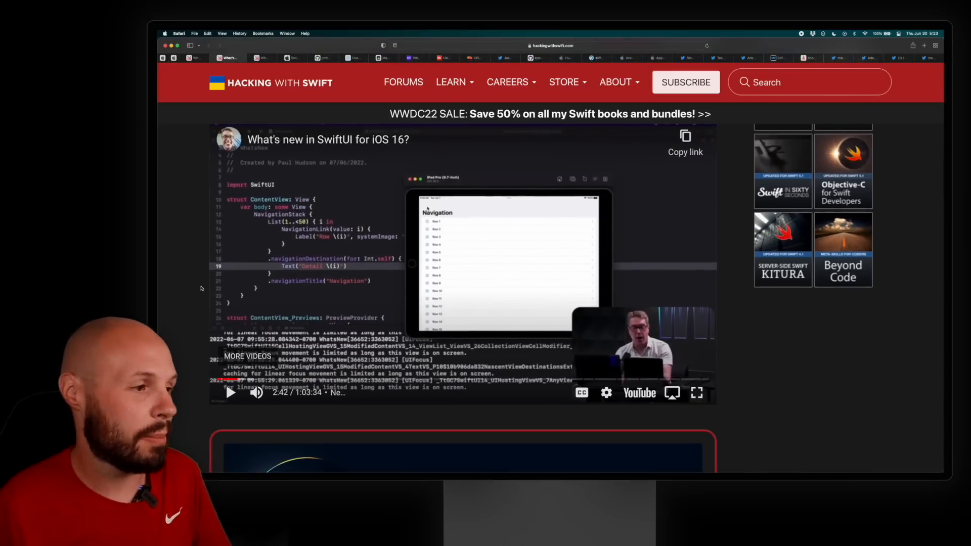
scroll(down, 3)
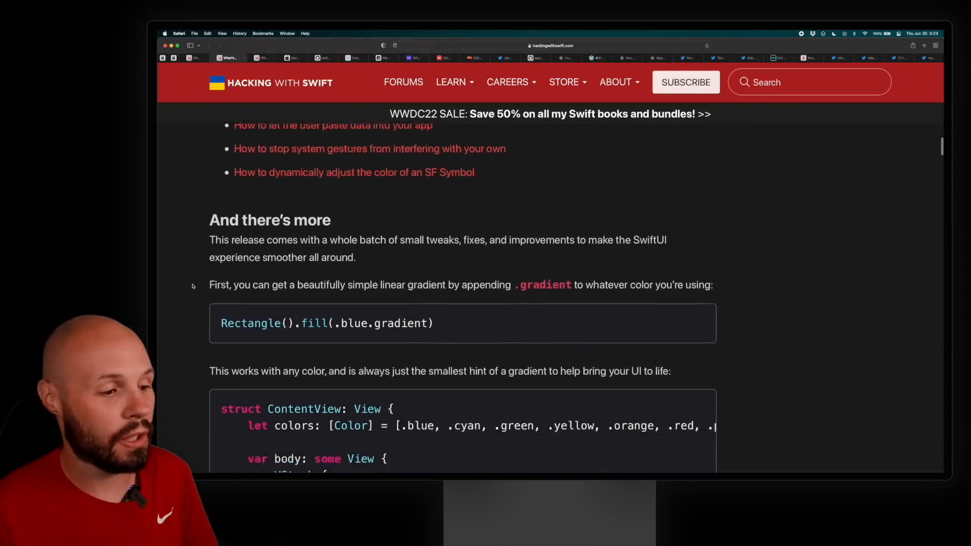
scroll(down, 3)
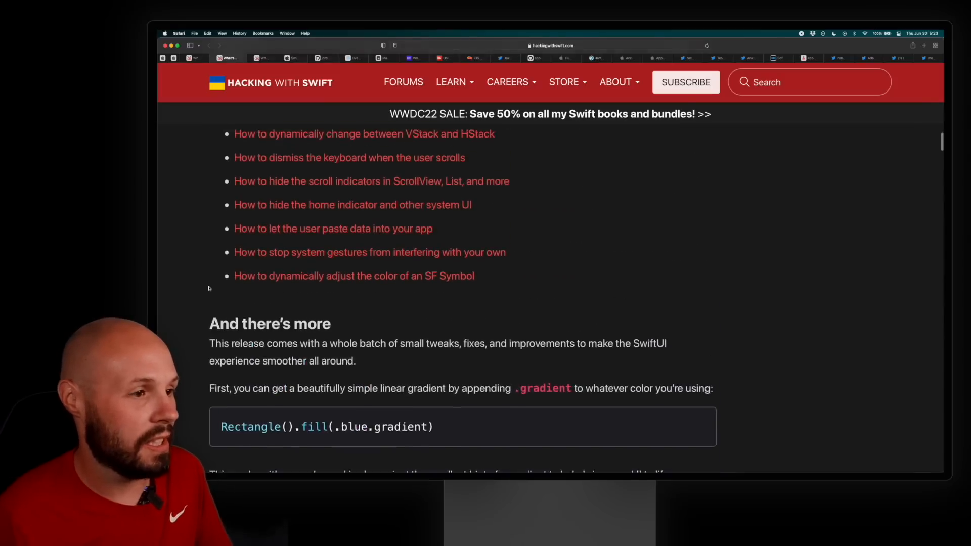
scroll(up, 3)
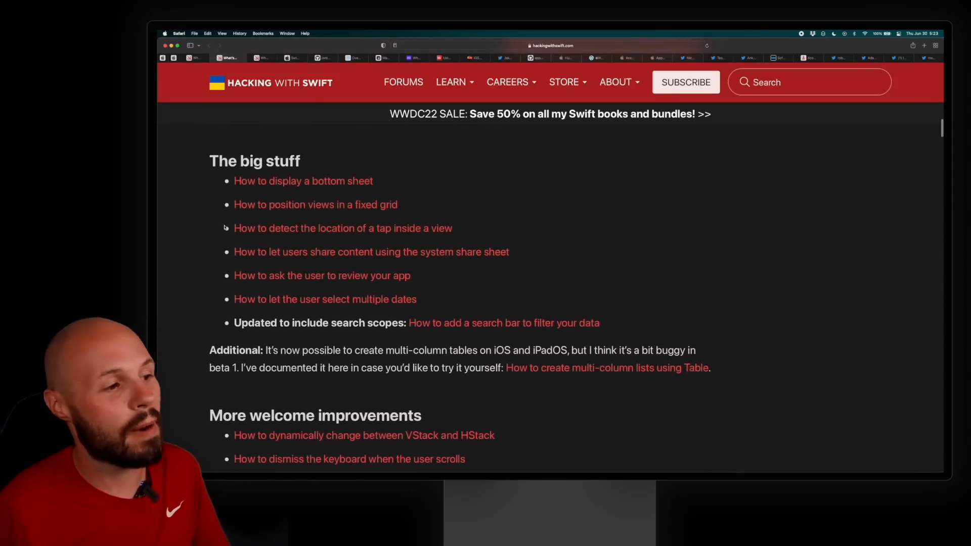
scroll(down, 3)
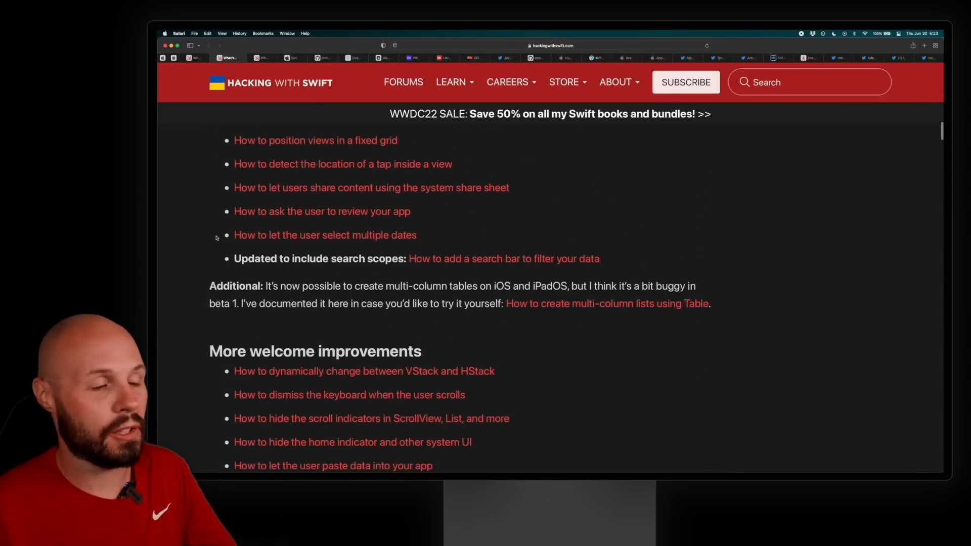
scroll(down, 3)
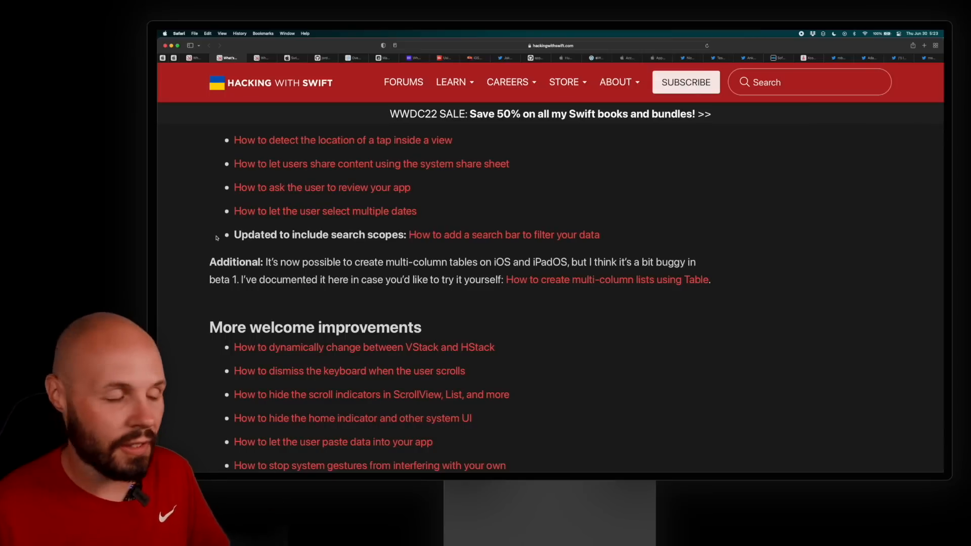
scroll(down, 3)
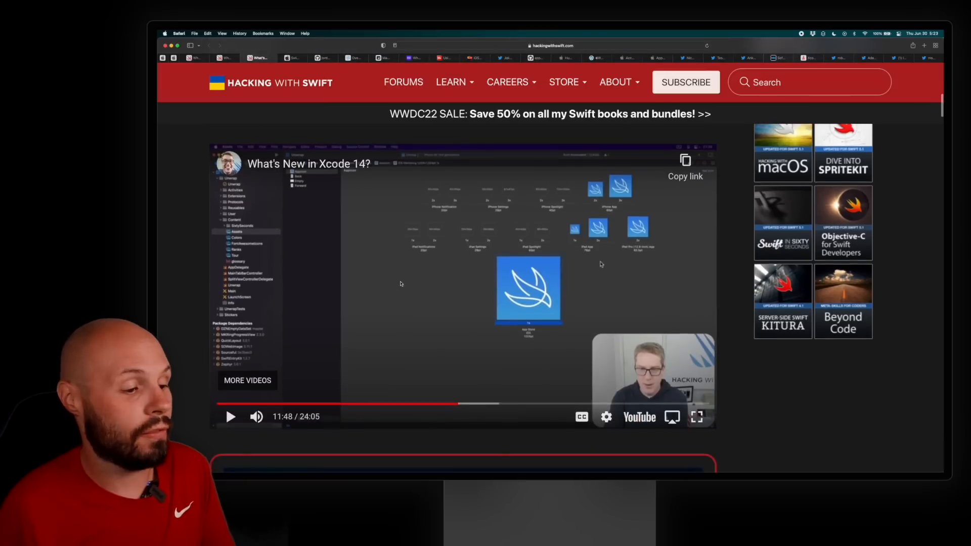
- Move past the embedded What's New in Xcode 14? video to the WWDC22 50%-off sale box
scroll(down, 3)
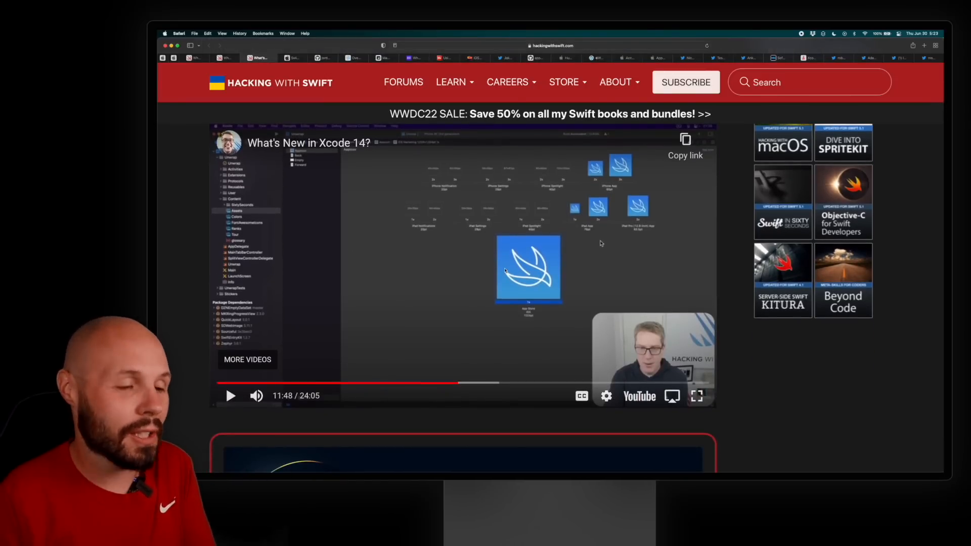
scroll(down, 3)
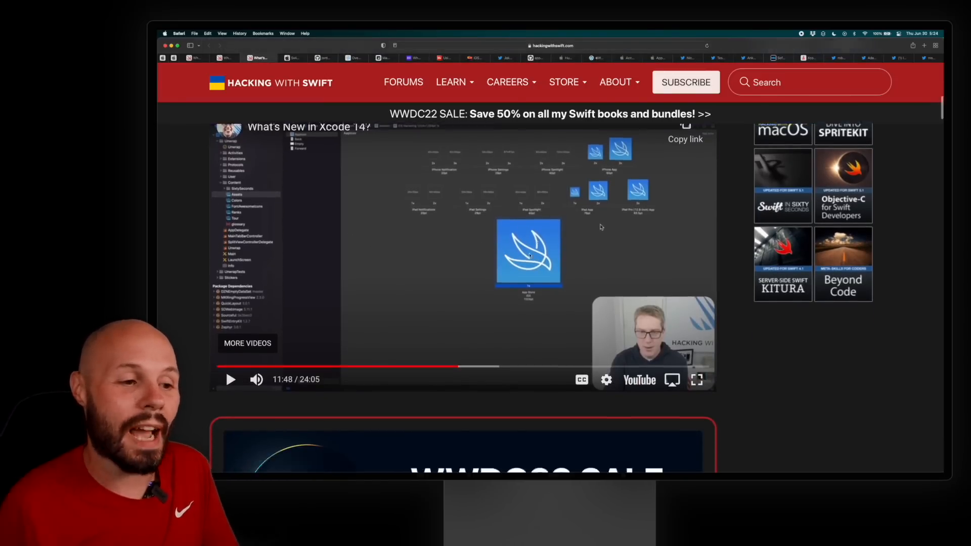
scroll(down, 3)
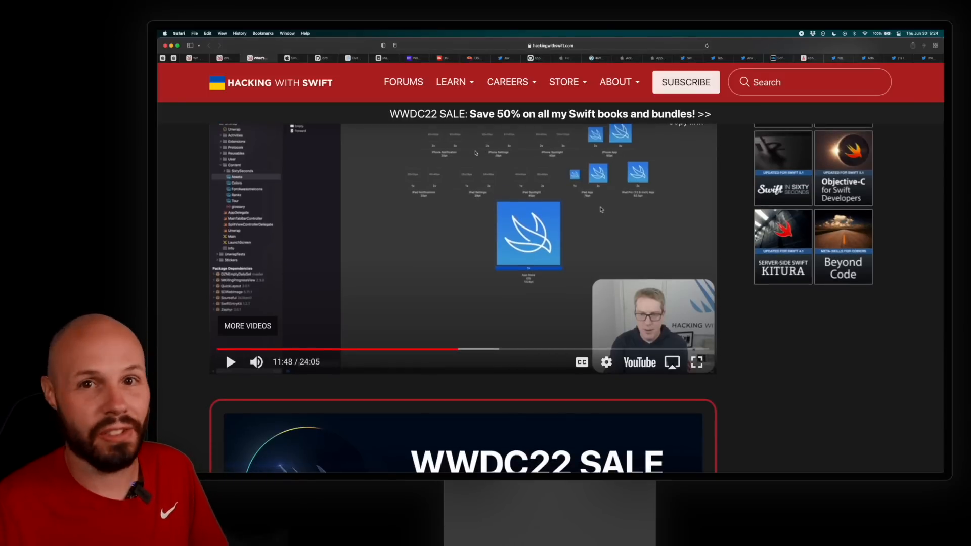
scroll(down, 3)
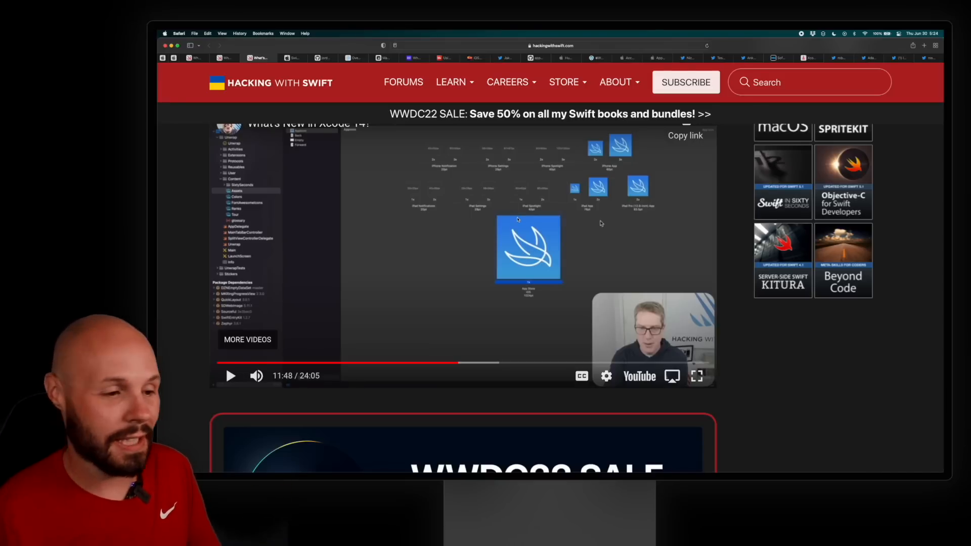
scroll(down, 3)
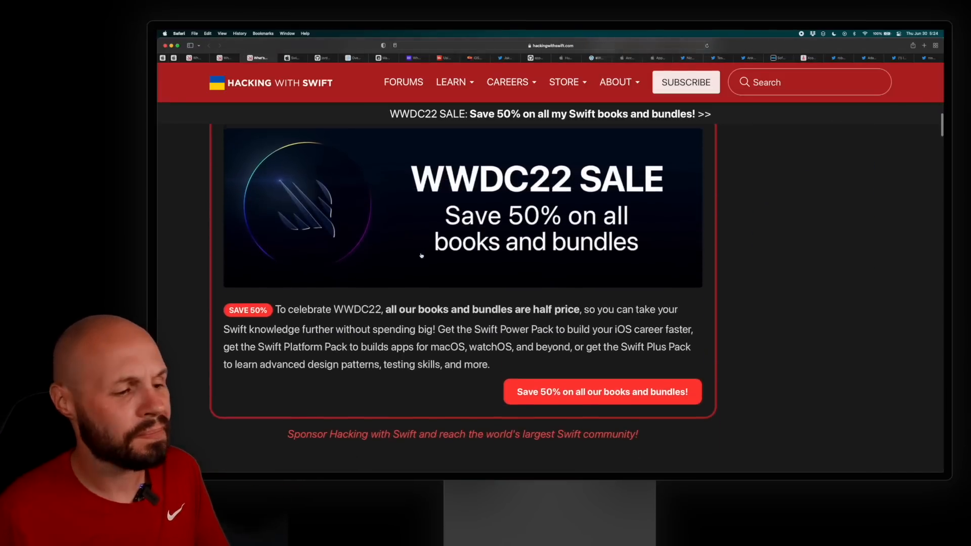
scroll(down, 3)
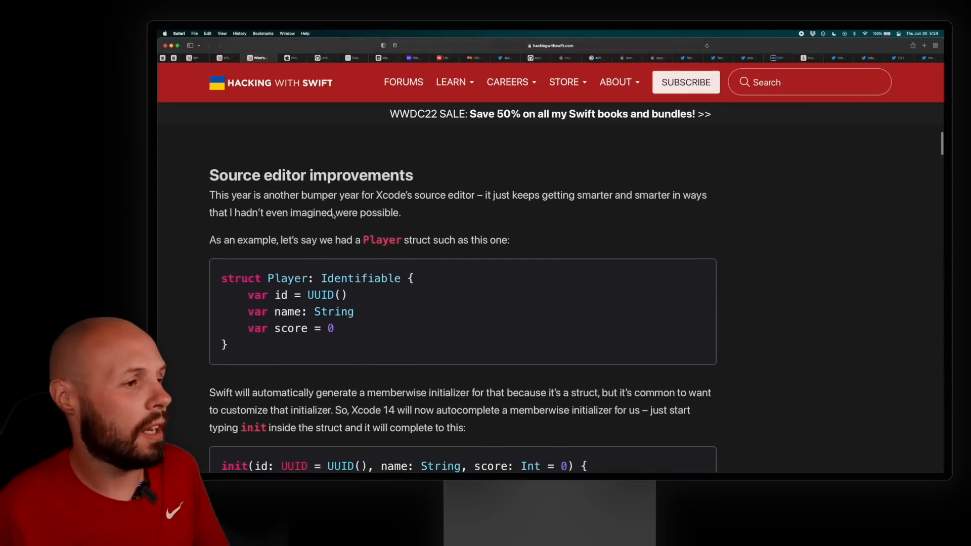
scroll(down, 3)
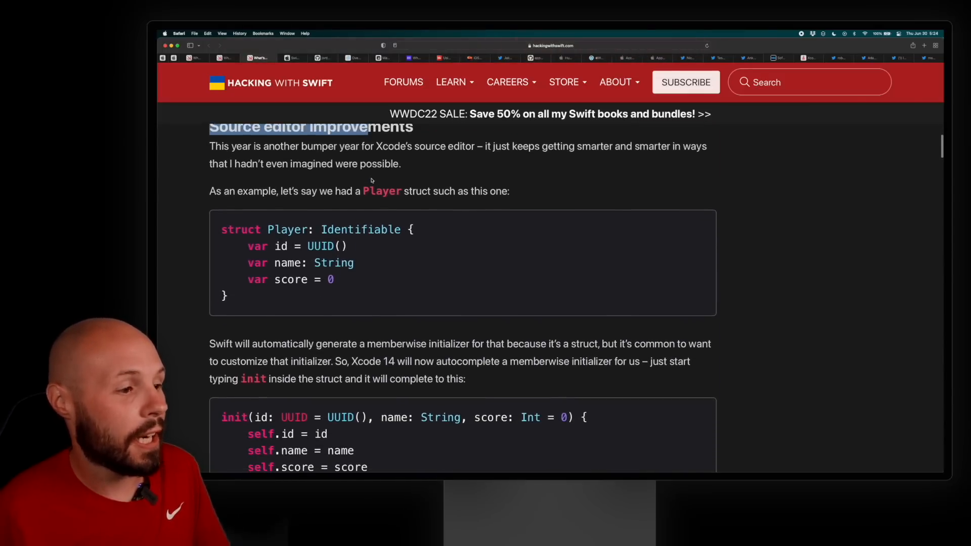
scroll(down, 3)
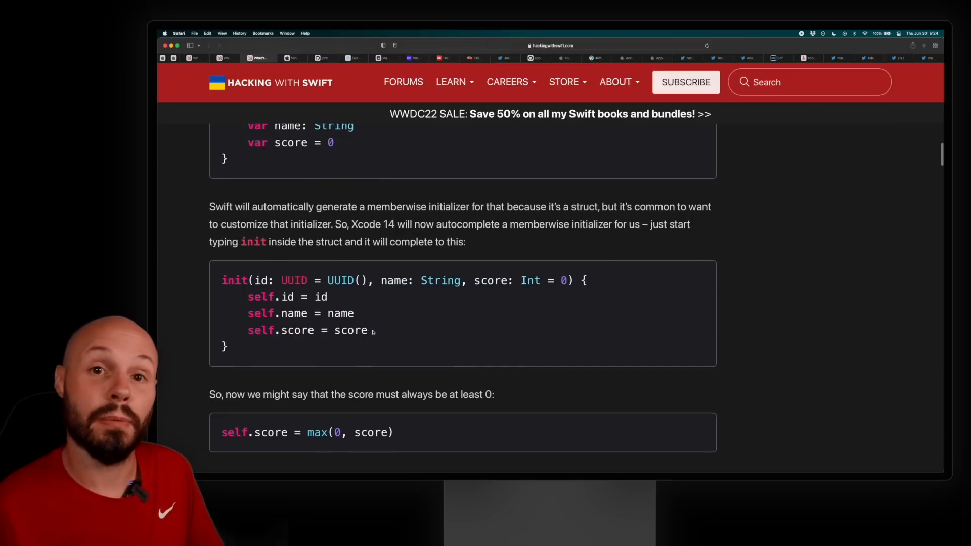
double_click(286, 296)
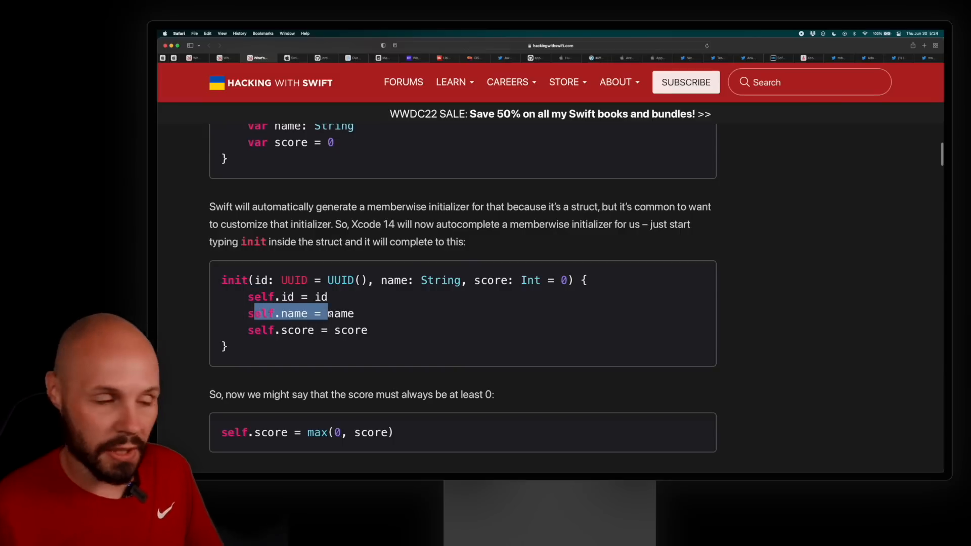
scroll(down, 3)
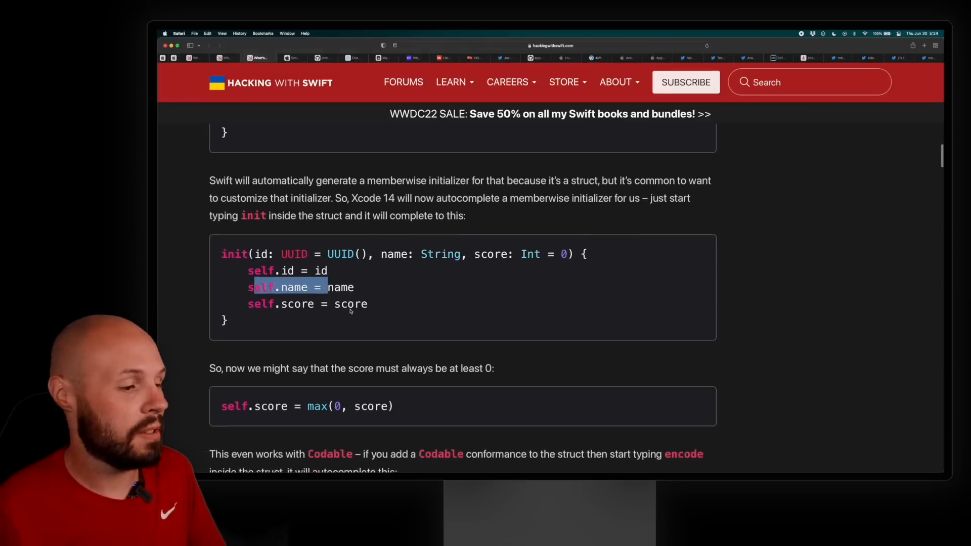
scroll(down, 3)
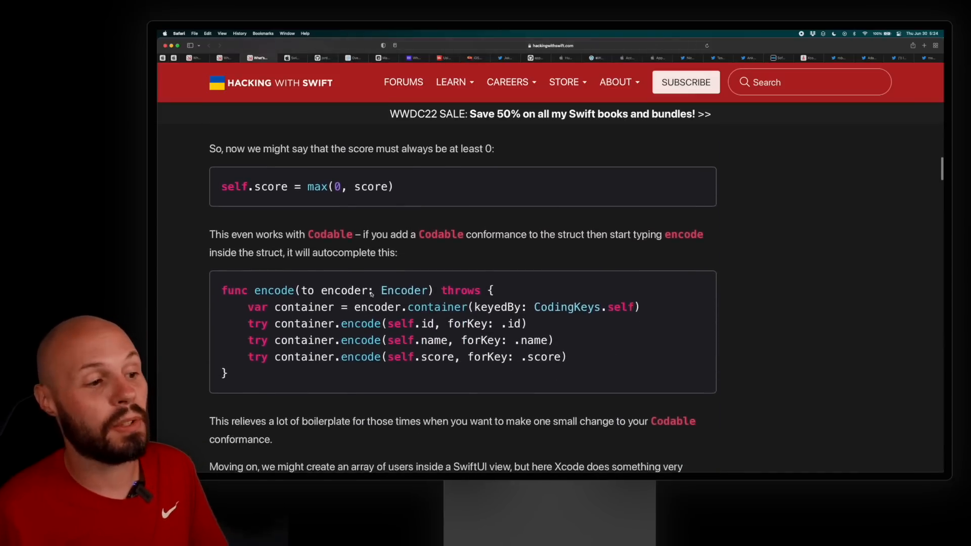
scroll(down, 3)
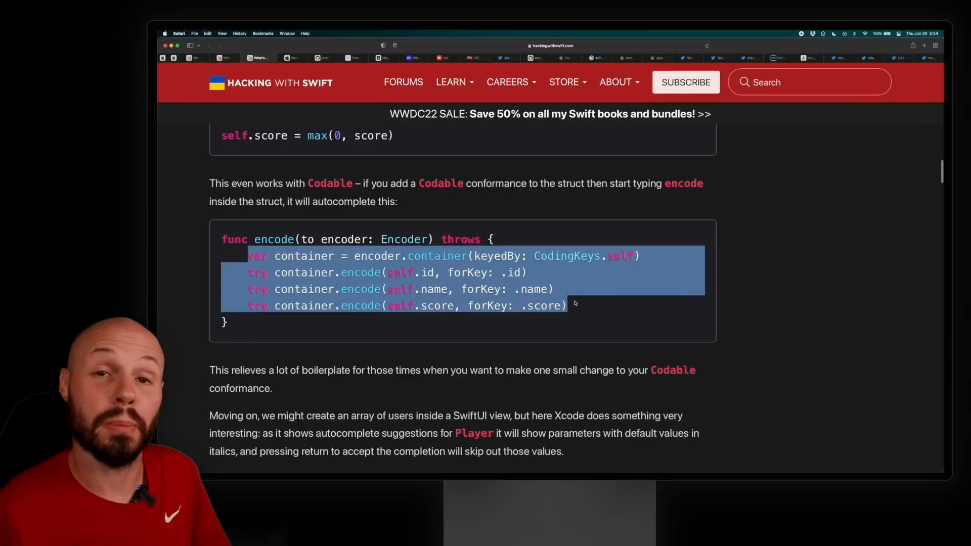
scroll(up, 3)
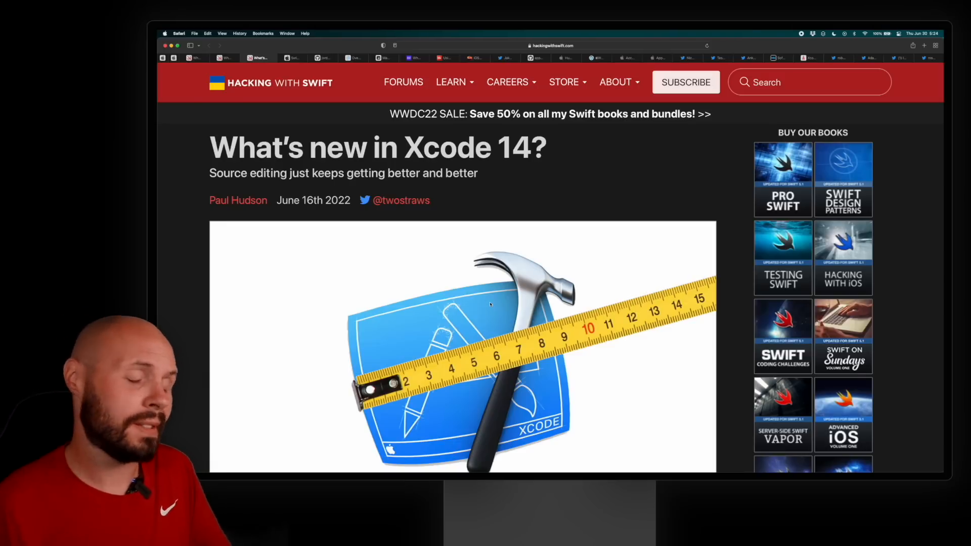
scroll(down, 3)
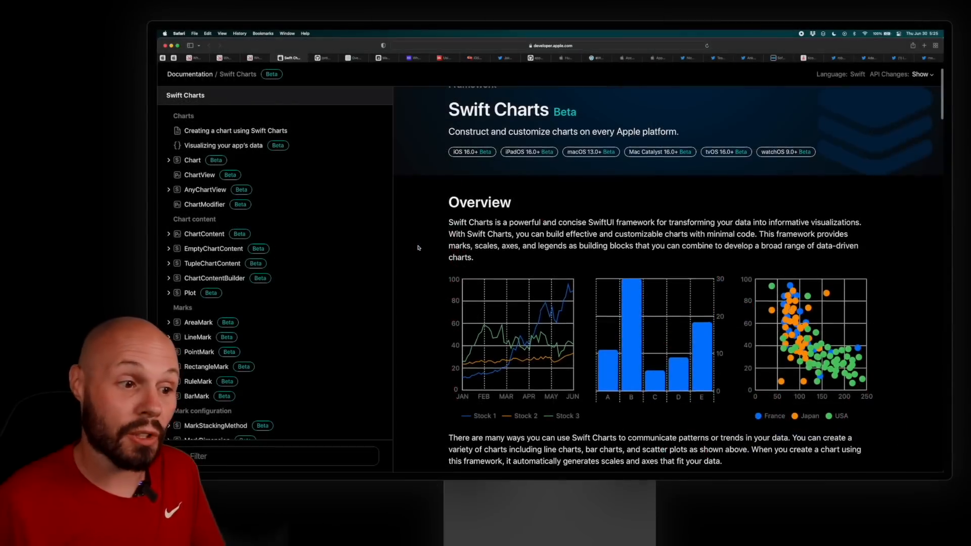
- Bring up the Swift-Charts-Examples GitHub repository and start through its README chart gallery
scroll(down, 3)
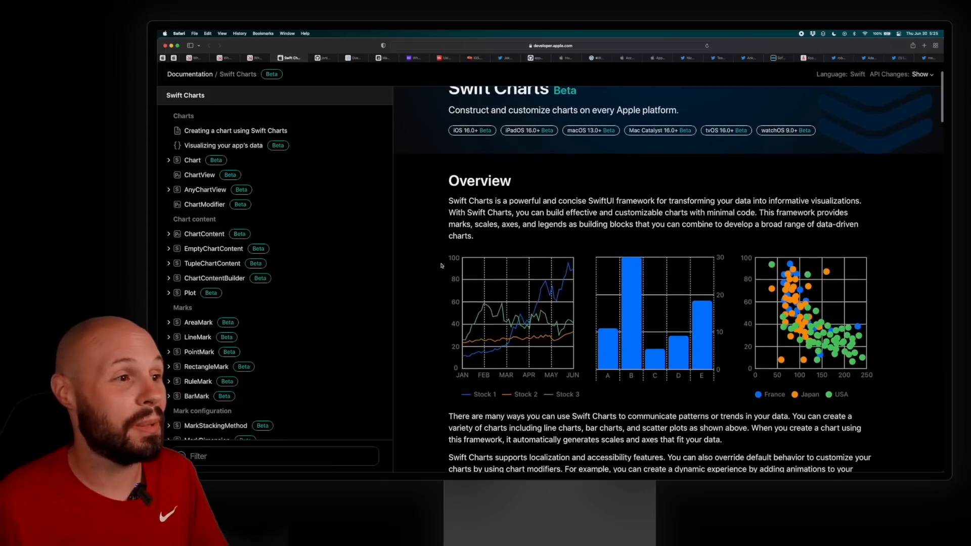
click(322, 57)
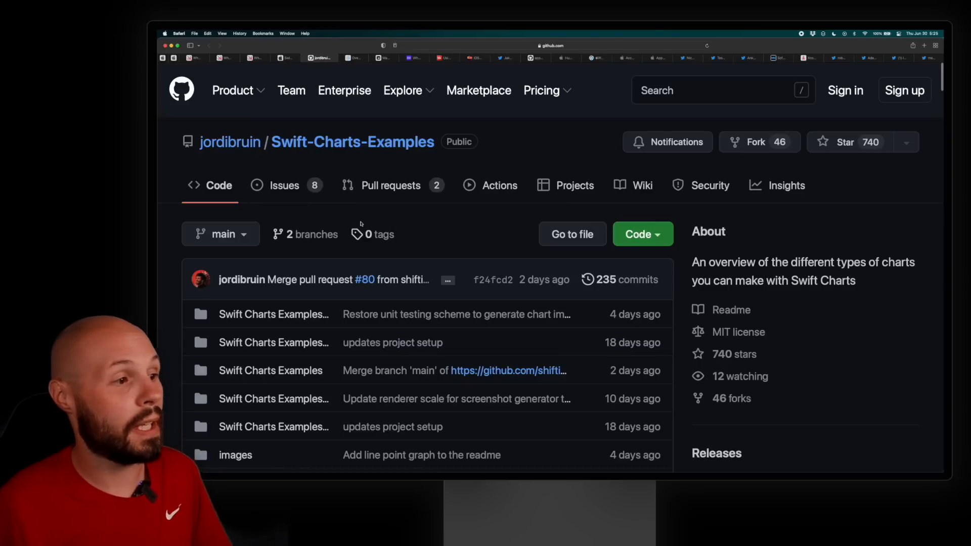
mouse_move(418, 230)
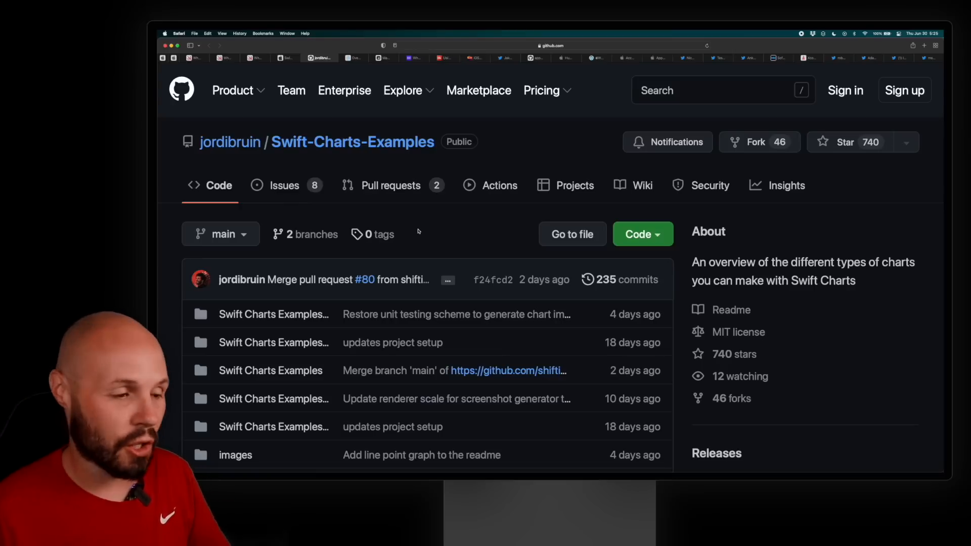
scroll(down, 3)
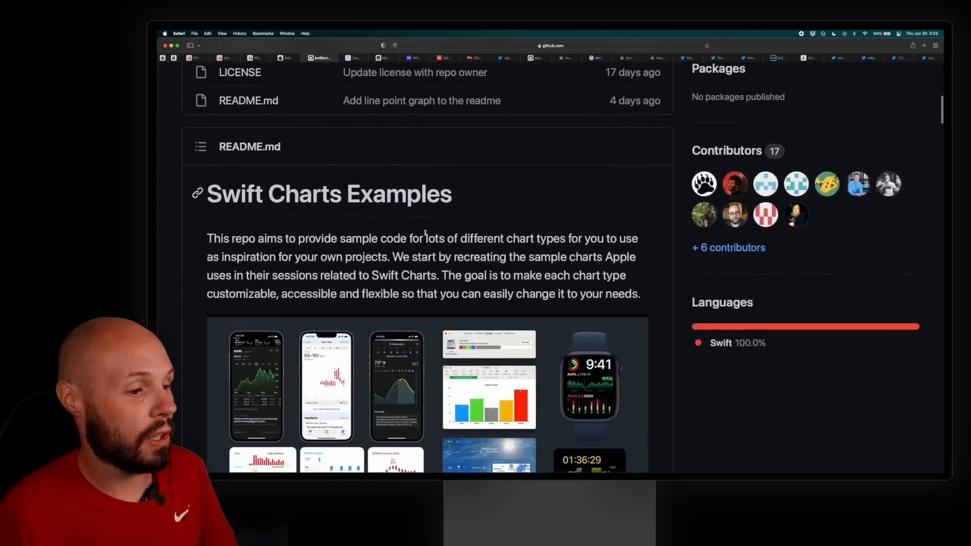
scroll(down, 3)
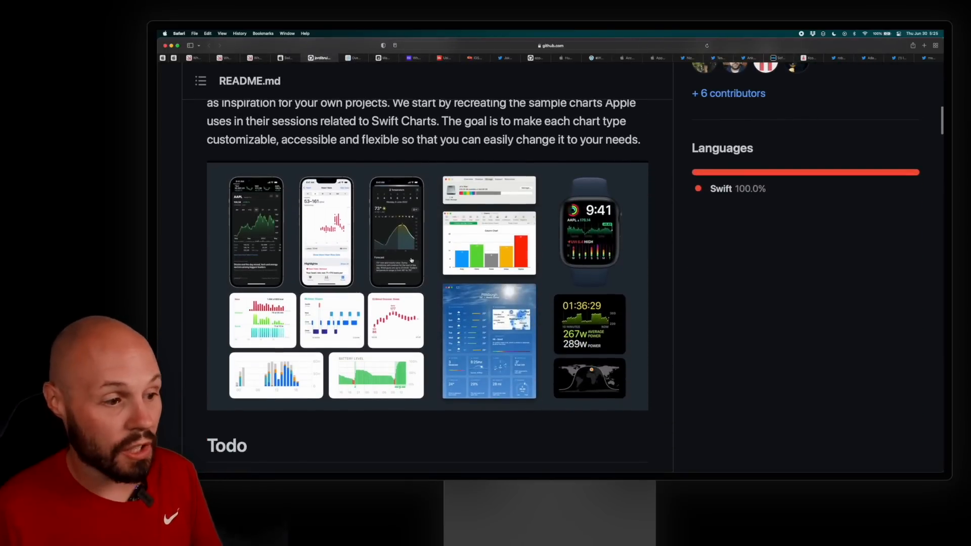
scroll(down, 3)
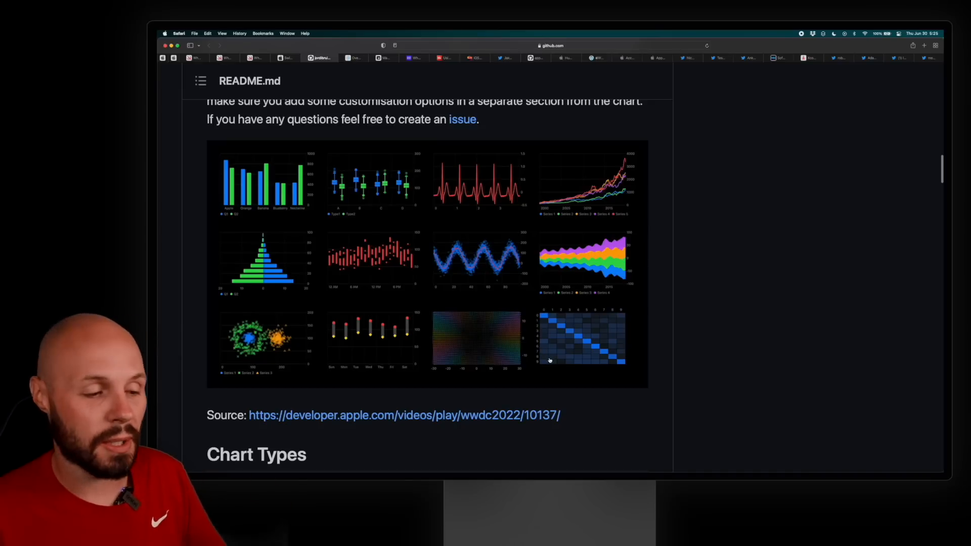
scroll(down, 3)
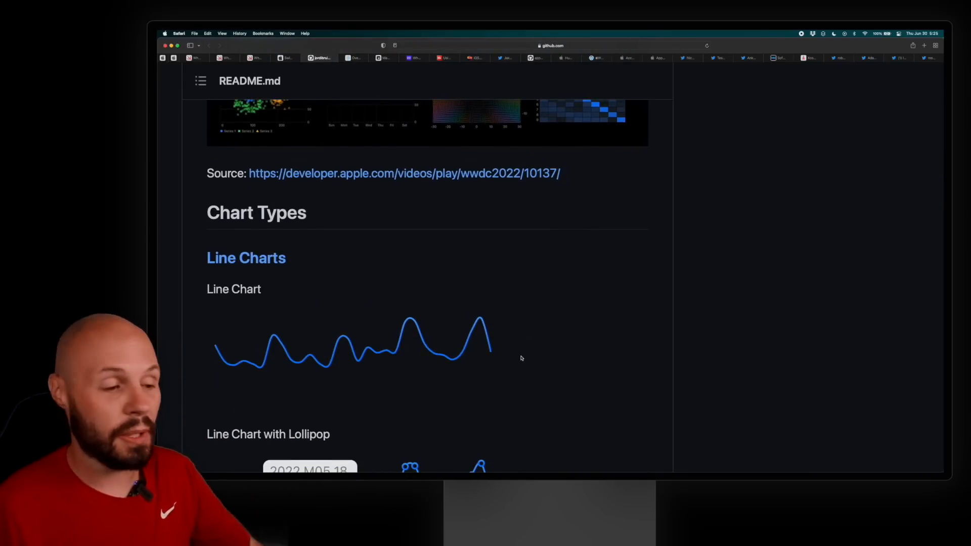
scroll(down, 3)
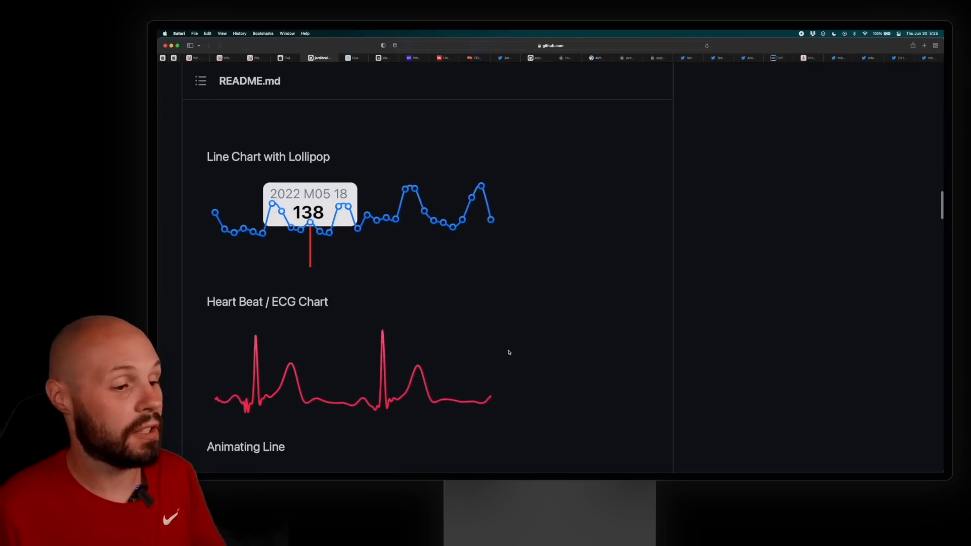
scroll(down, 3)
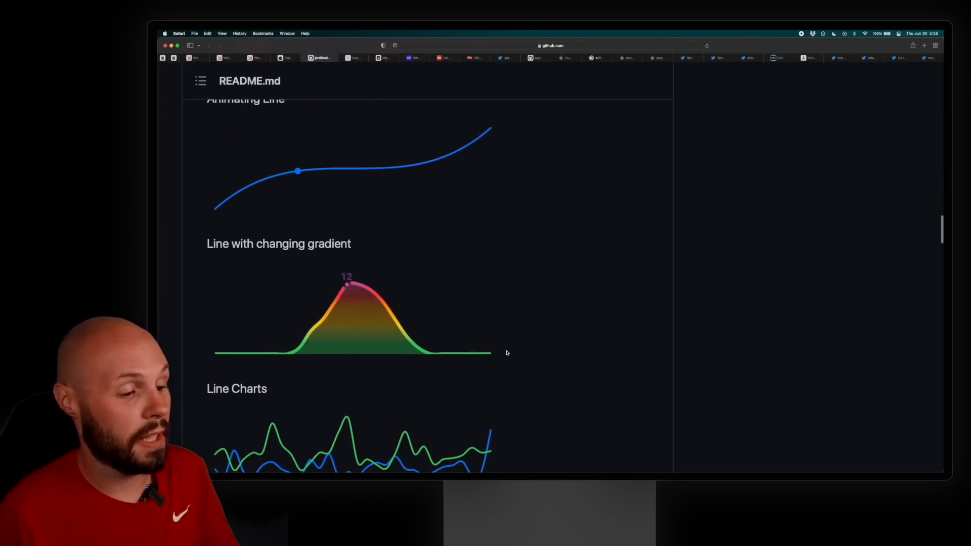
scroll(down, 3)
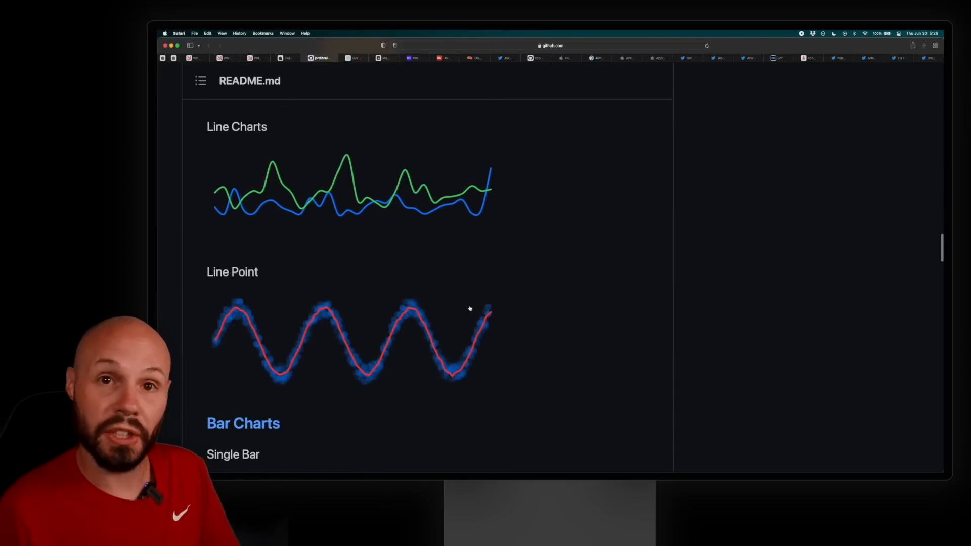
- Finish the chart-types gallery, then bring up the Overview of the new SwiftUI navigation APIs post
scroll(down, 3)
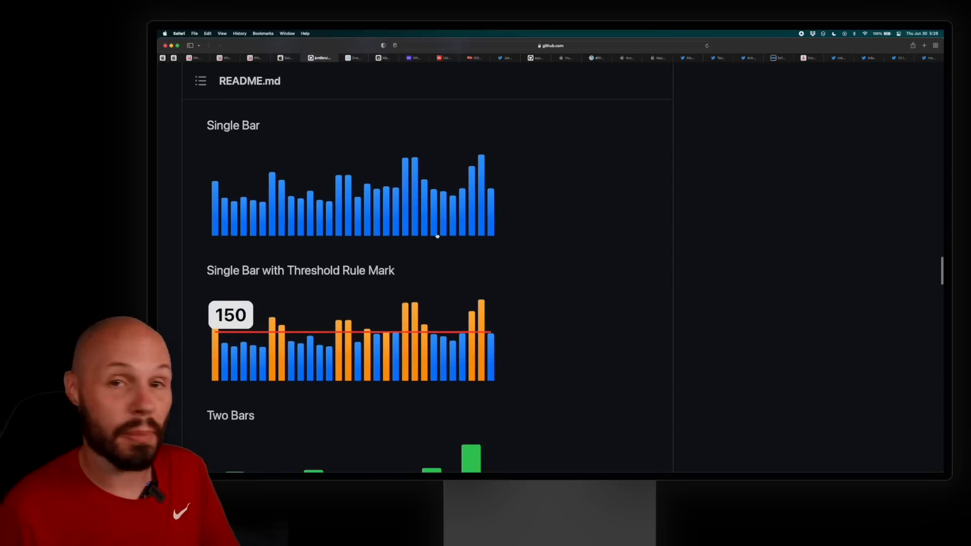
scroll(down, 3)
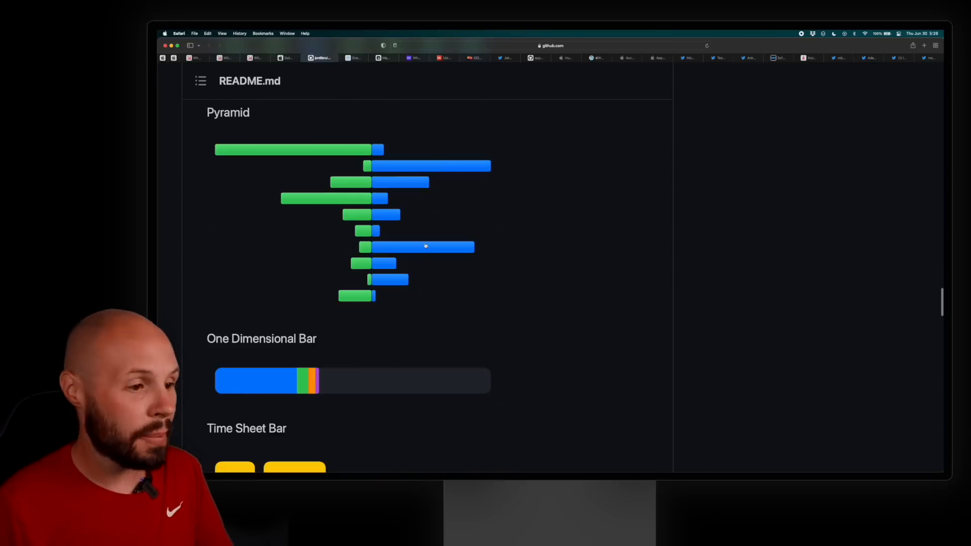
scroll(down, 3)
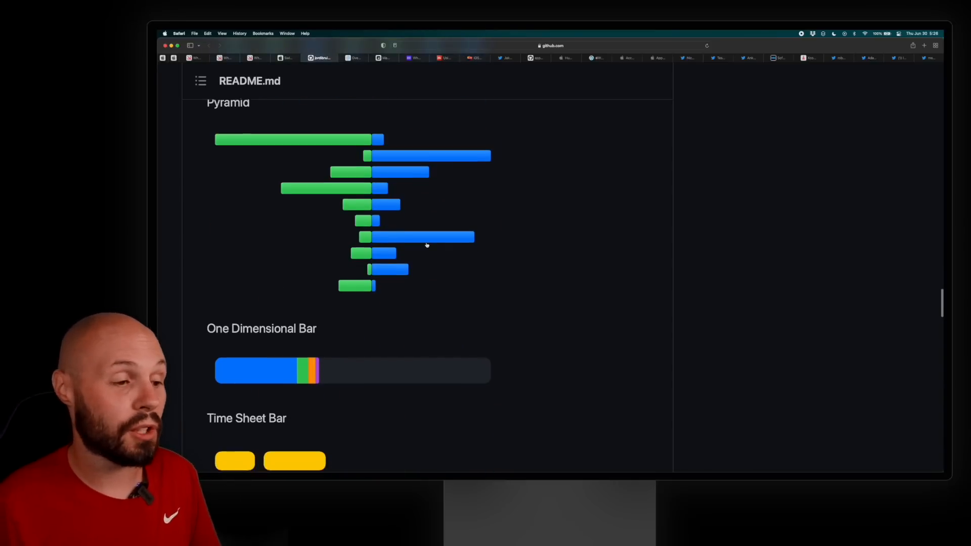
scroll(down, 3)
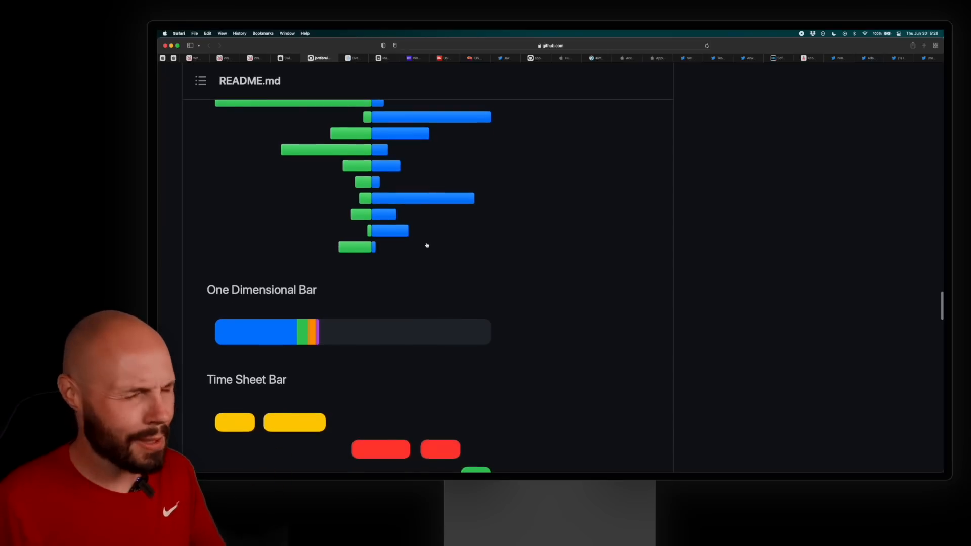
scroll(down, 3)
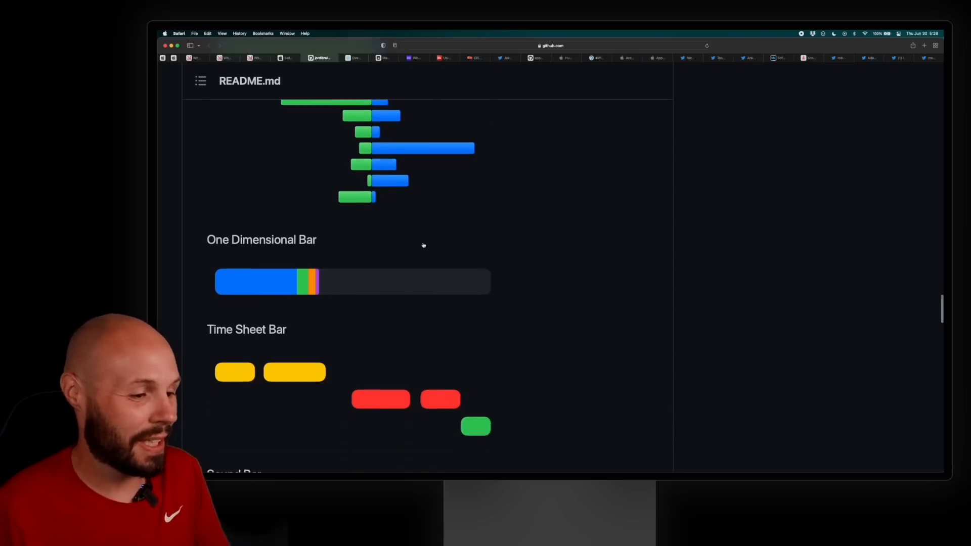
scroll(down, 3)
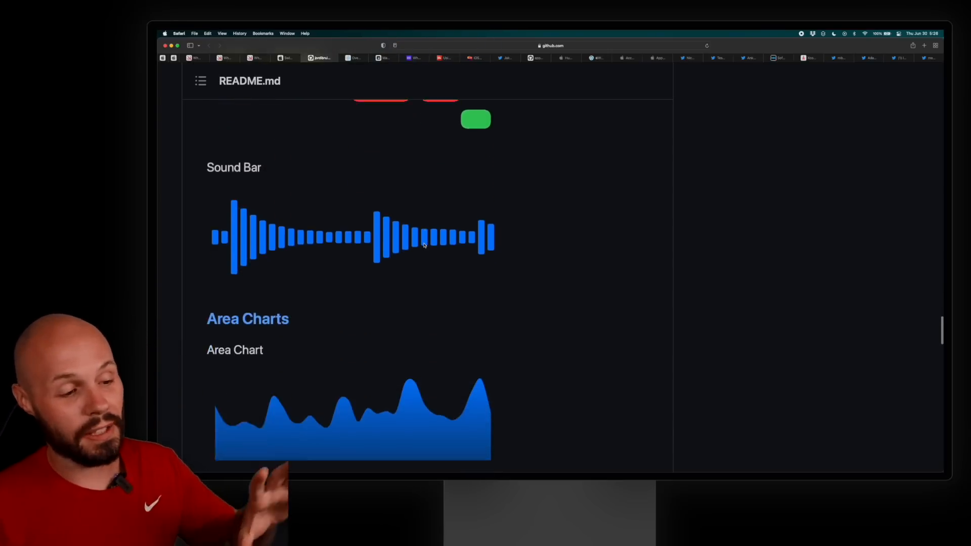
scroll(down, 3)
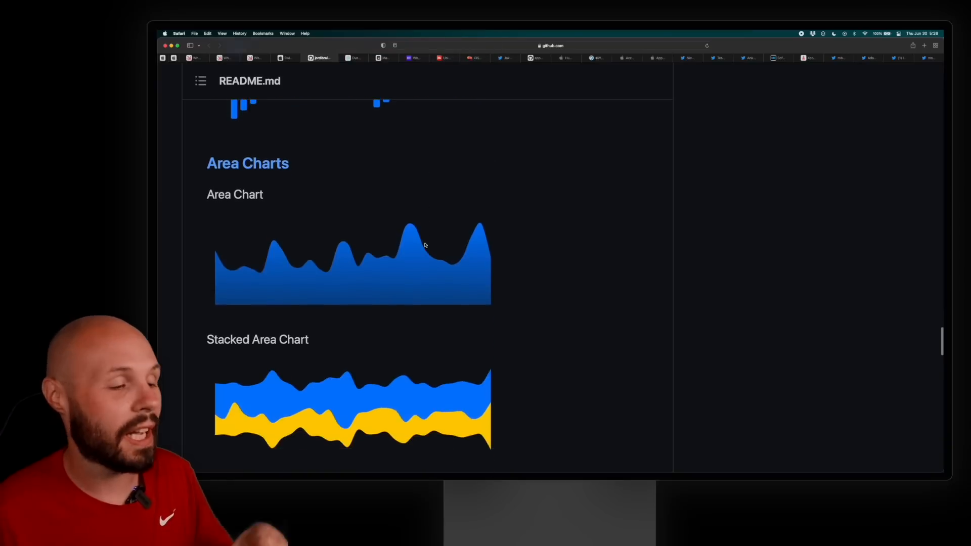
scroll(down, 3)
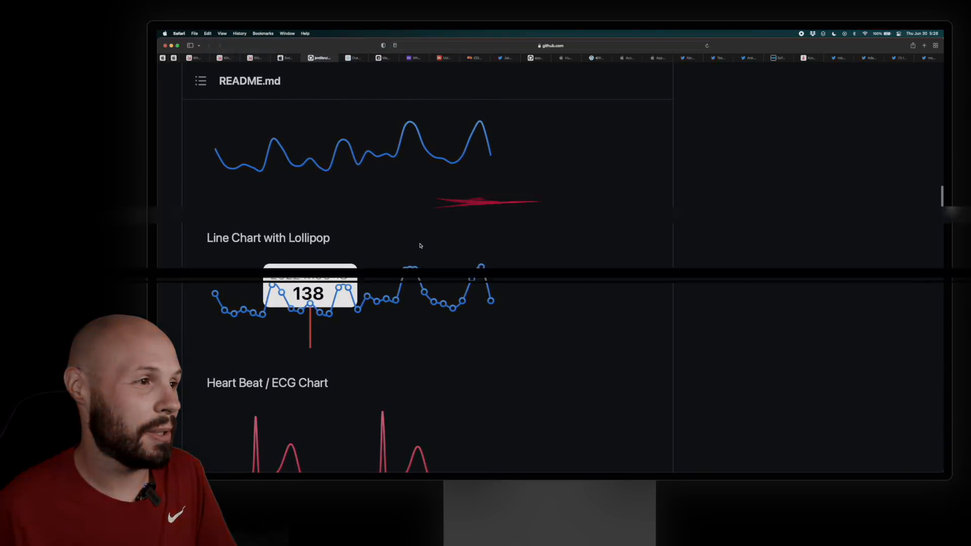
click(350, 57)
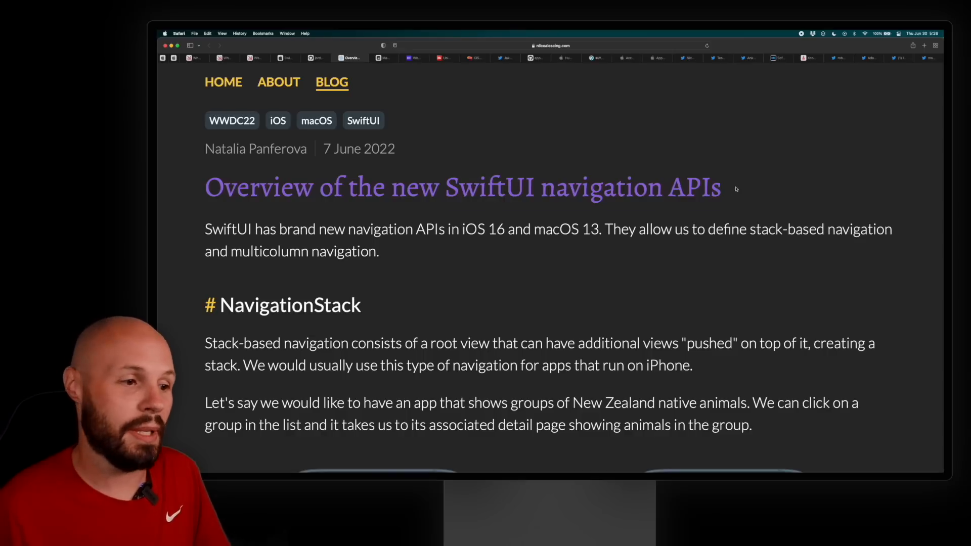
- Read through the navigation APIs post starting from the NavigationStack section
scroll(down, 3)
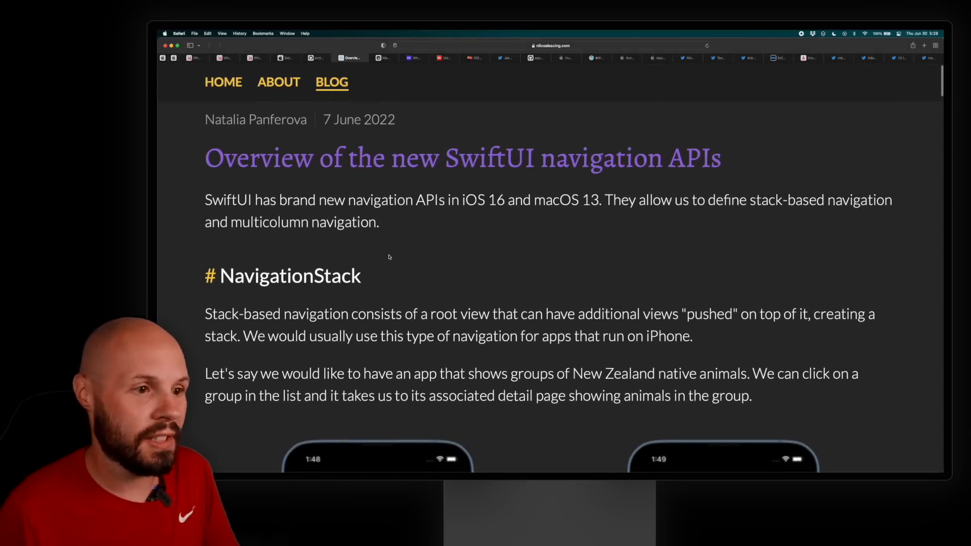
scroll(down, 3)
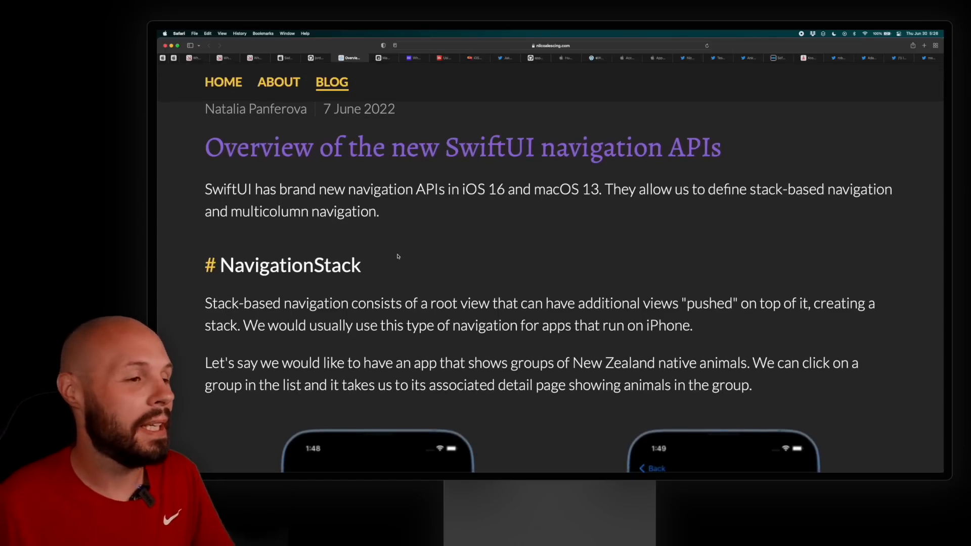
scroll(down, 3)
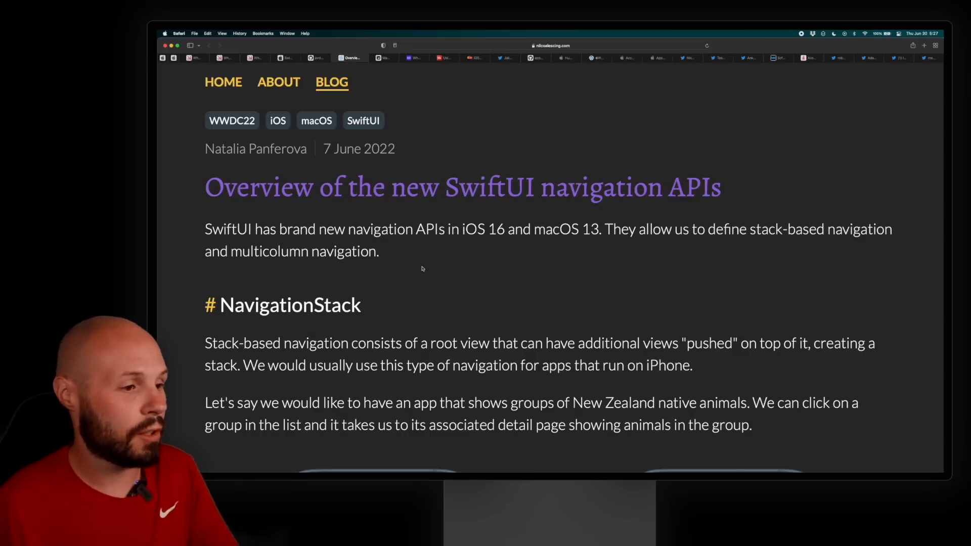
scroll(down, 3)
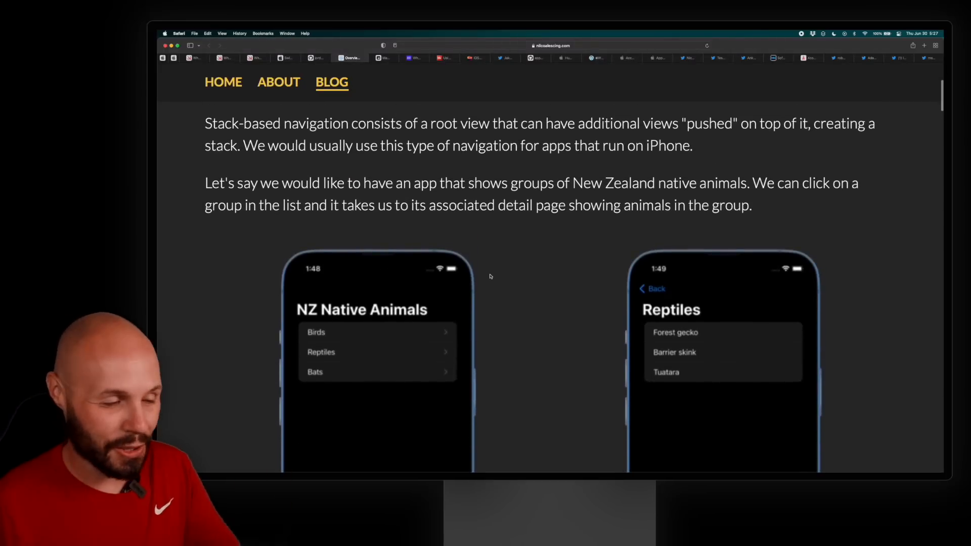
scroll(down, 3)
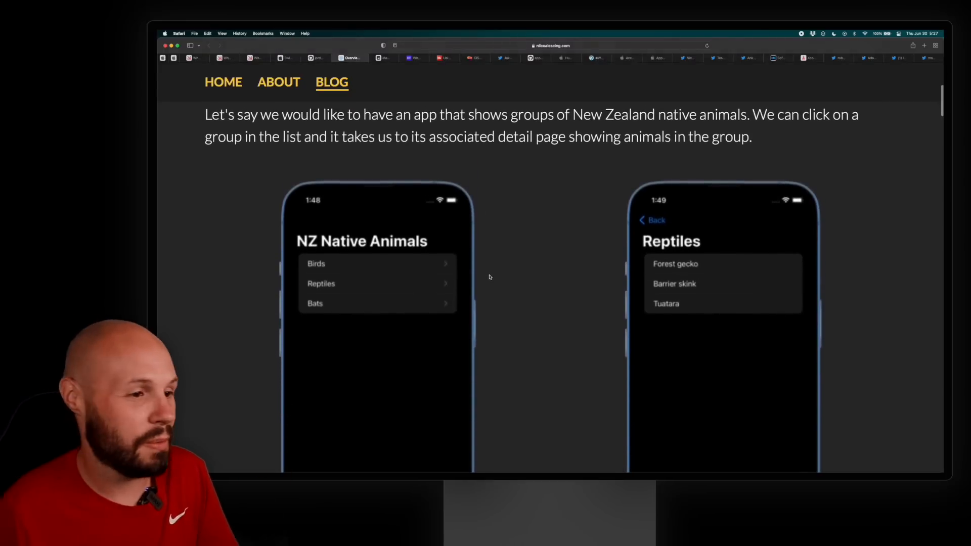
- Finish the post and bring up the Mastering NavigationStack in SwiftUI. Navigator Pattern. article
scroll(down, 3)
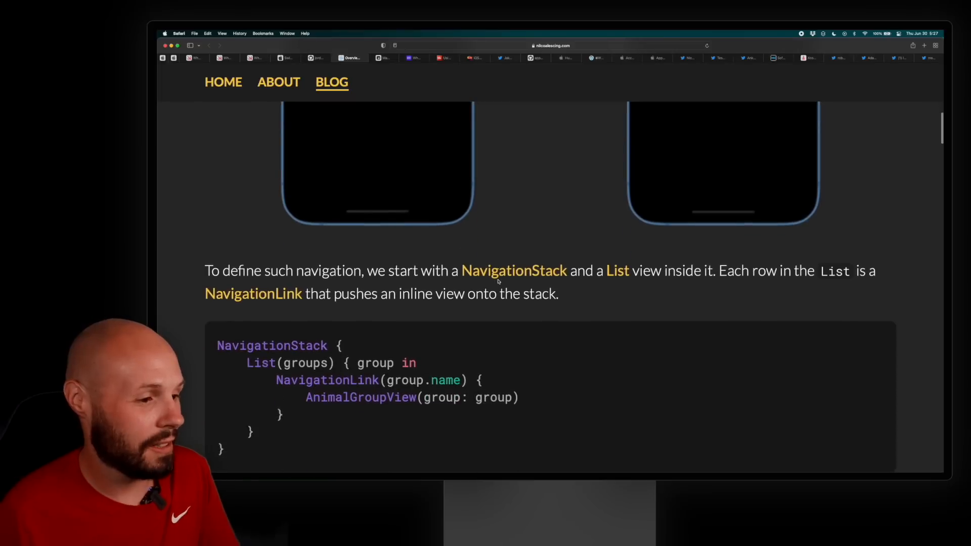
scroll(down, 3)
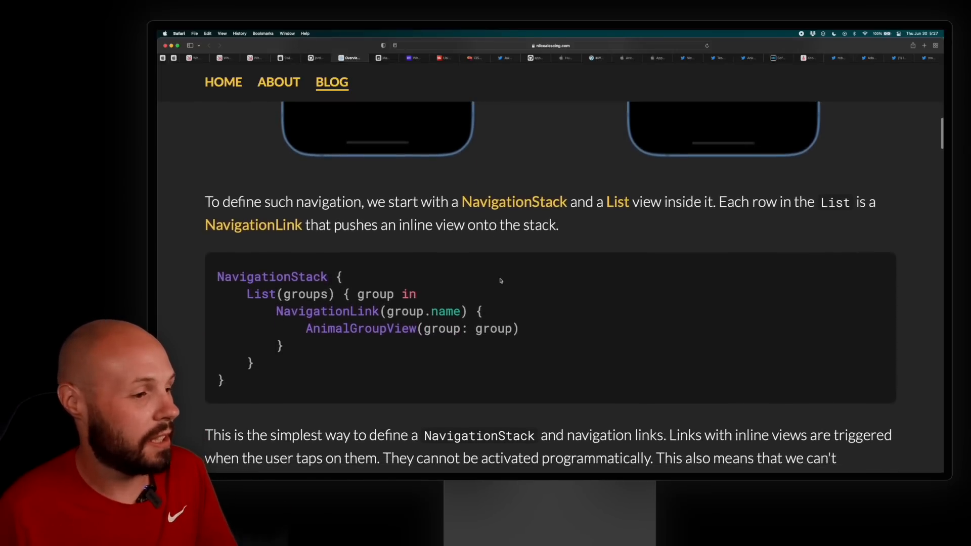
scroll(down, 3)
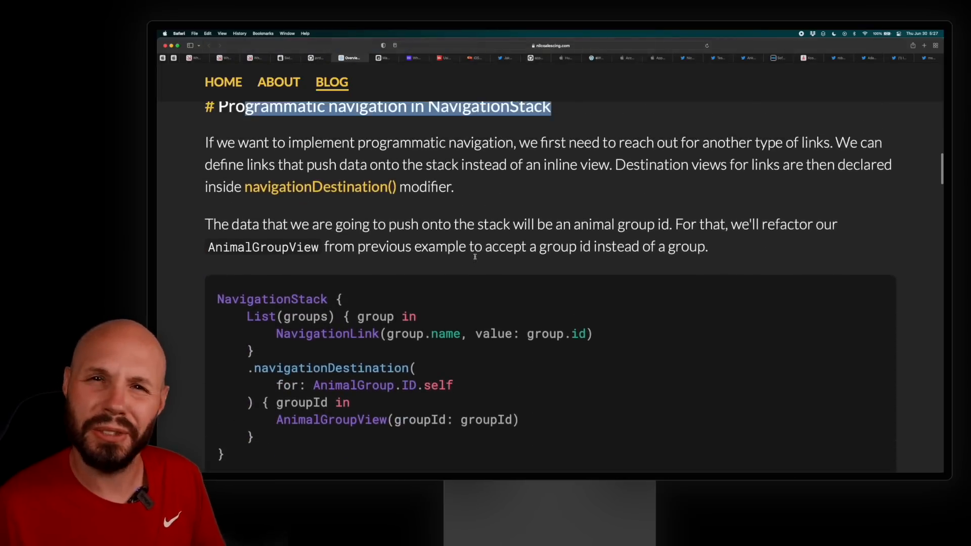
scroll(down, 3)
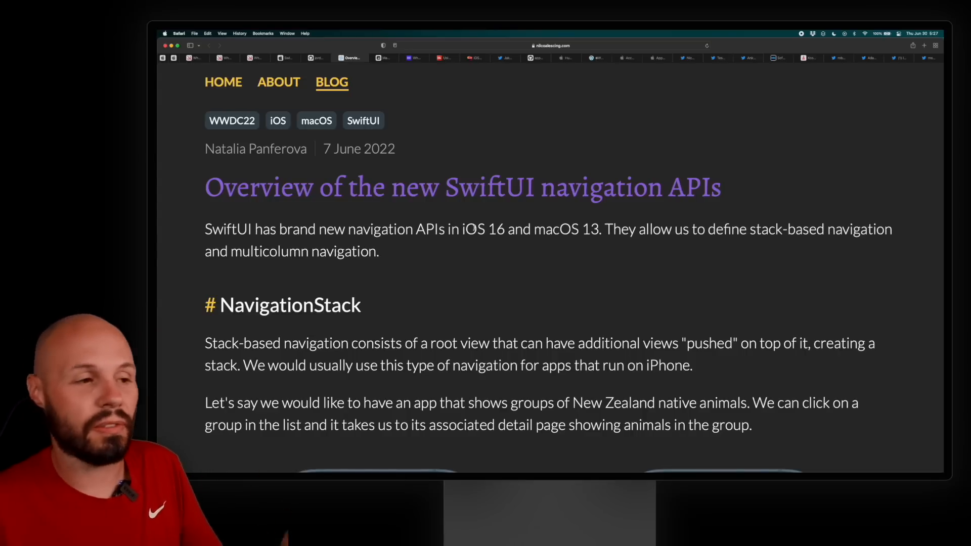
click(382, 58)
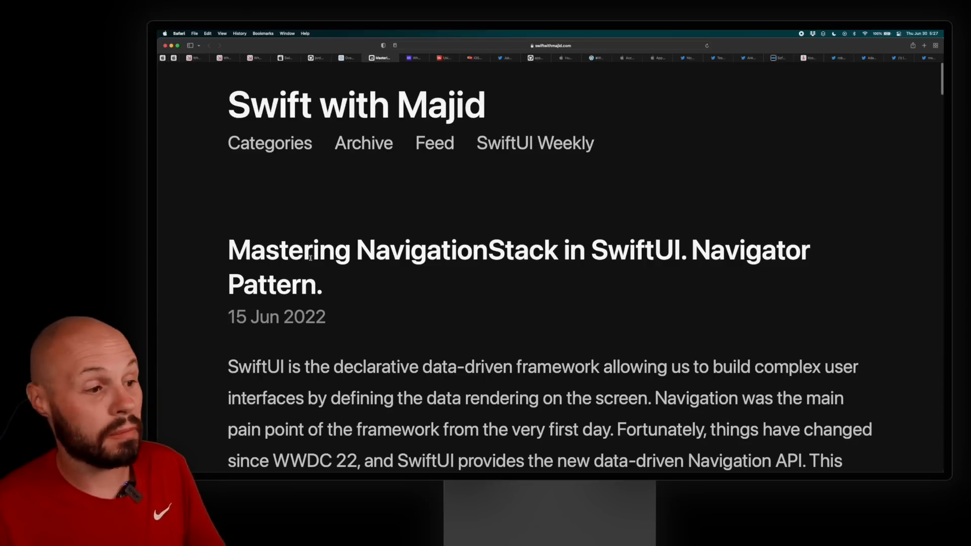
- Highlight the NavigationStack article title, then bring up Donny Wals' any versus some in Swift 5.7 post
drag(228, 248, 644, 248)
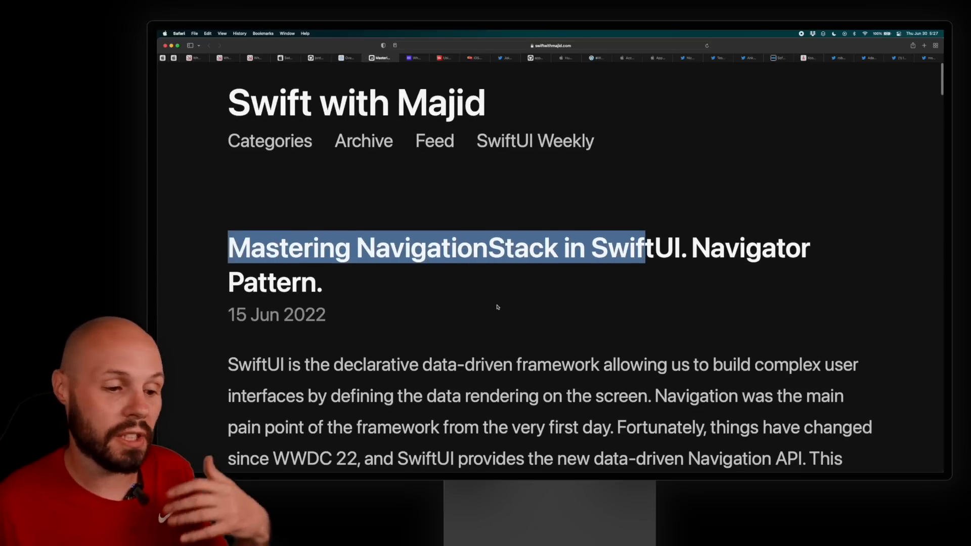
scroll(down, 3)
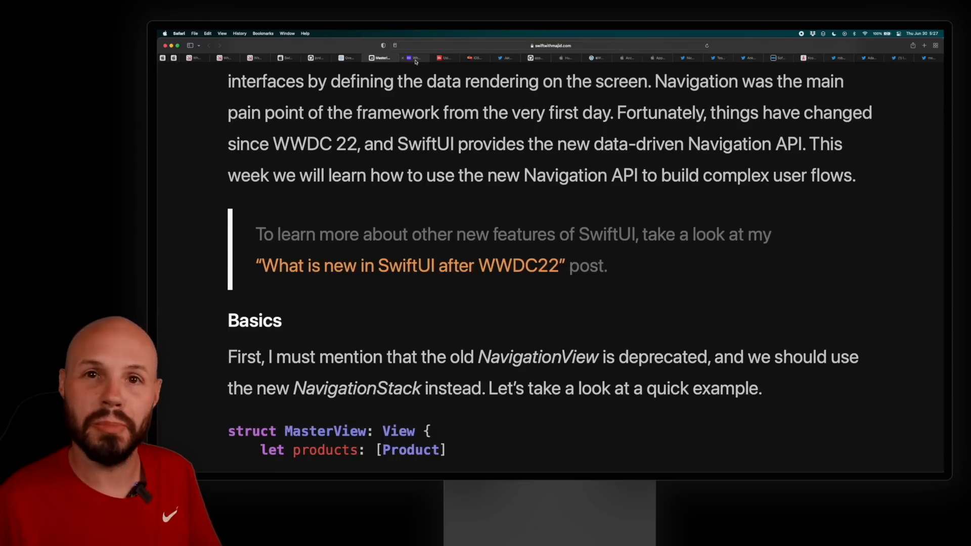
click(411, 57)
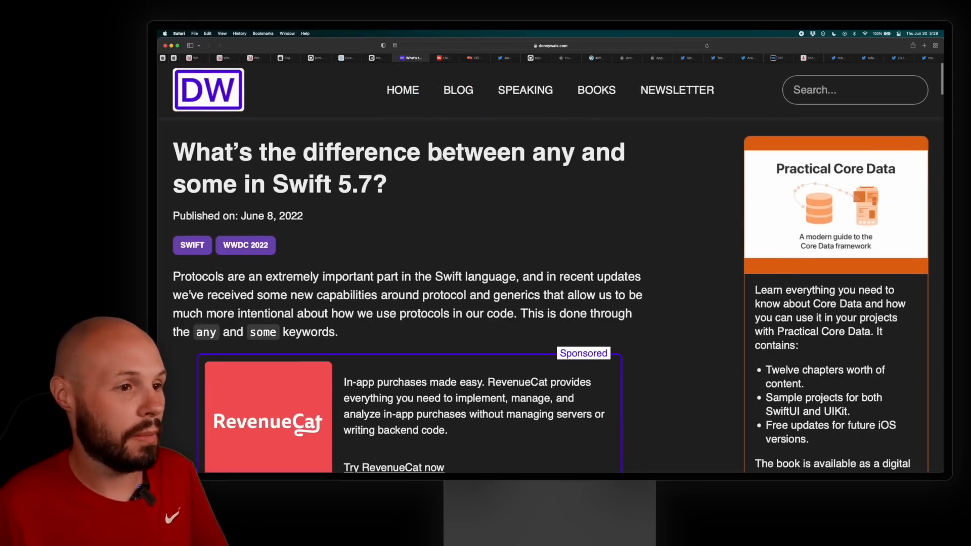
- Select 'some' in the title and move on to Swift by Sundell's some and any keywords article
double_click(208, 183)
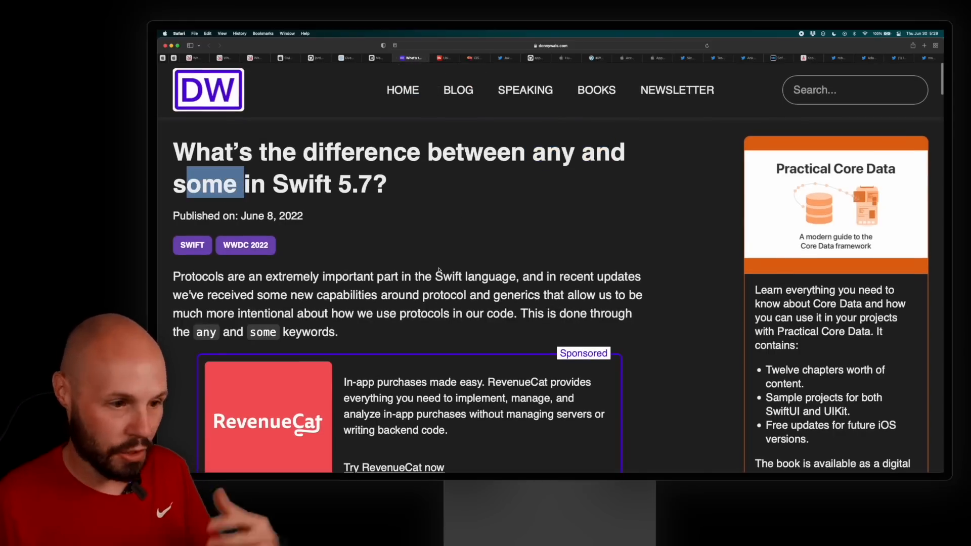
scroll(down, 3)
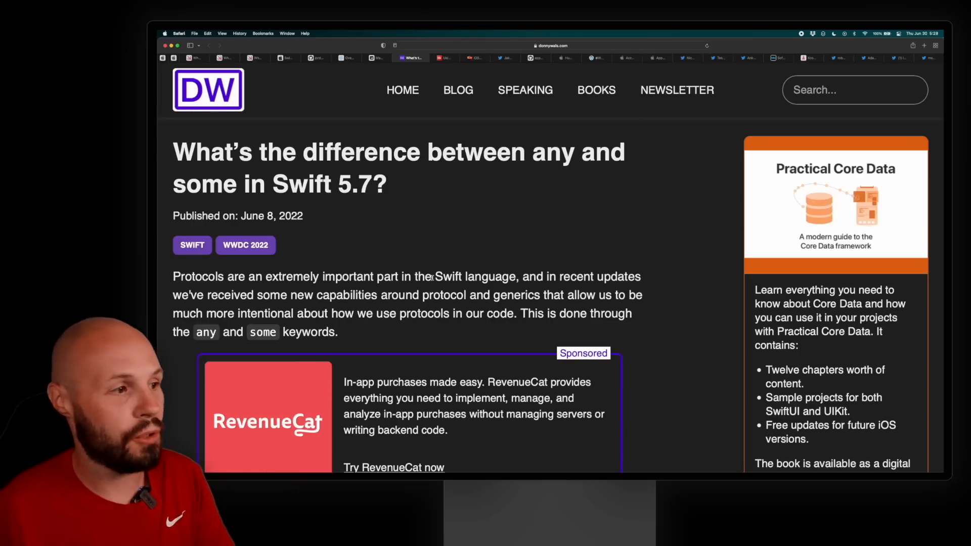
scroll(down, 3)
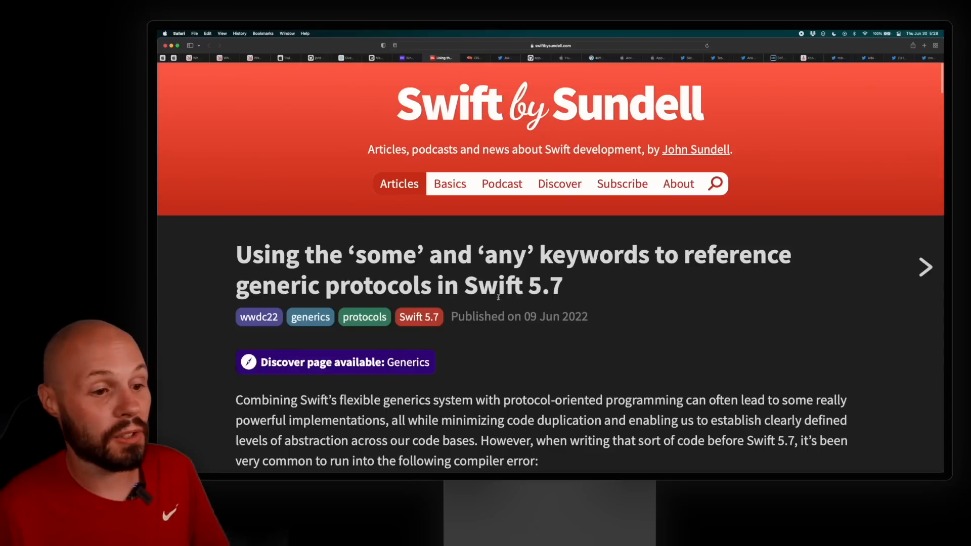
- Read past Sundell's Group protocol example to reach the iOS 16: Notable UIKit Additions post
scroll(down, 3)
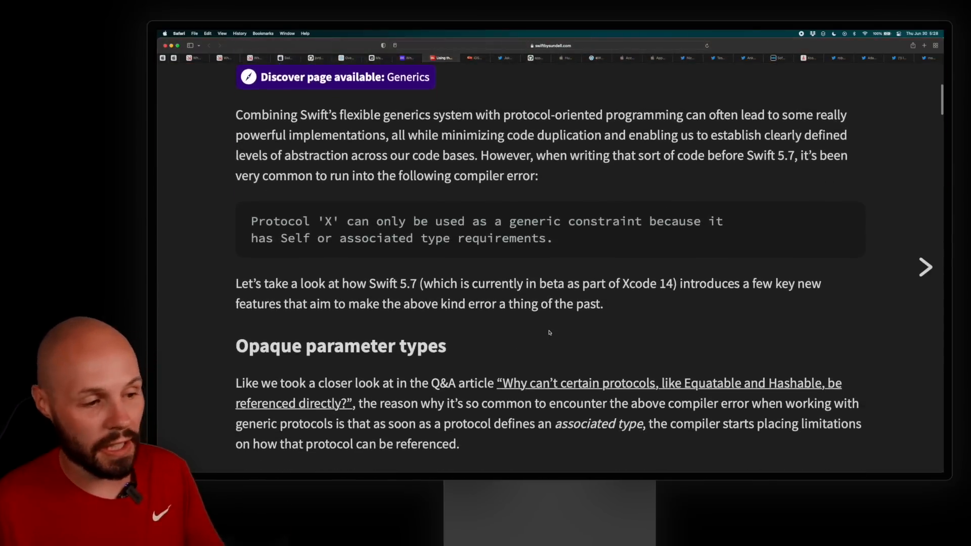
scroll(down, 3)
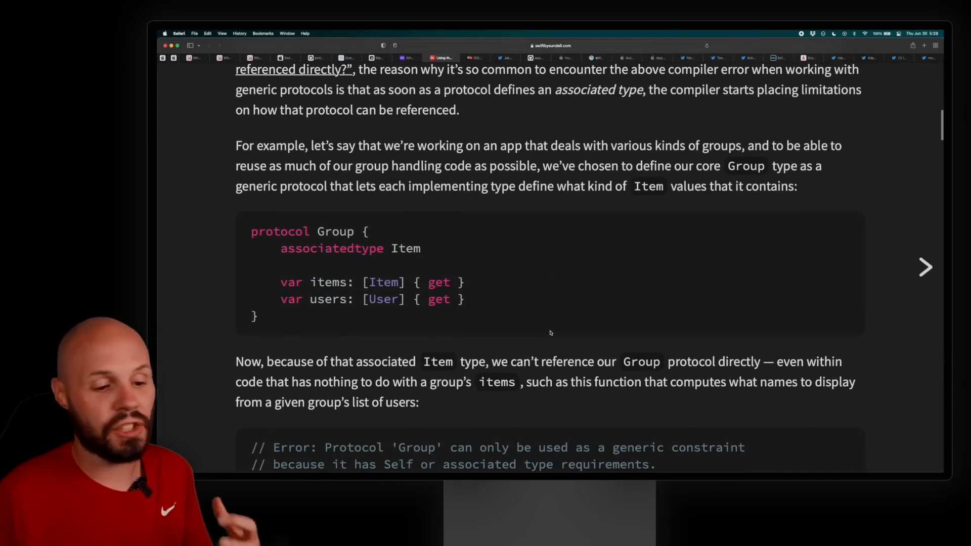
scroll(down, 3)
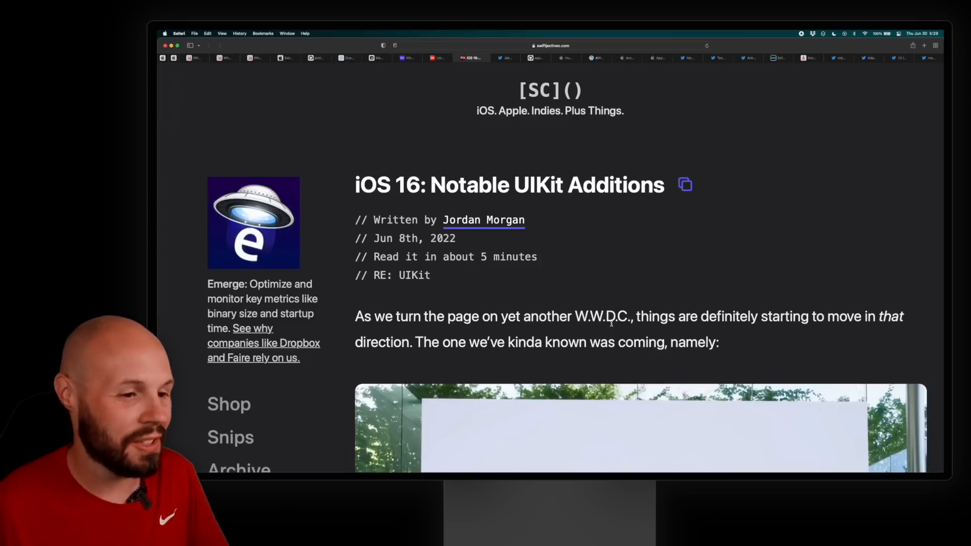
- Read the UIKit Additions post through the UICalendarView examples
scroll(down, 3)
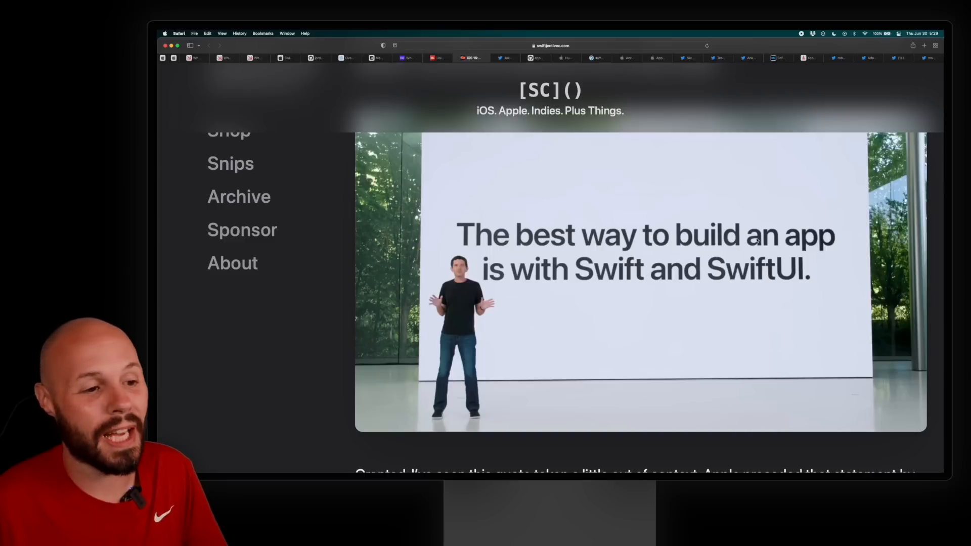
scroll(up, 3)
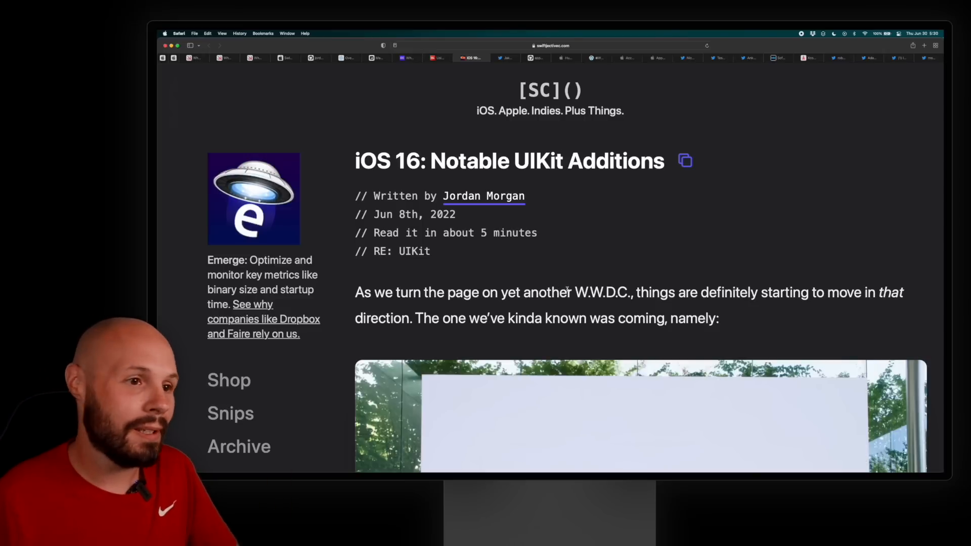
mouse_move(565, 239)
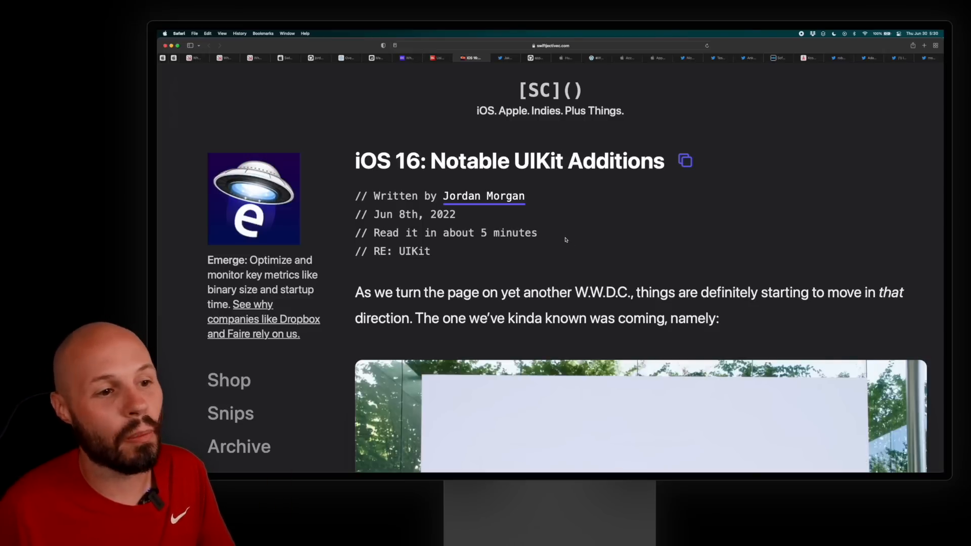
scroll(down, 3)
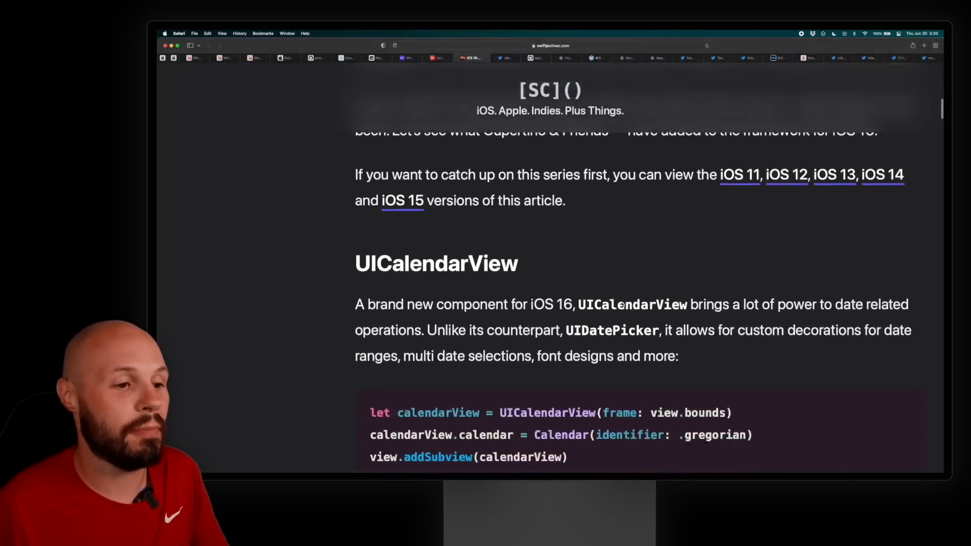
scroll(down, 3)
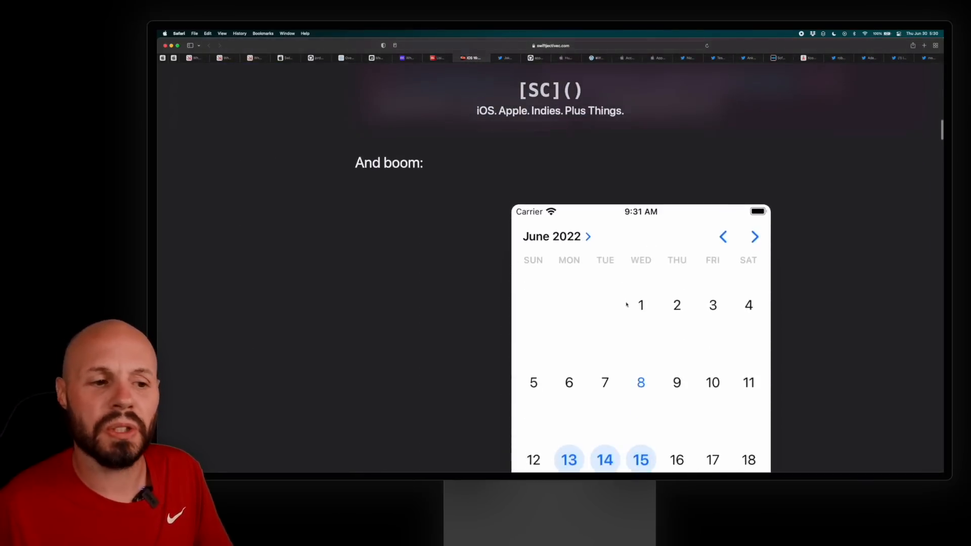
scroll(down, 3)
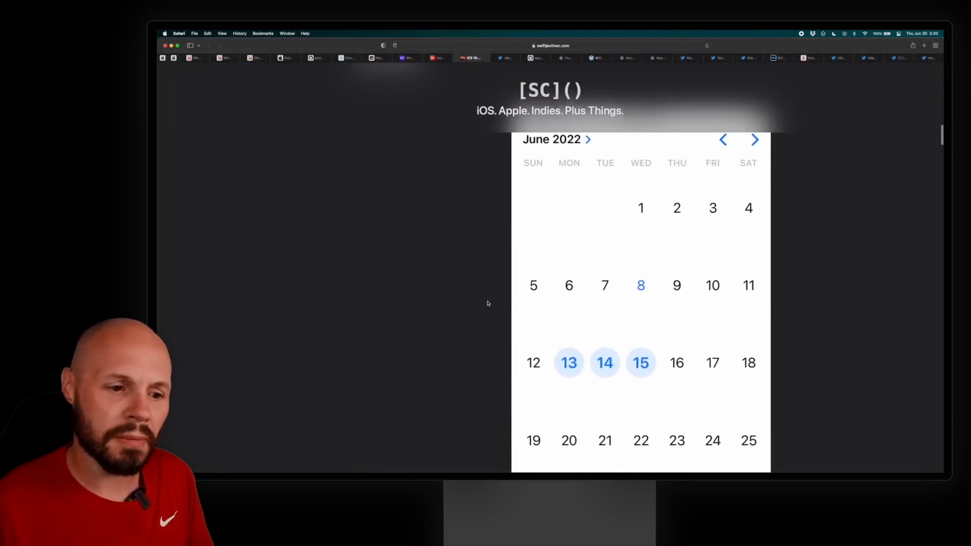
scroll(down, 3)
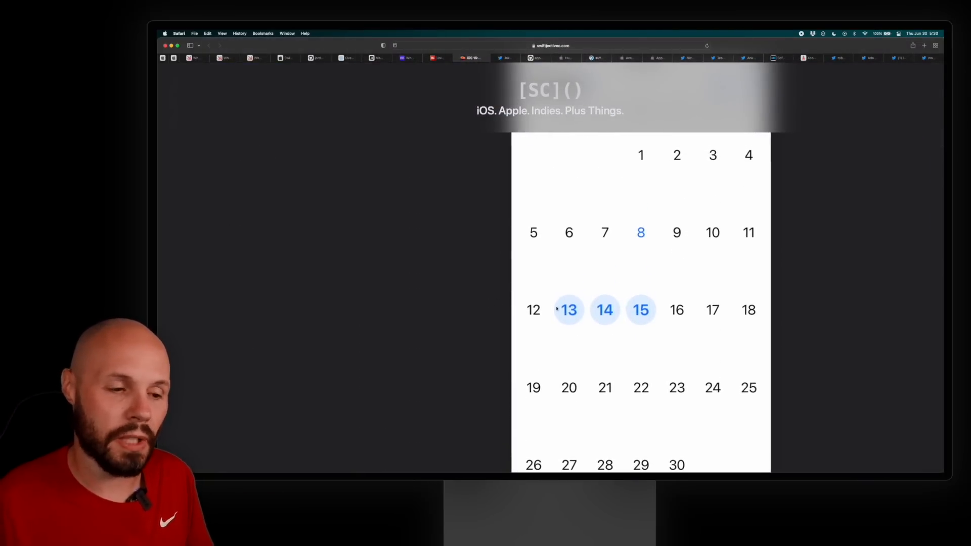
- Continue past the SF Symbols variable-fill glyph examples down to the Resizing Cells heading
scroll(down, 3)
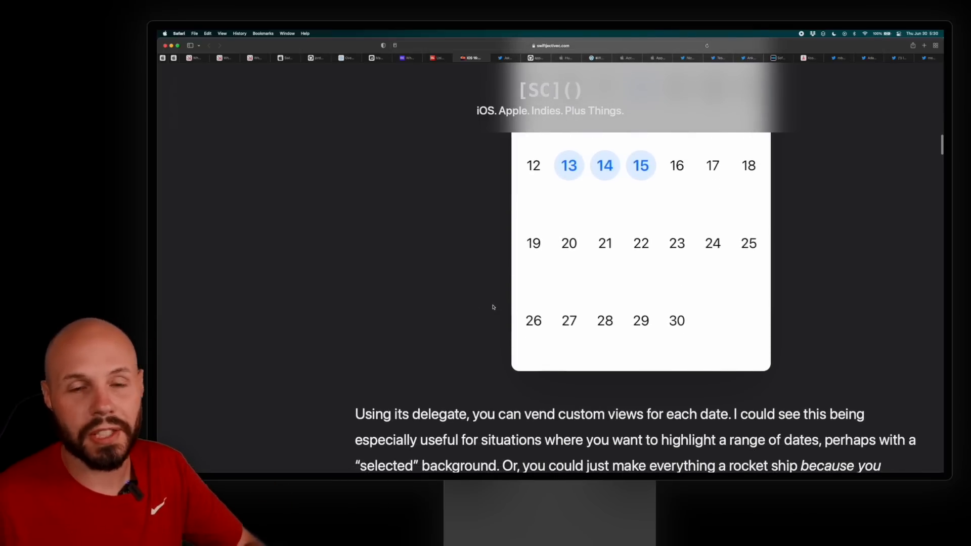
scroll(down, 3)
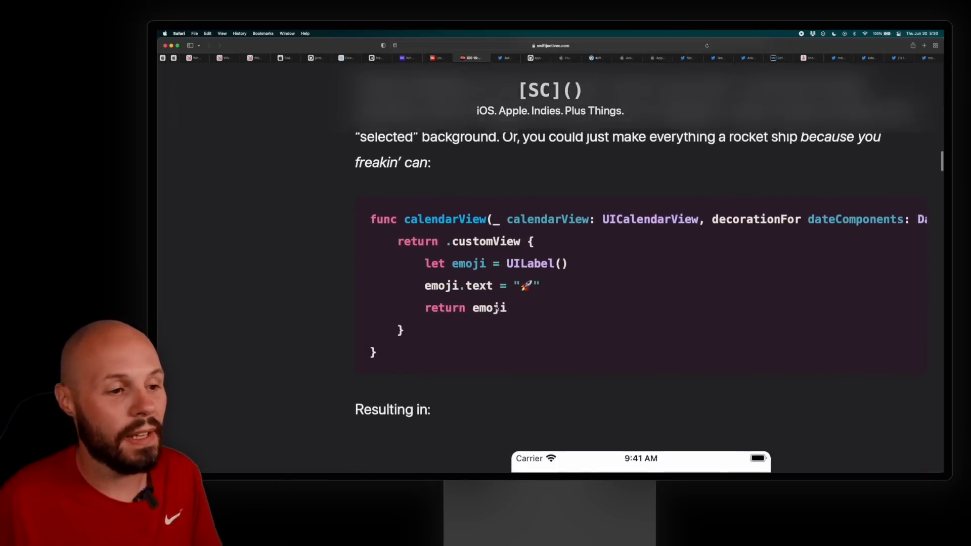
scroll(down, 3)
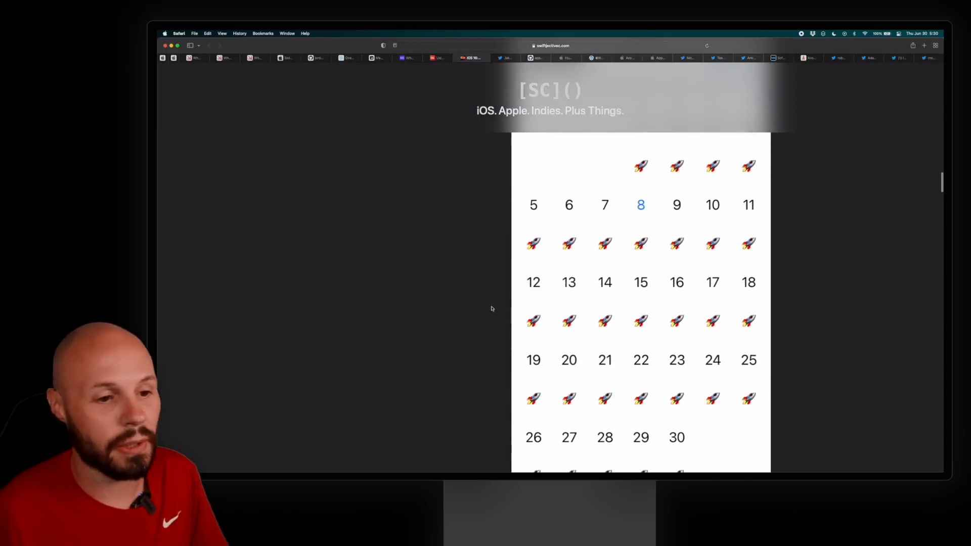
scroll(down, 3)
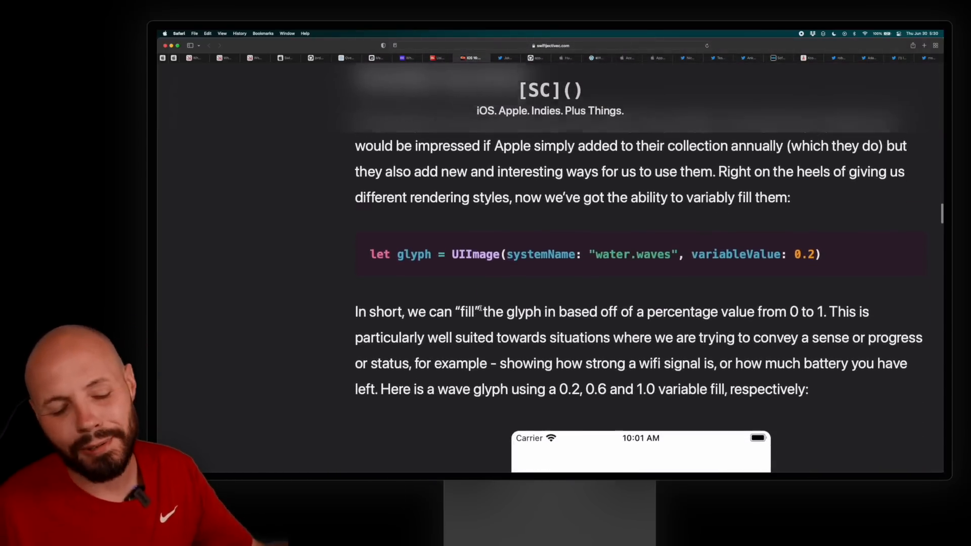
scroll(down, 3)
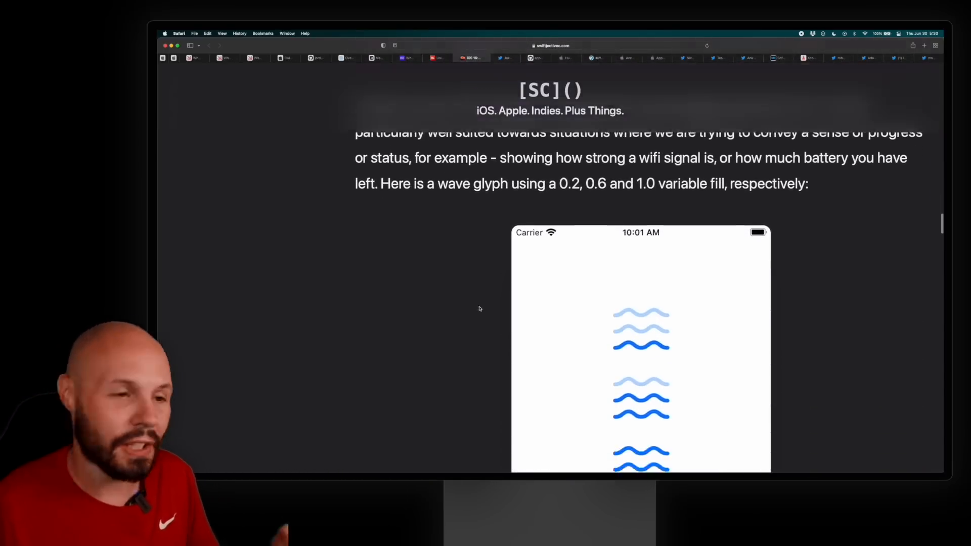
scroll(down, 3)
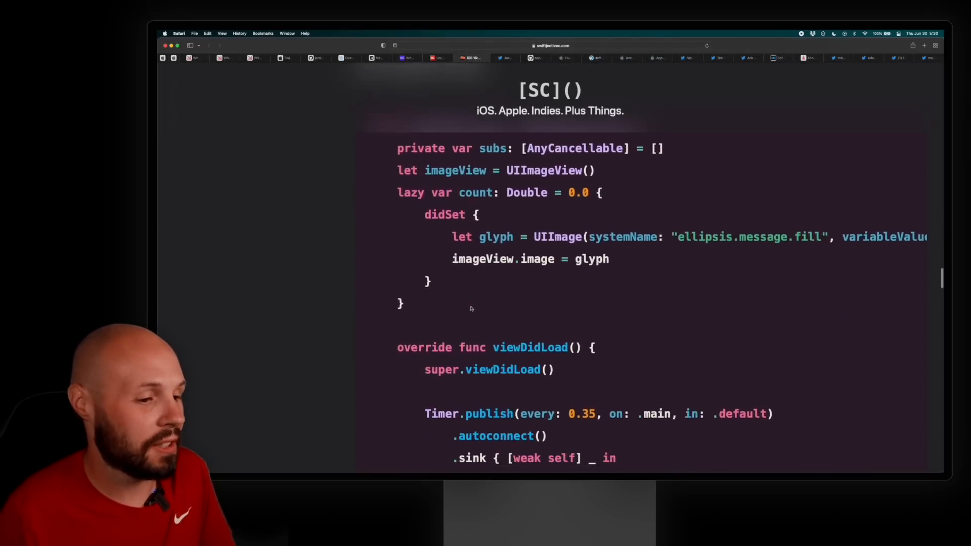
scroll(down, 3)
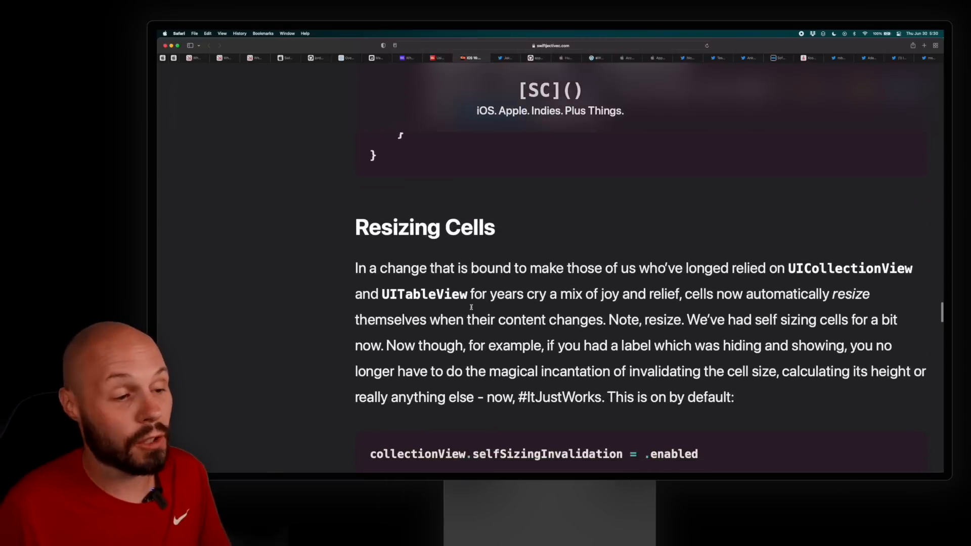
- Read the Resizing Cells section, highlighting the phrase about cells resizing themselves
scroll(down, 3)
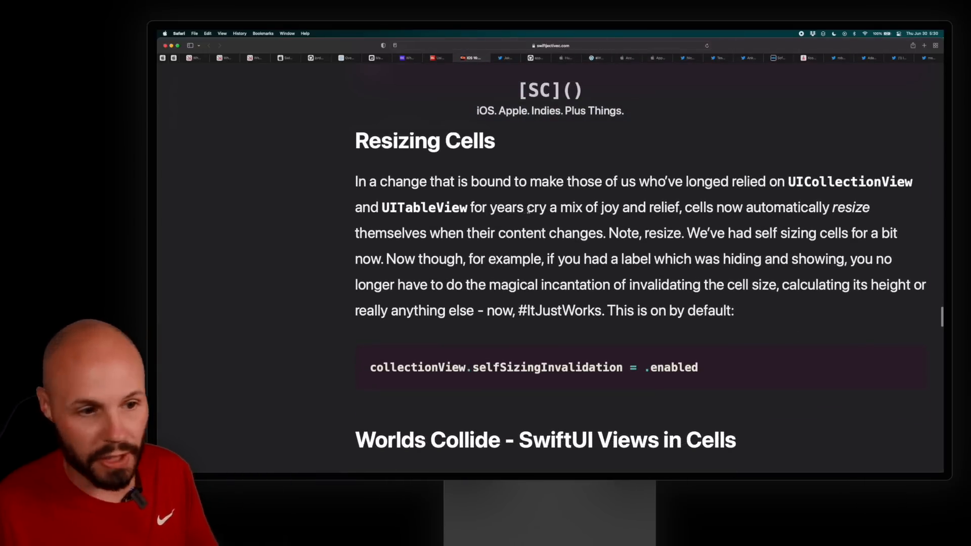
drag(637, 207, 725, 207)
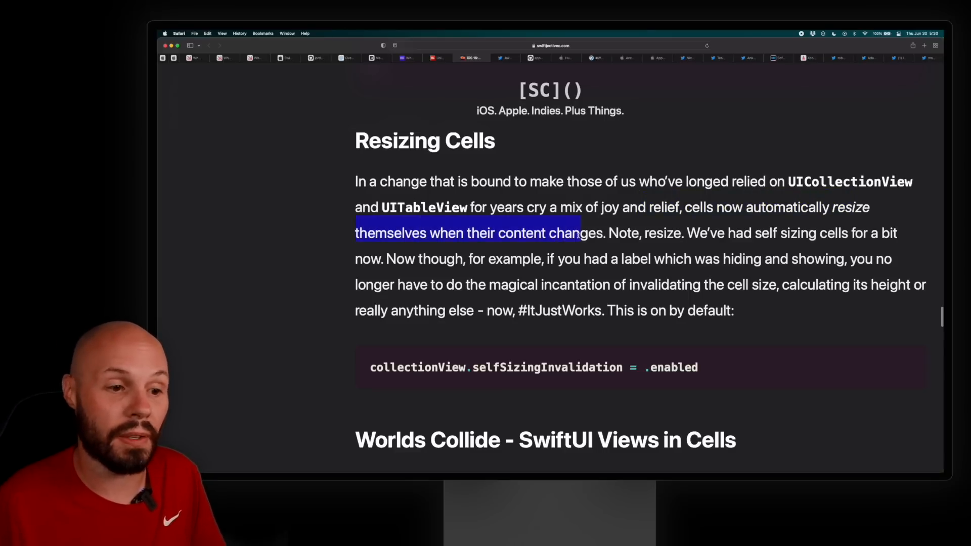
scroll(down, 3)
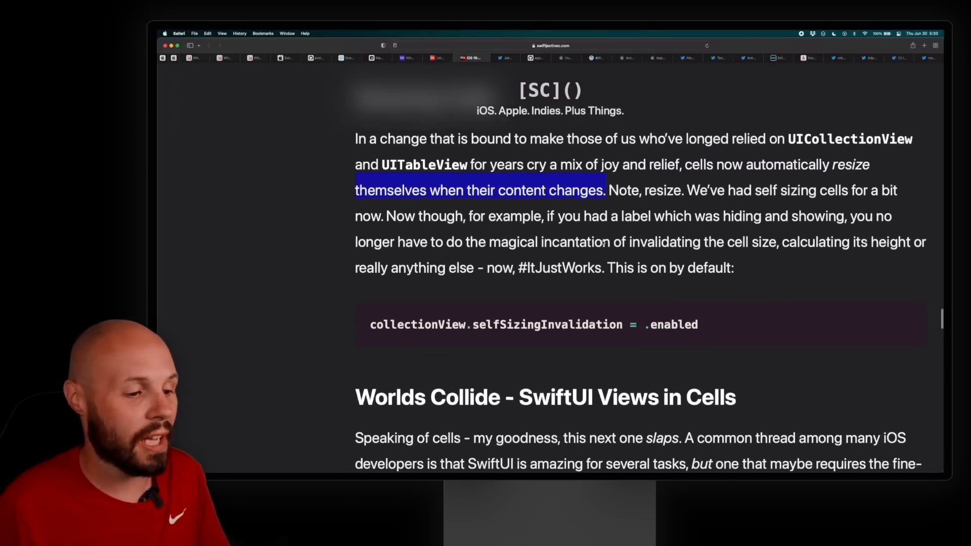
scroll(down, 3)
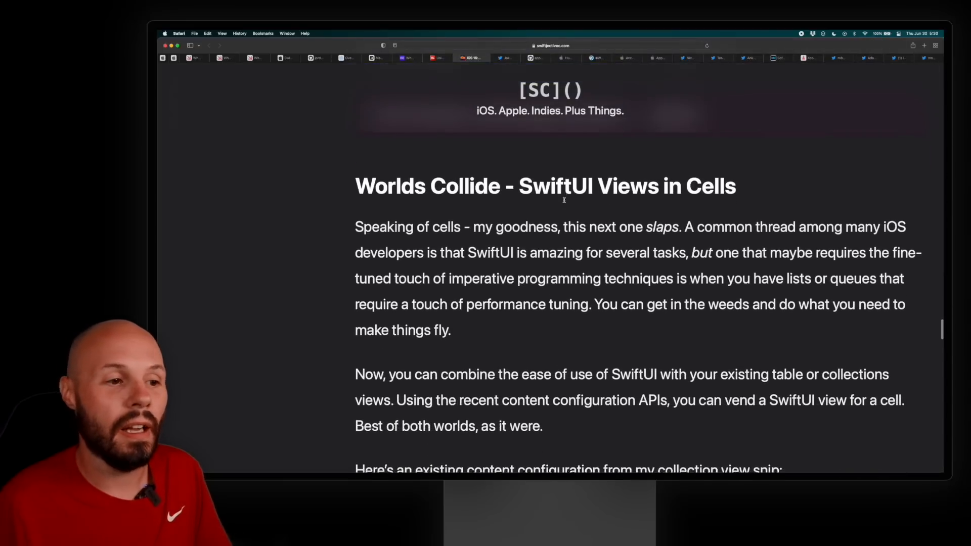
scroll(down, 3)
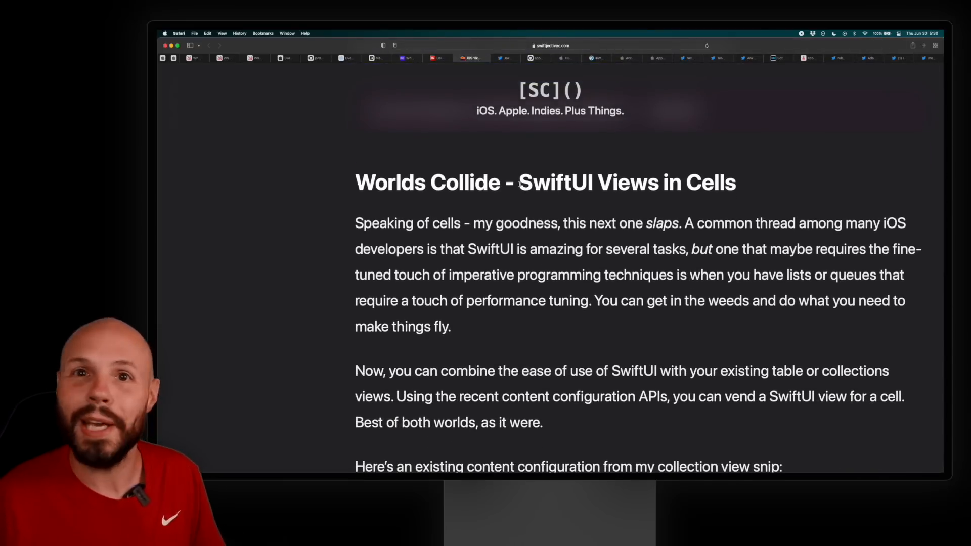
- Go through the UIHostingConfiguration SwiftUI-views-in-cells snippet and reach the Food Truck app tweet thread
drag(519, 182, 672, 182)
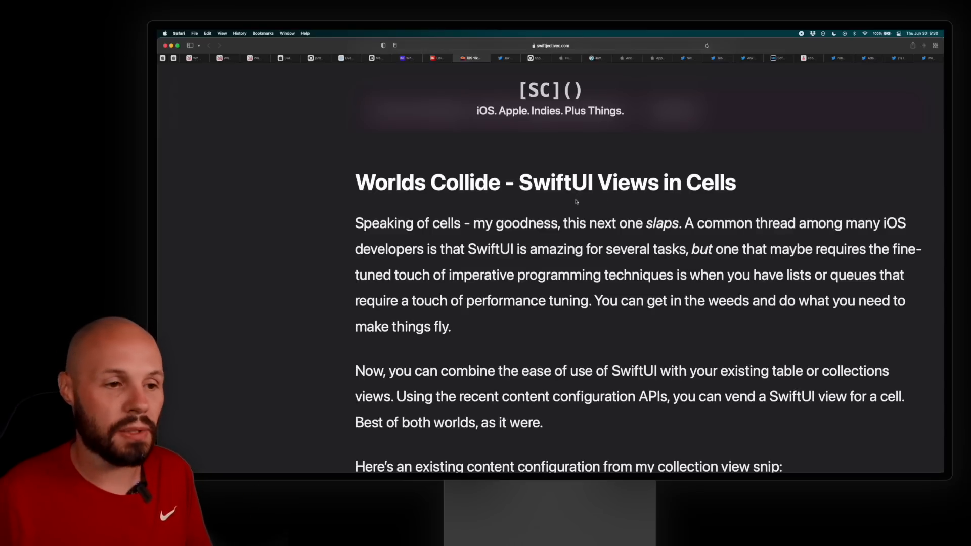
scroll(down, 3)
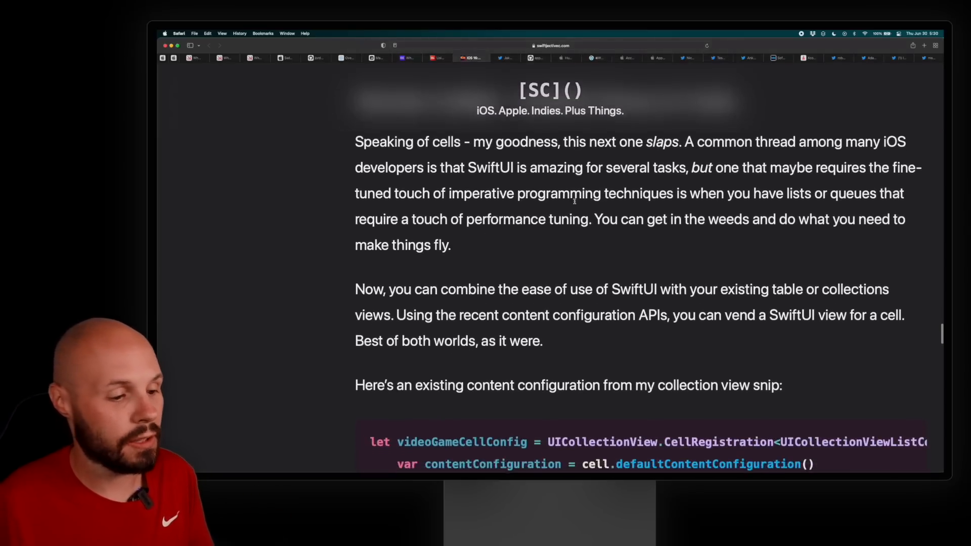
scroll(down, 3)
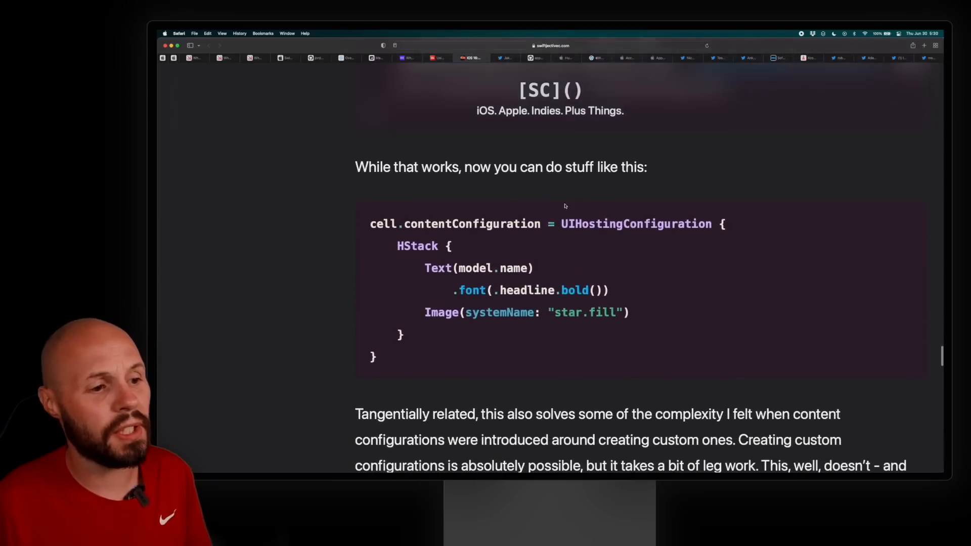
double_click(455, 192)
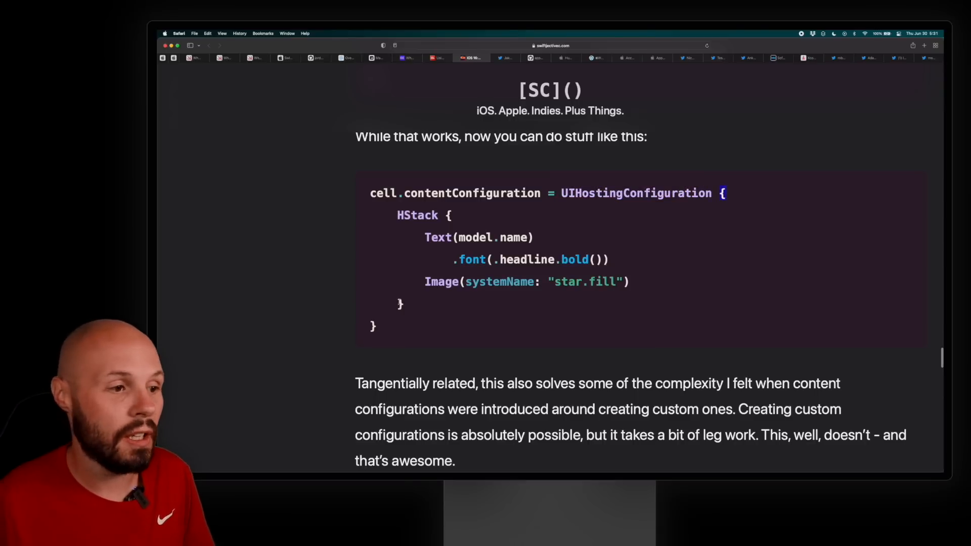
drag(396, 214, 638, 281)
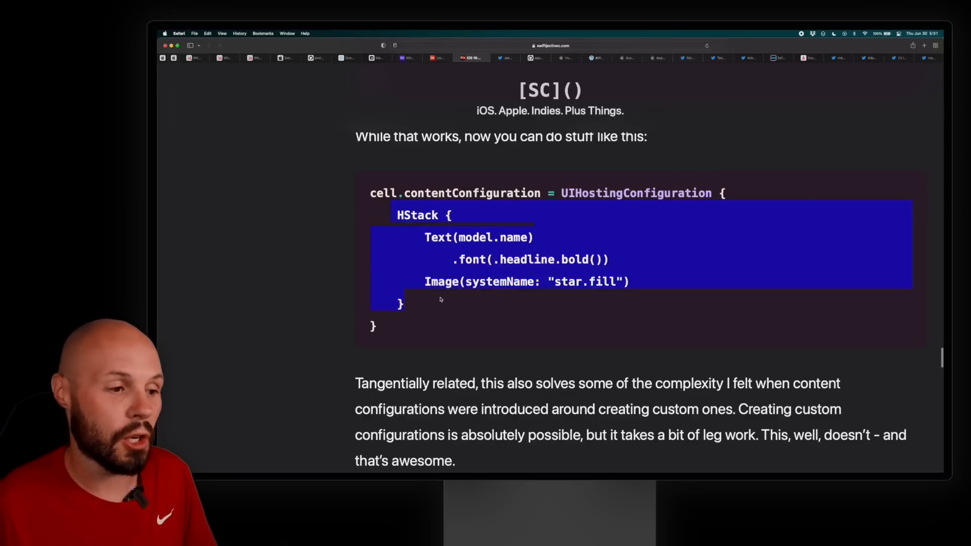
click(441, 299)
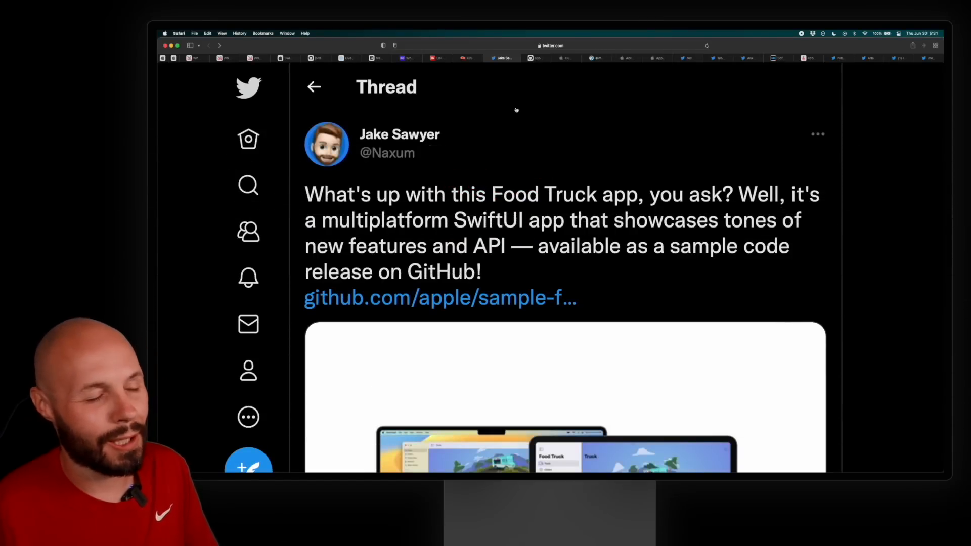
mouse_move(451, 170)
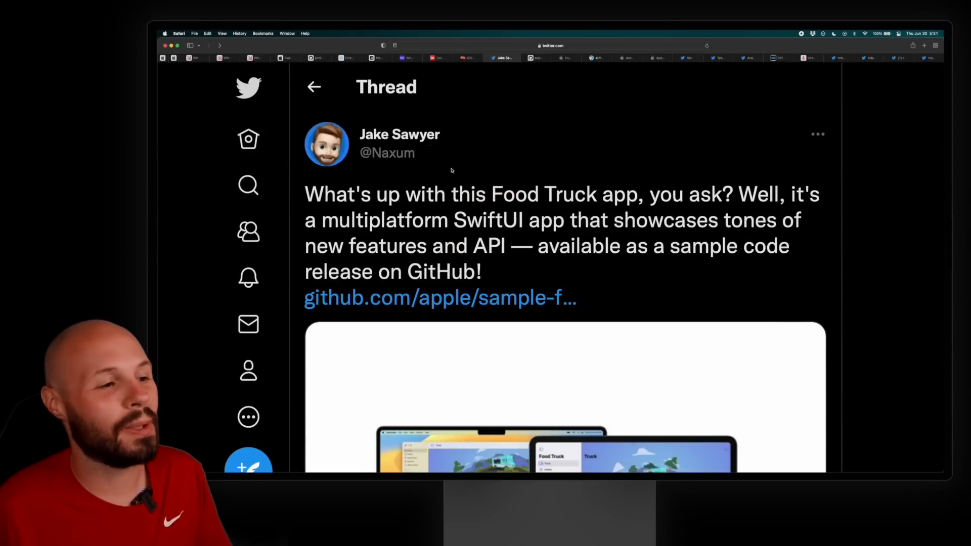
- View the enlarged Food Truck app image, then follow the github.com/apple/sample-food-truck link
scroll(down, 3)
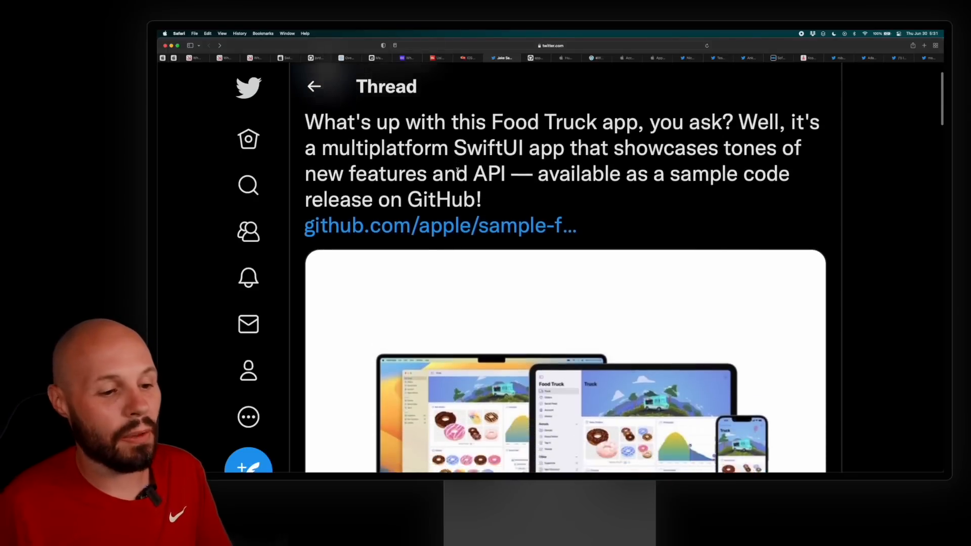
scroll(down, 3)
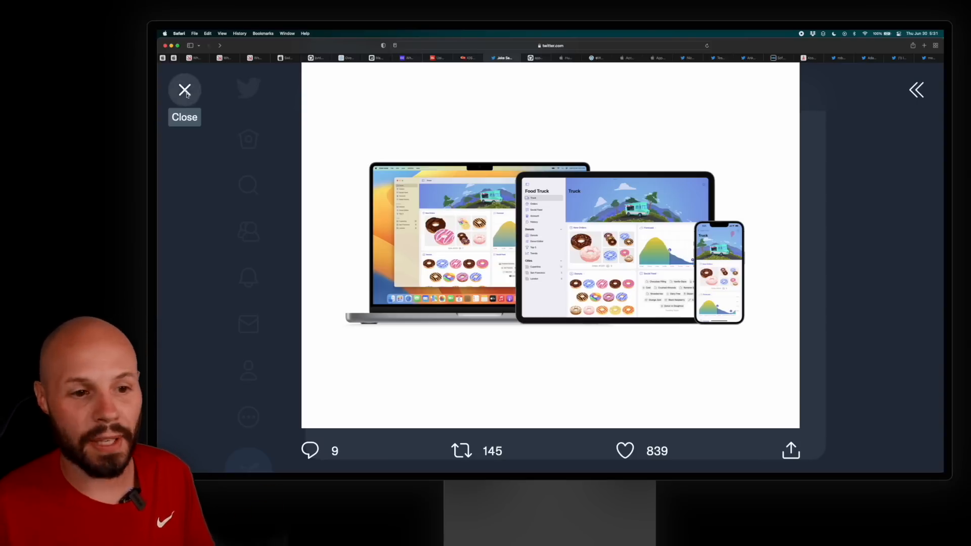
click(184, 90)
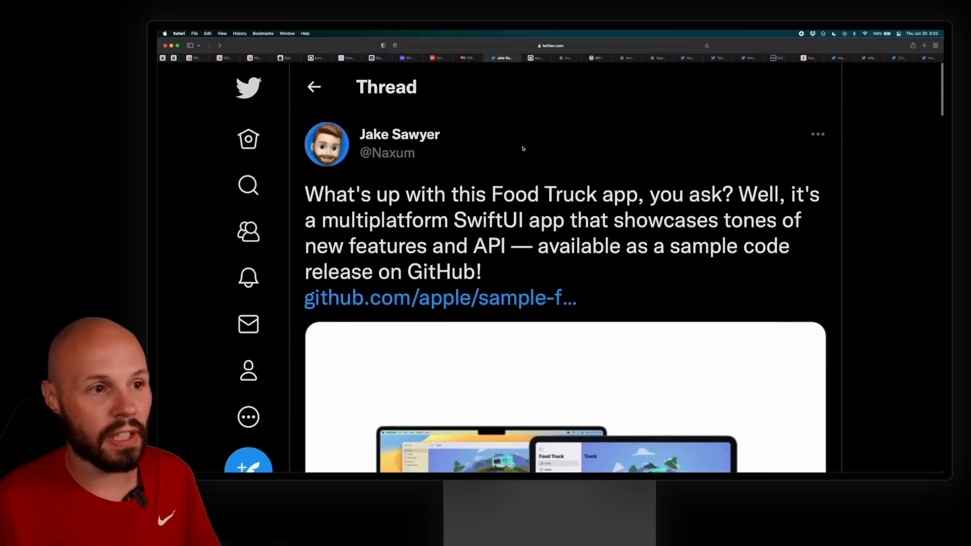
click(440, 297)
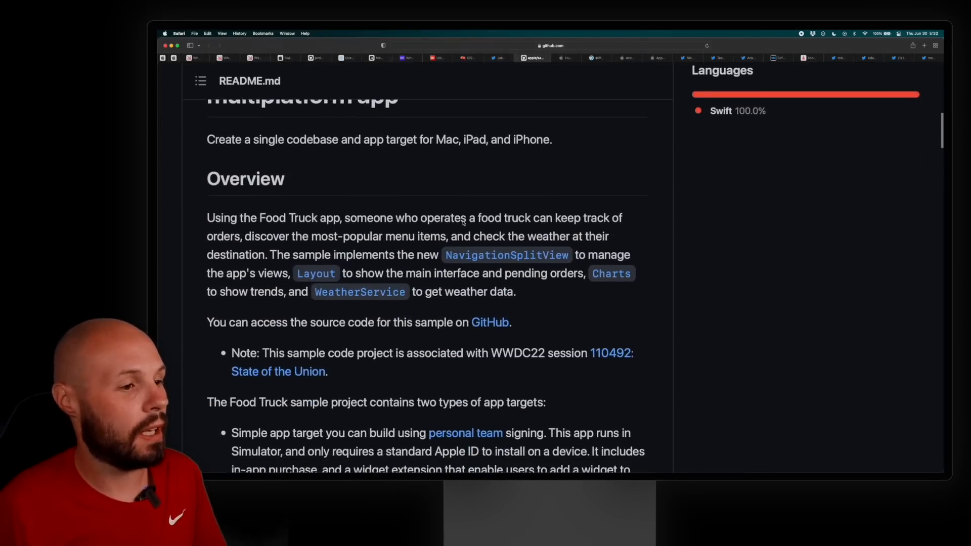
- Scroll through the Food Truck README and repository file list
scroll(down, 3)
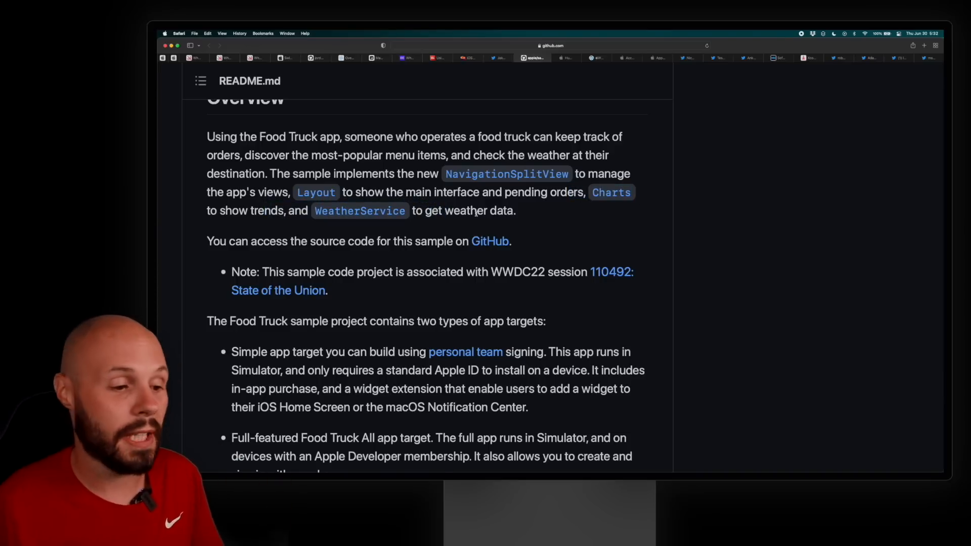
scroll(up, 3)
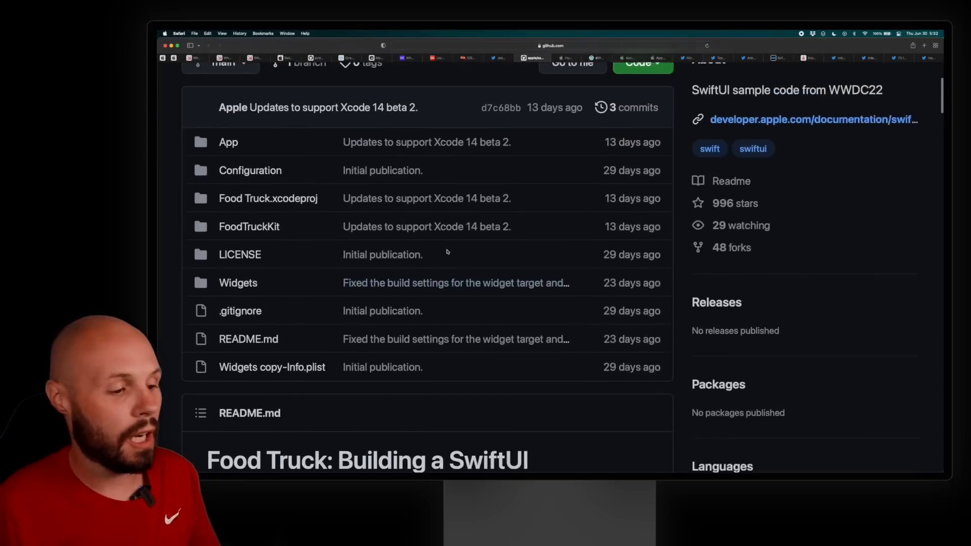
scroll(down, 3)
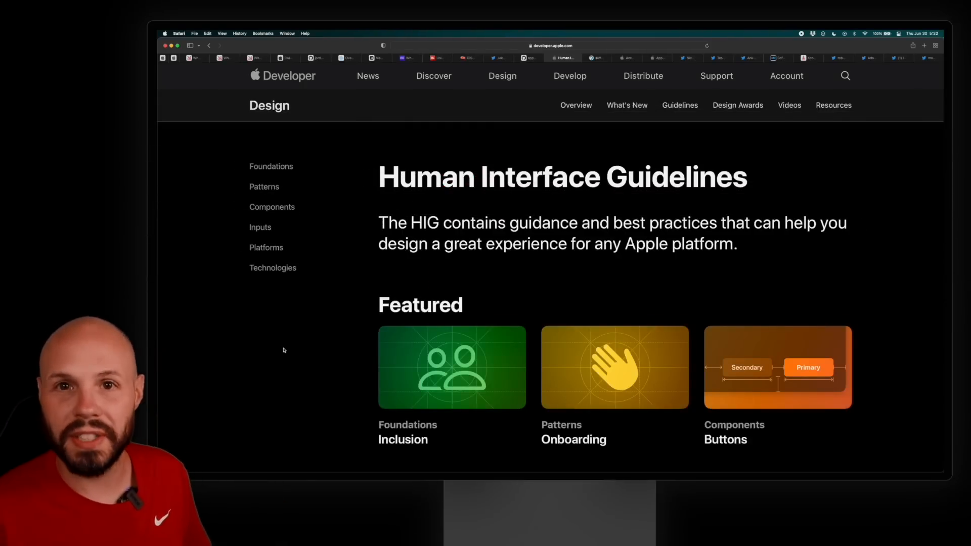
mouse_move(286, 349)
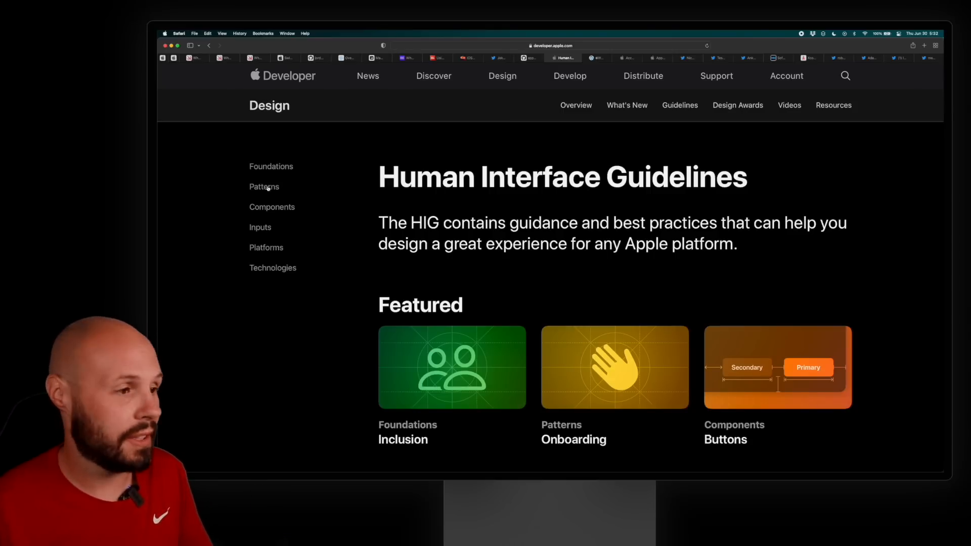
- Navigate the HIG sidebar through Components and Navigation and search to the Navigation bars page
scroll(down, 3)
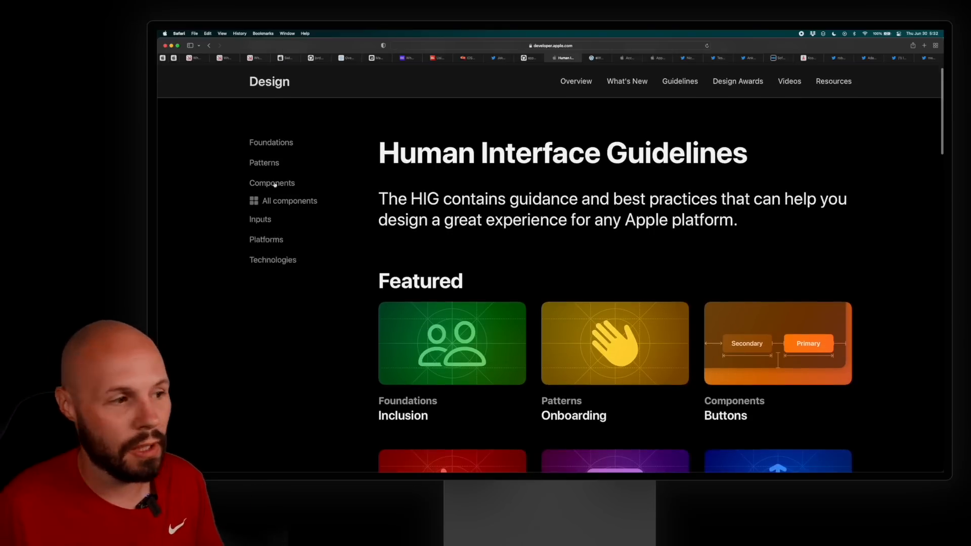
click(291, 200)
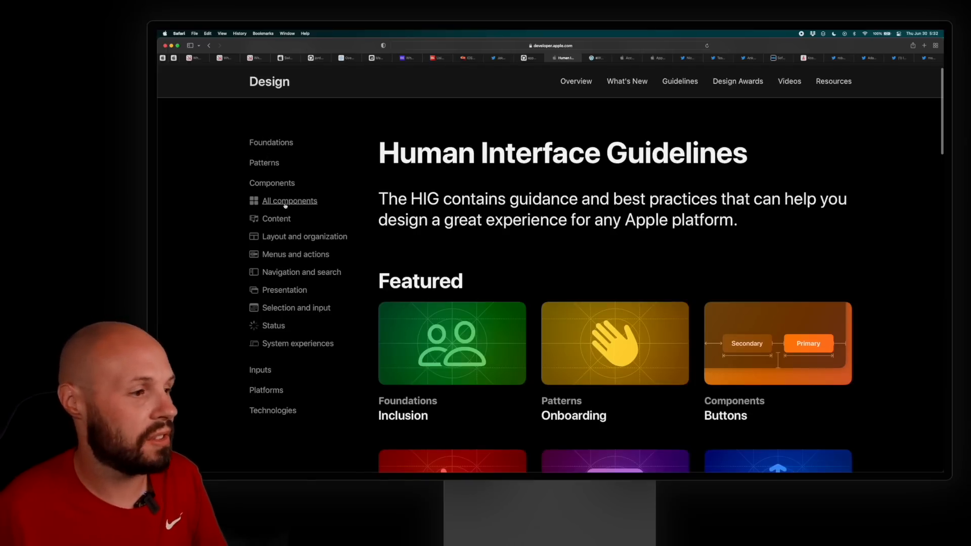
scroll(down, 3)
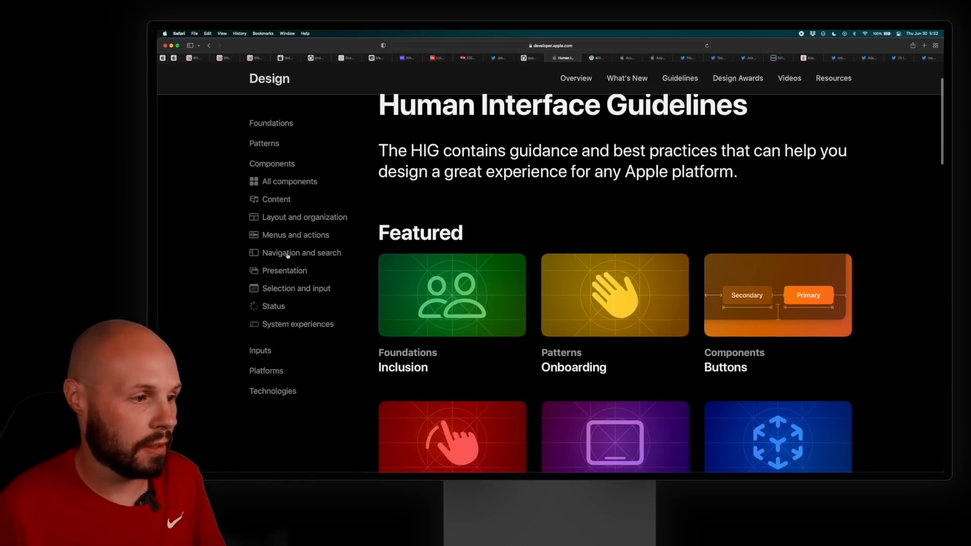
click(302, 253)
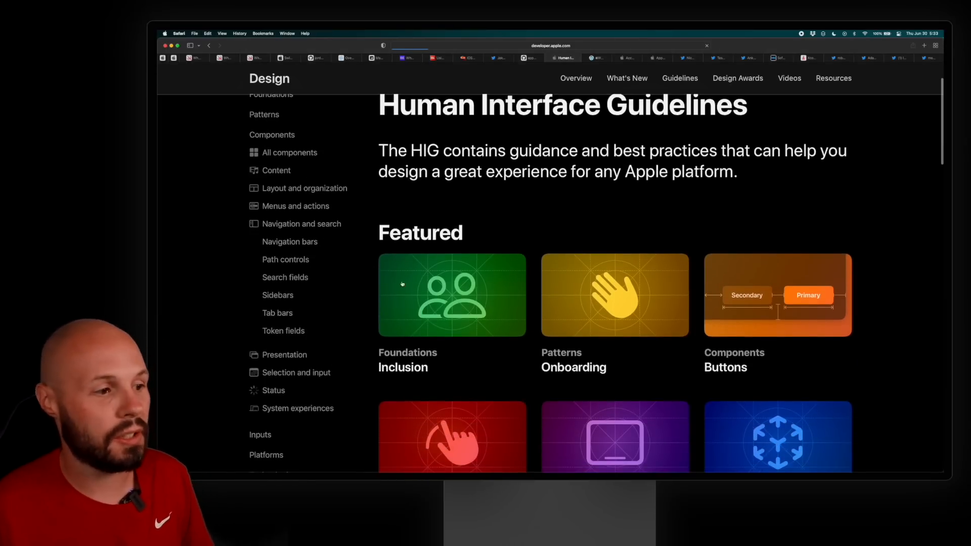
click(289, 241)
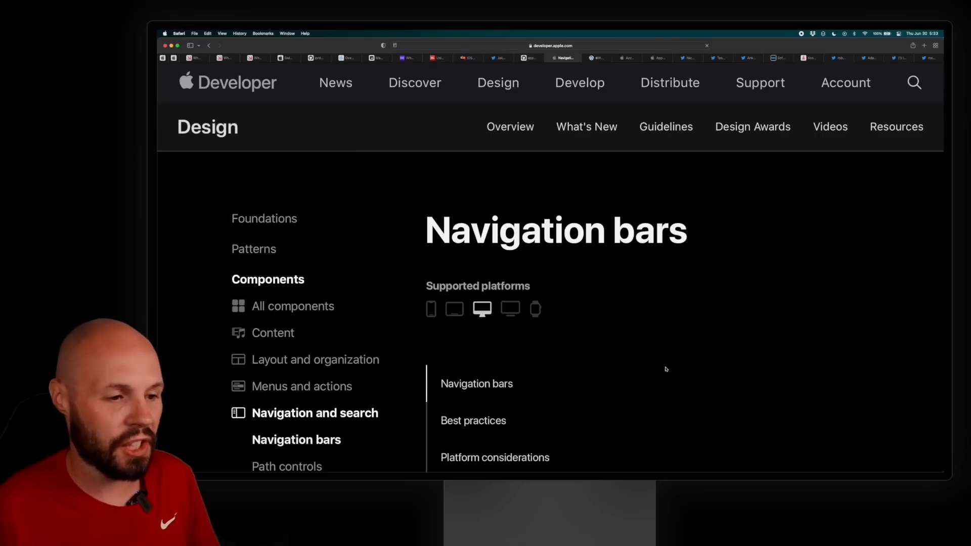
- Scroll through the Navigation bars best practices and watchOS examples
scroll(down, 3)
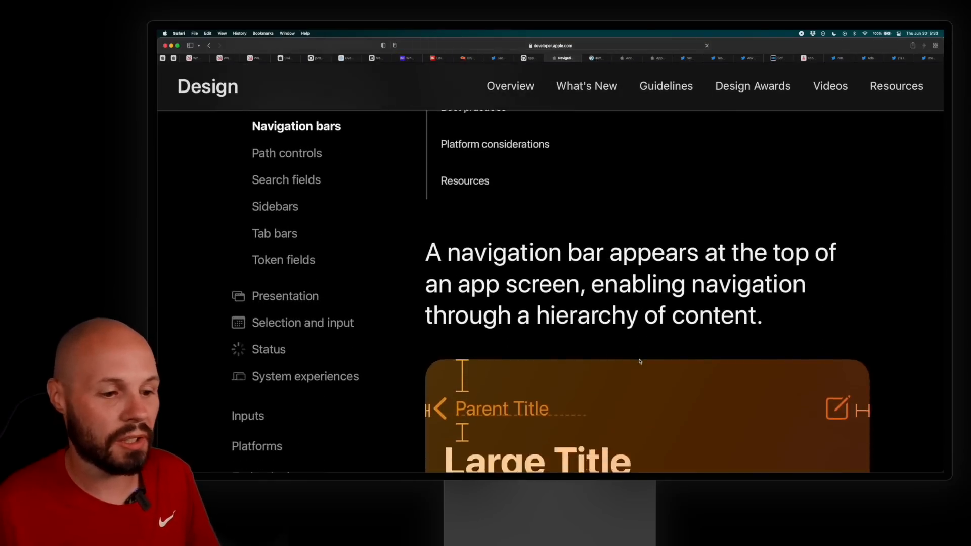
scroll(down, 3)
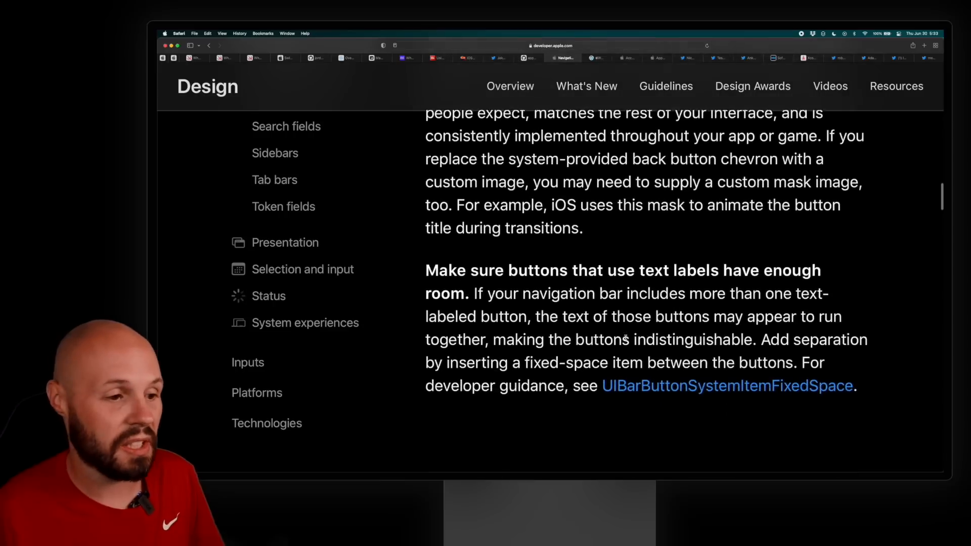
scroll(down, 3)
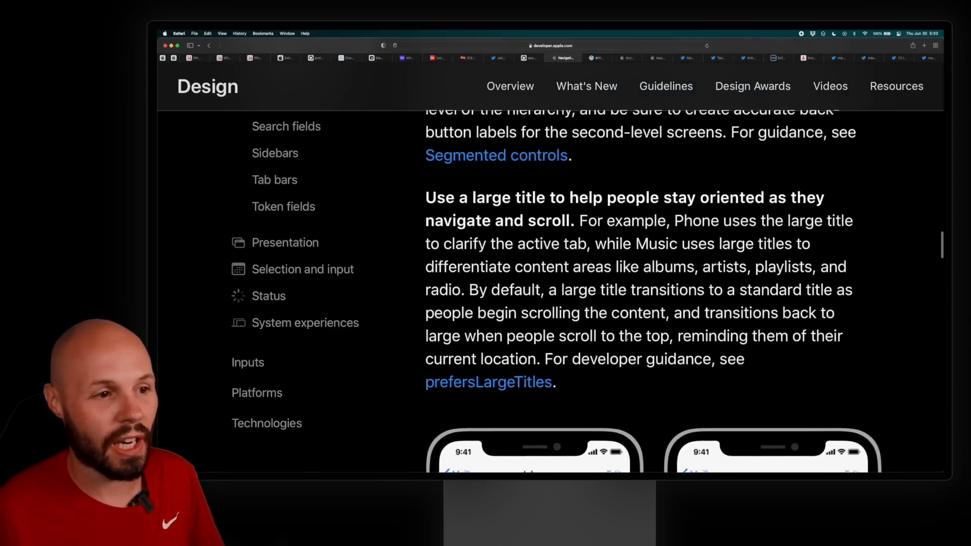
scroll(down, 3)
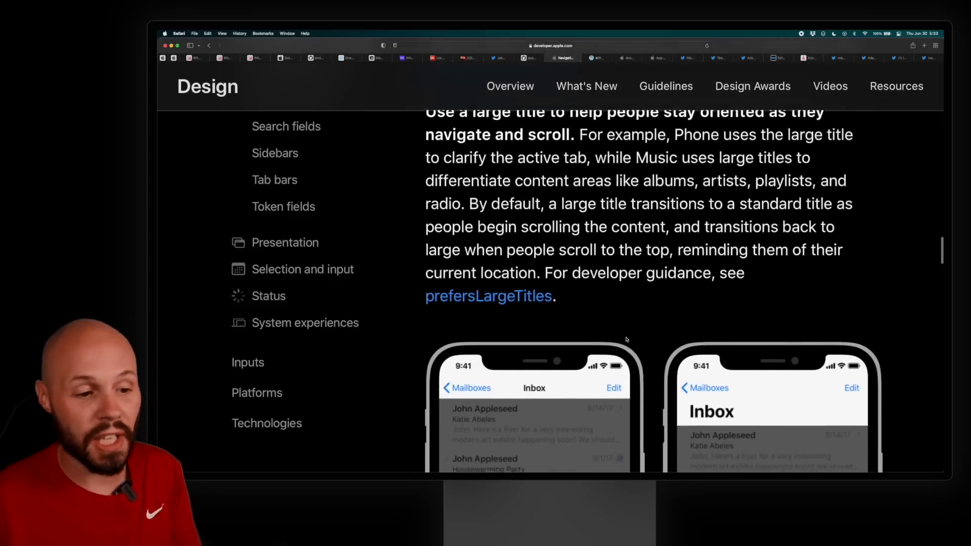
scroll(down, 3)
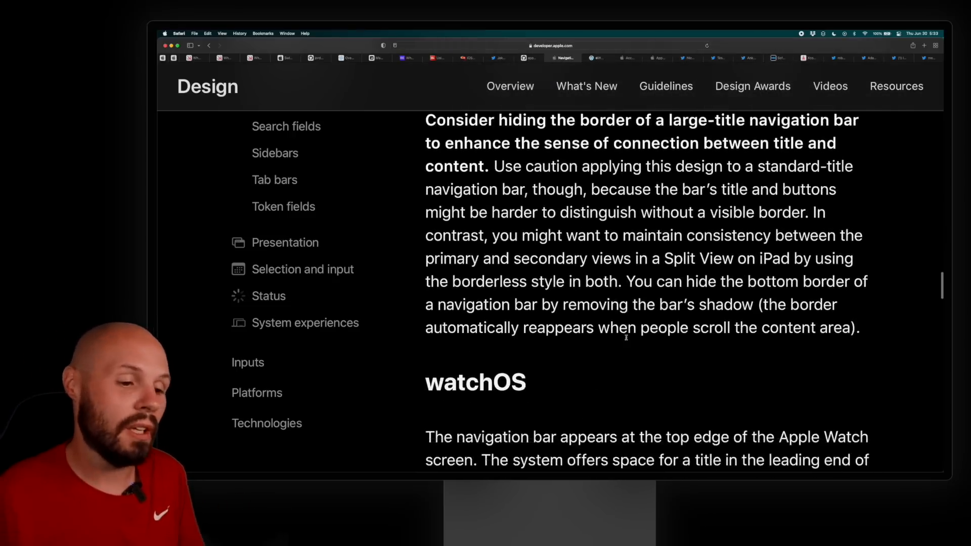
scroll(down, 3)
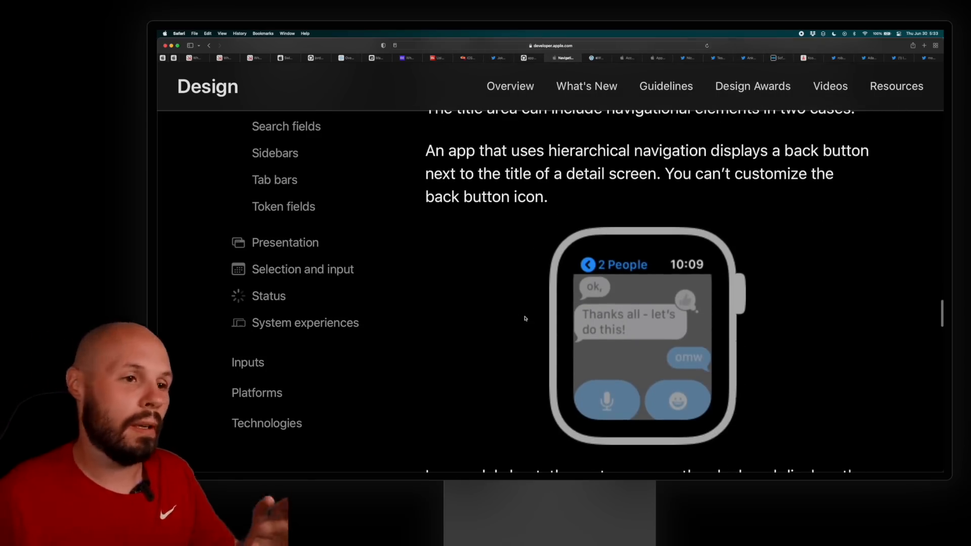
scroll(down, 3)
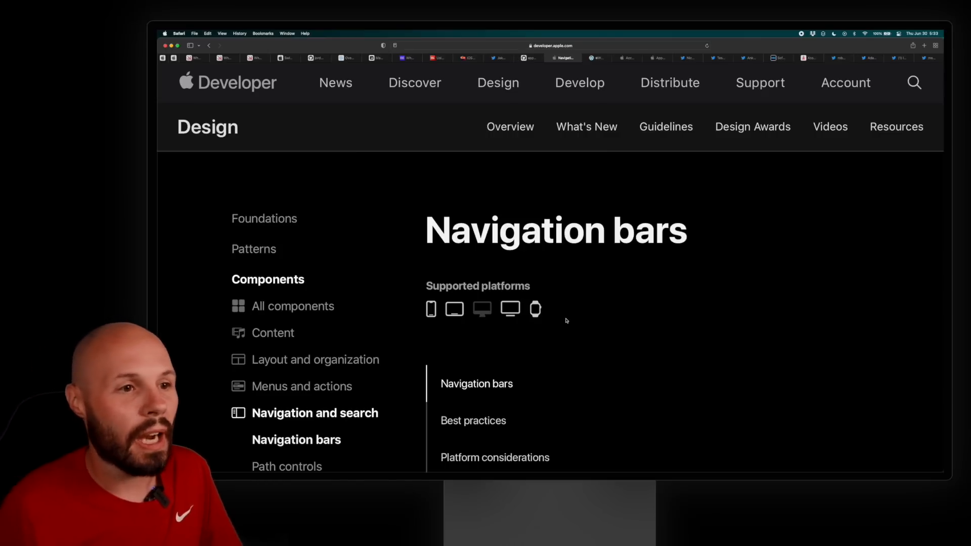
mouse_move(568, 320)
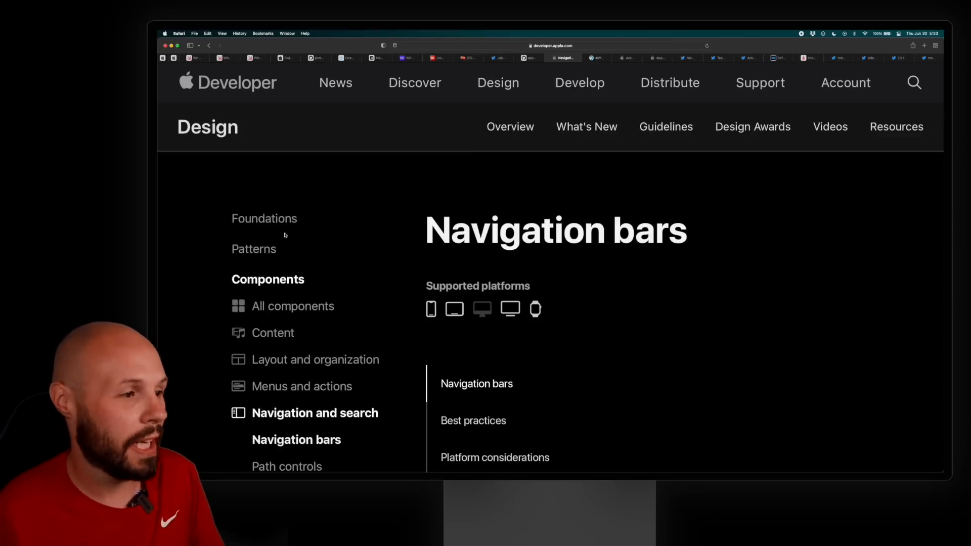
mouse_move(284, 275)
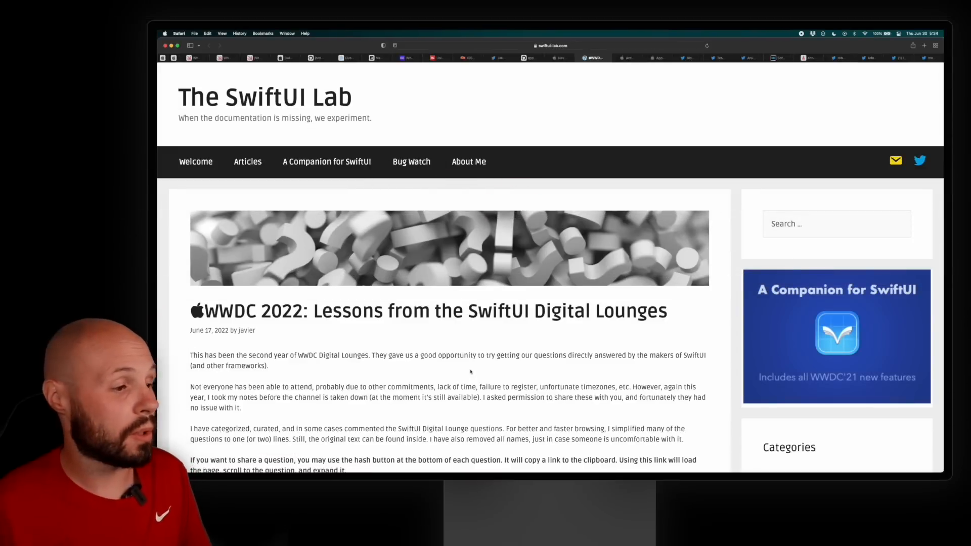
- Expand the backward compatibility and doughnut/pie charts questions and read down to Data Modeling
scroll(down, 3)
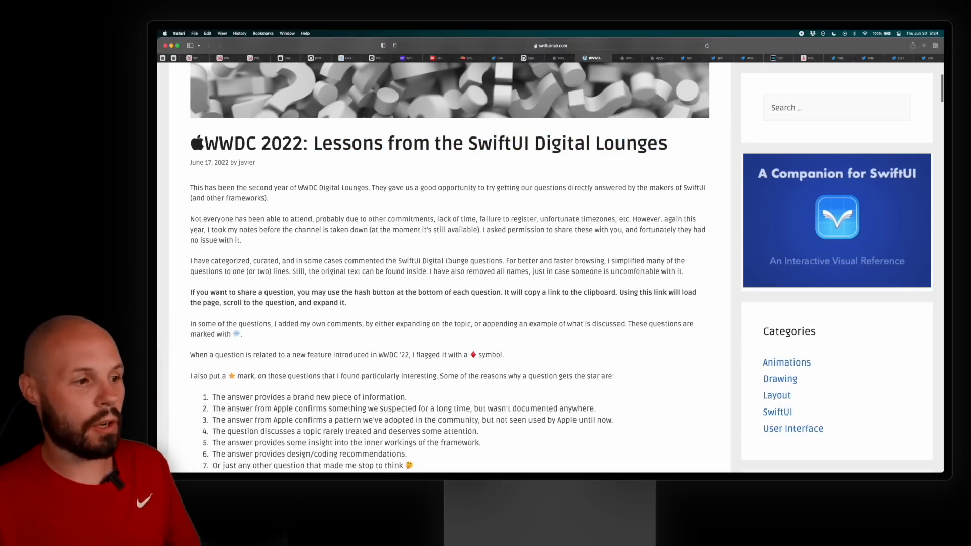
scroll(down, 3)
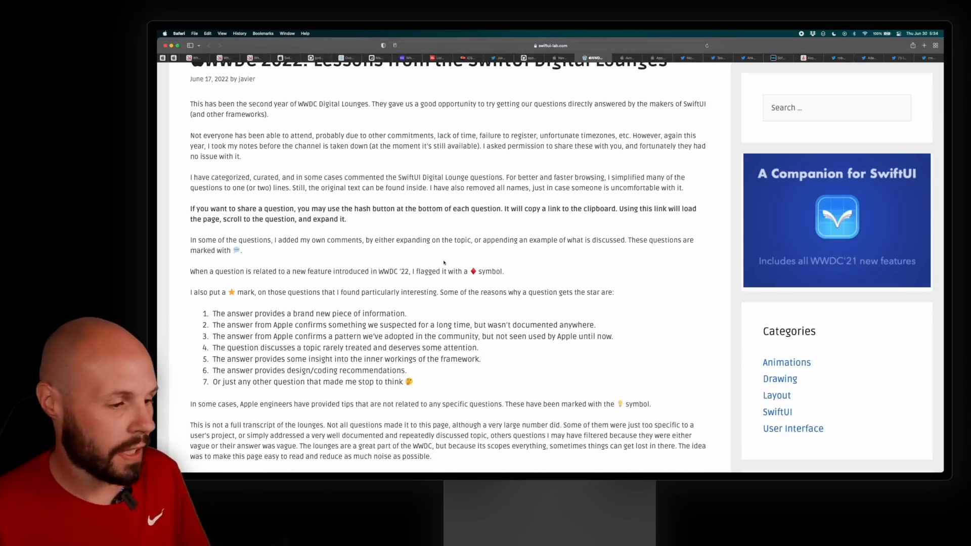
scroll(down, 3)
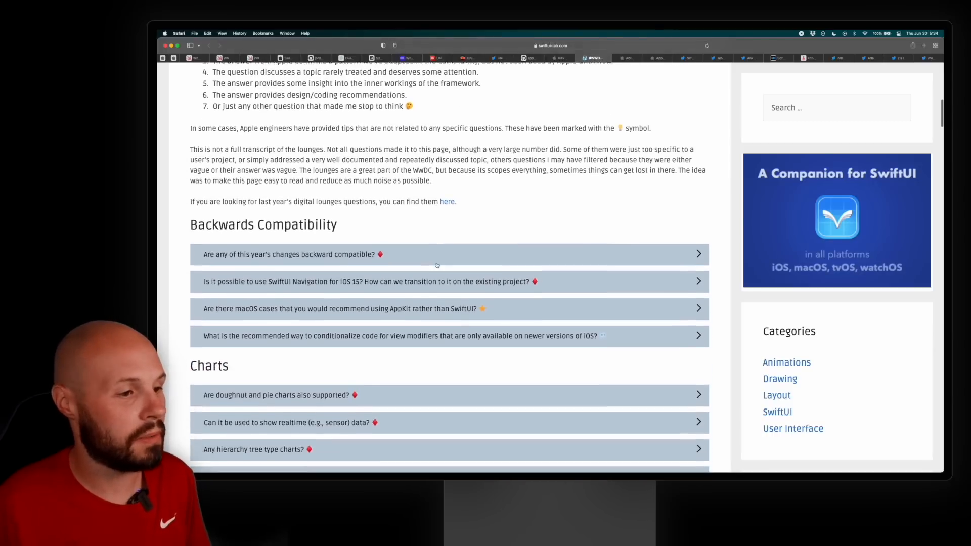
scroll(down, 3)
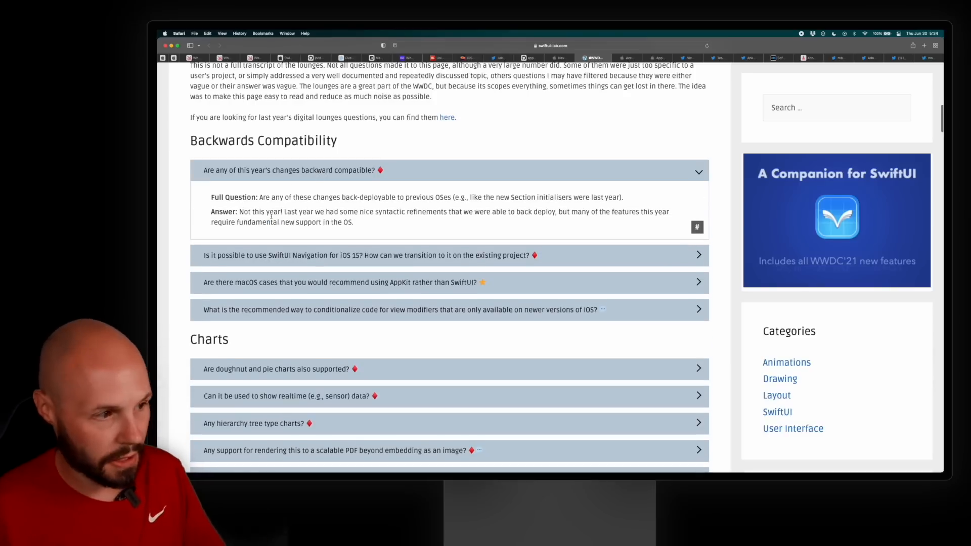
drag(347, 211, 489, 212)
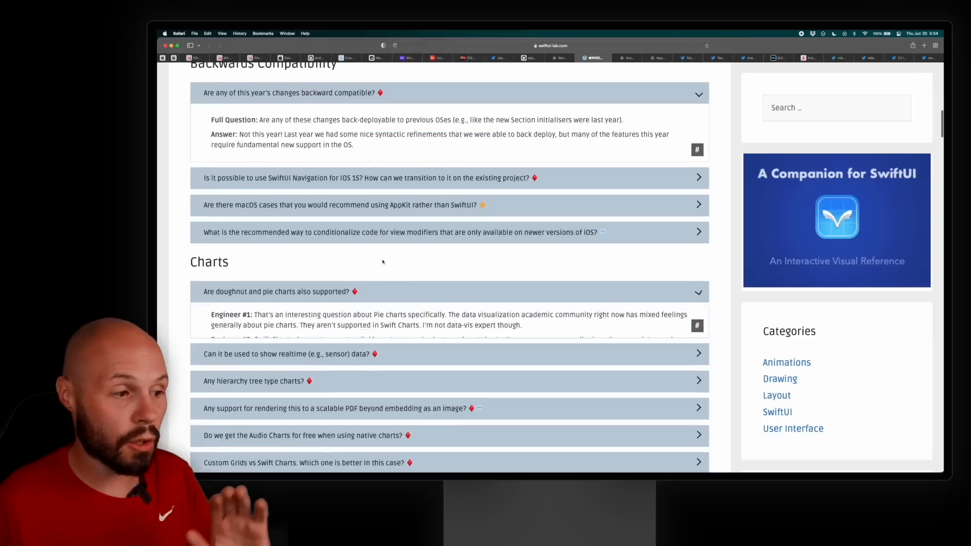
scroll(down, 3)
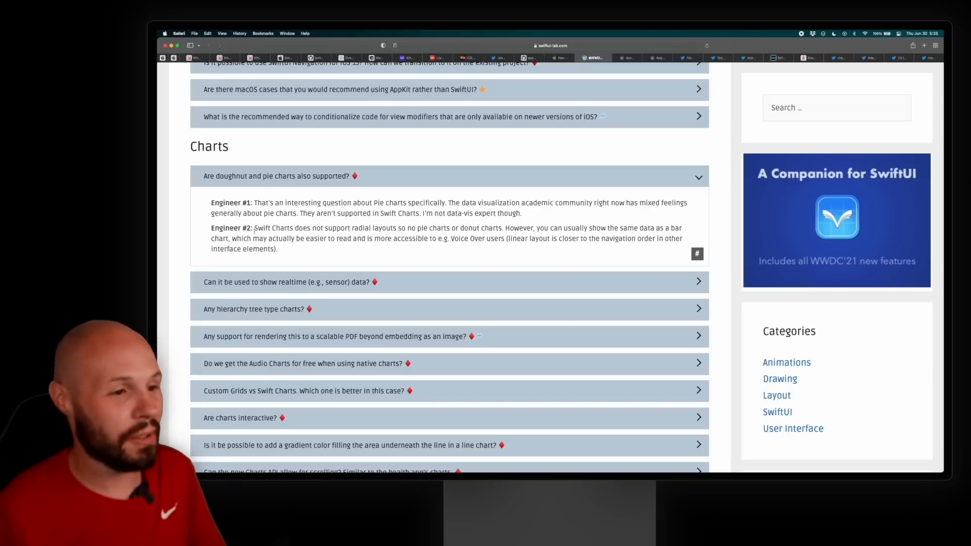
drag(445, 203, 531, 202)
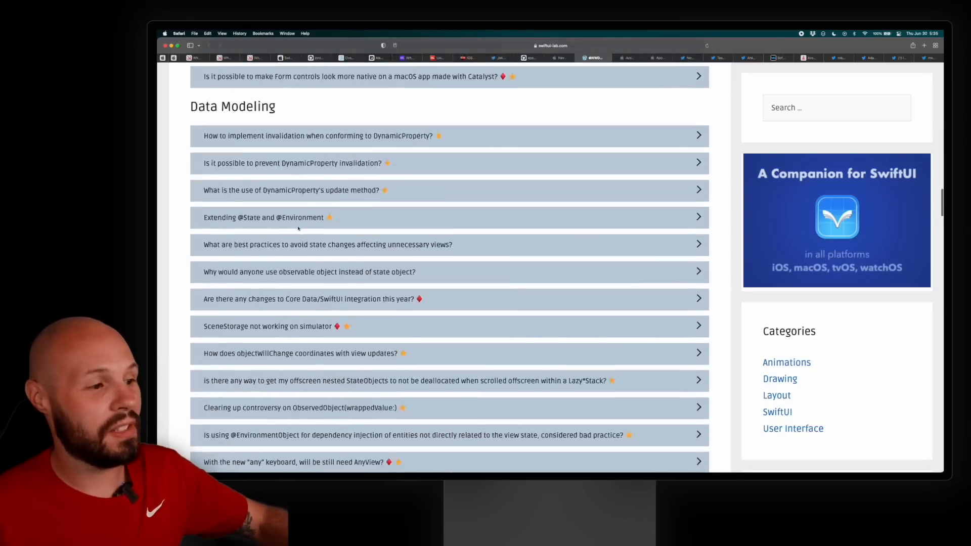
- Expand and read the 'Is NavigationView deprecated?' answer, collapse it, then switch to the account deletion article tab
scroll(down, 3)
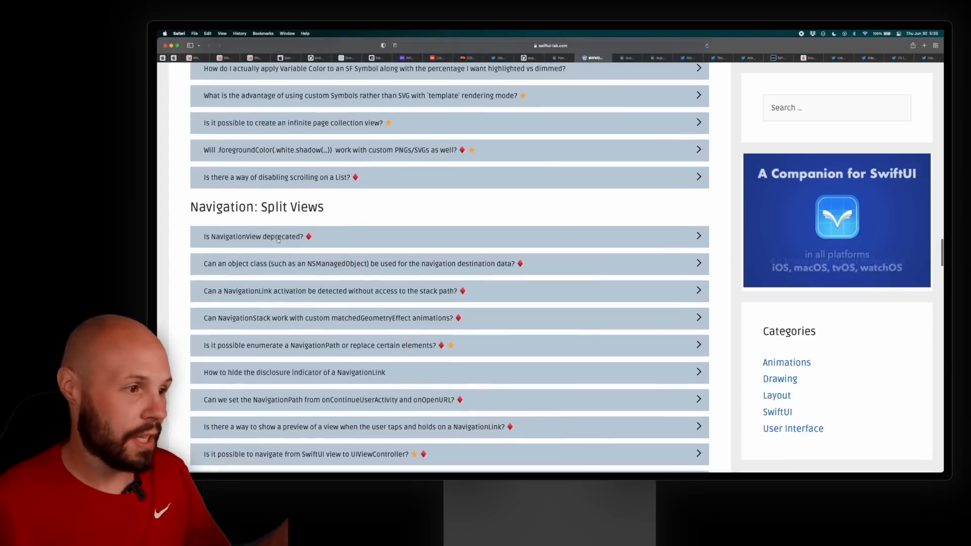
click(449, 237)
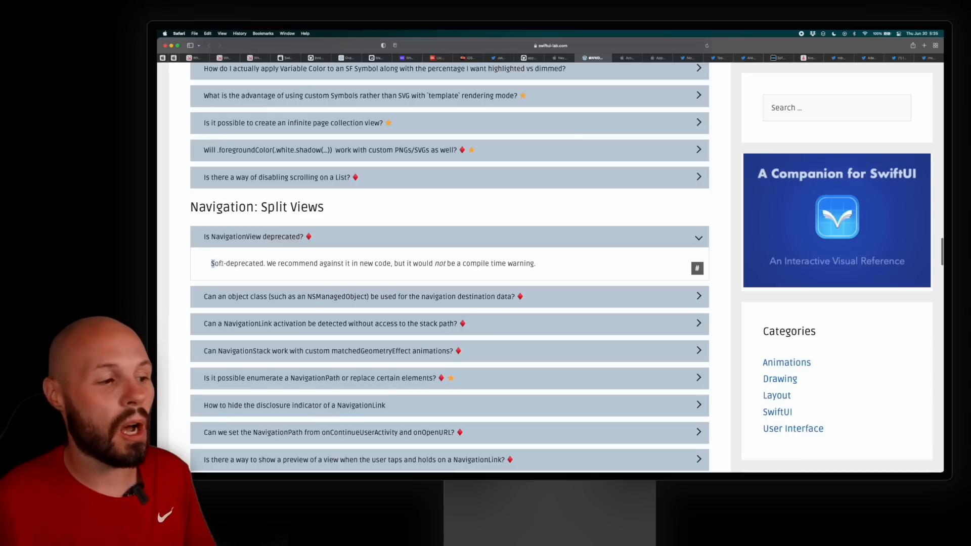
drag(265, 263, 339, 263)
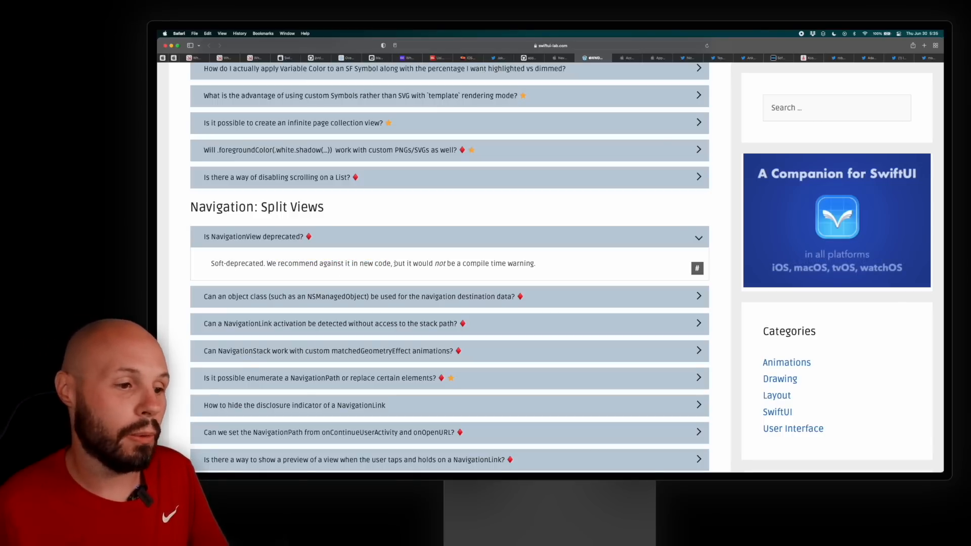
drag(396, 263, 535, 263)
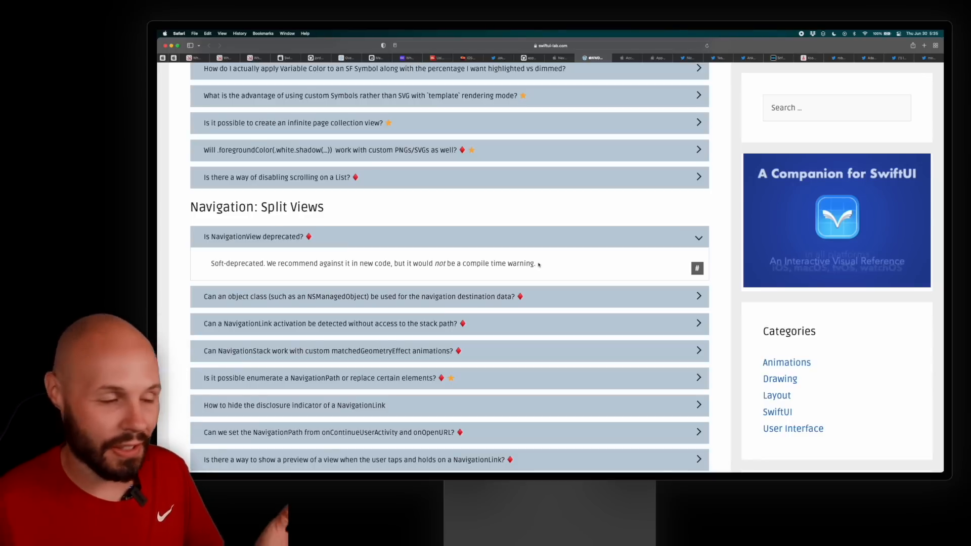
click(449, 237)
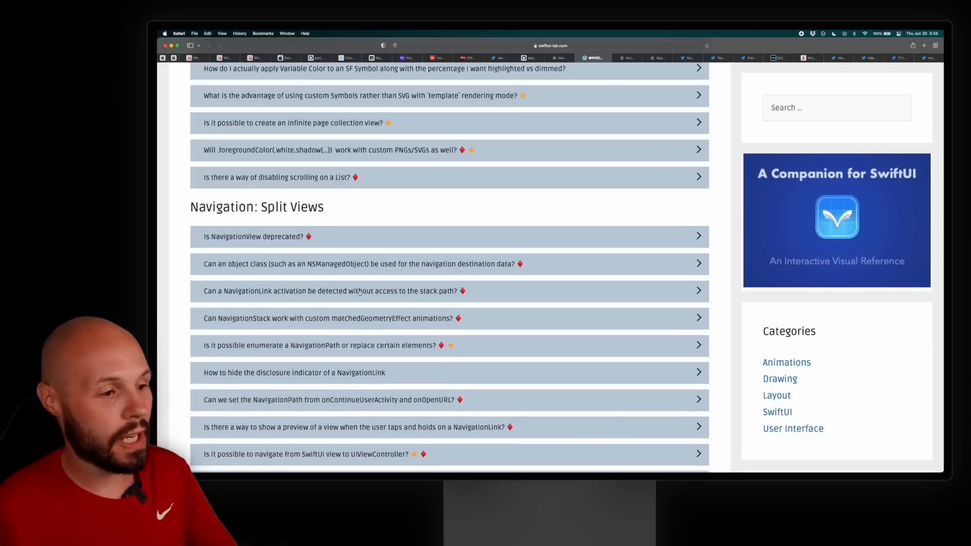
scroll(down, 3)
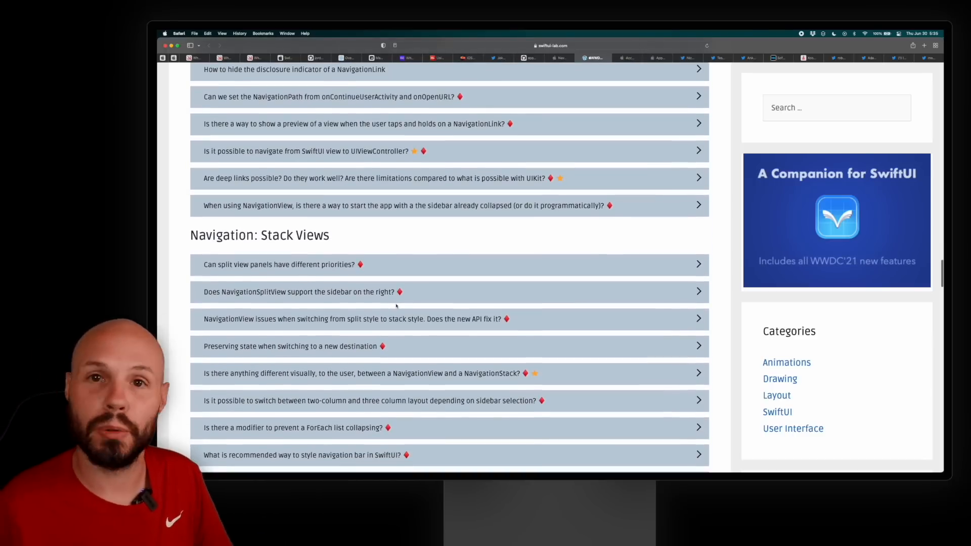
click(624, 57)
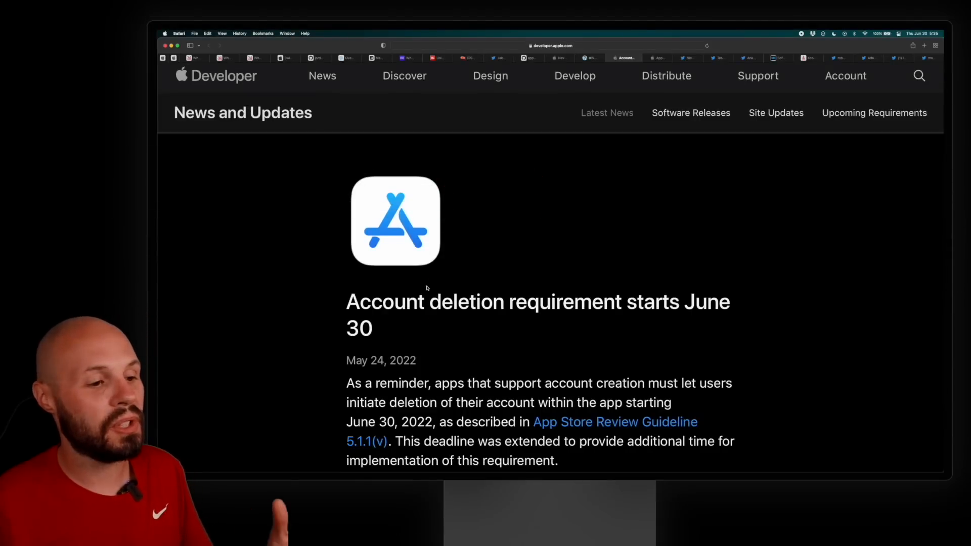
- Scroll the account deletion article down to its bulleted requirements including Sign in with Apple token revocation
scroll(down, 3)
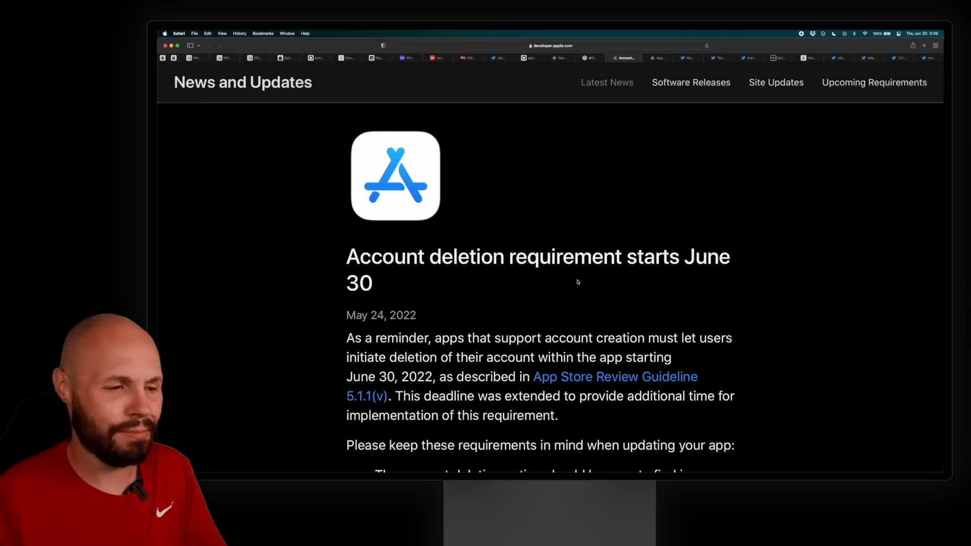
scroll(down, 3)
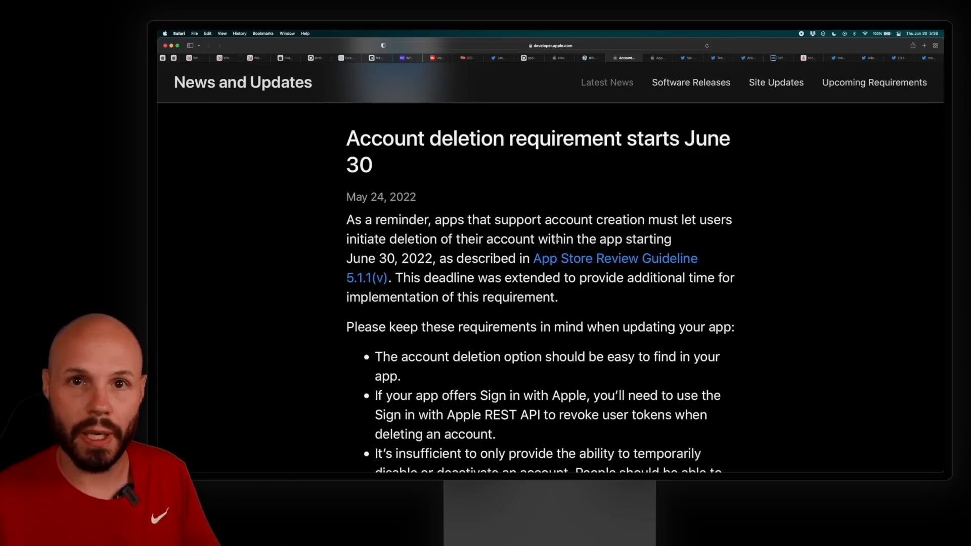
mouse_move(541, 242)
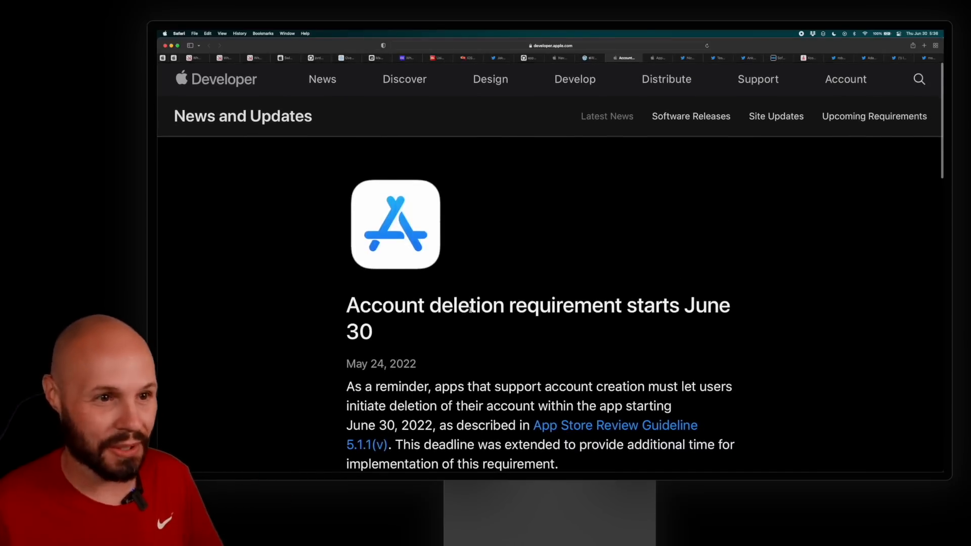
mouse_move(612, 245)
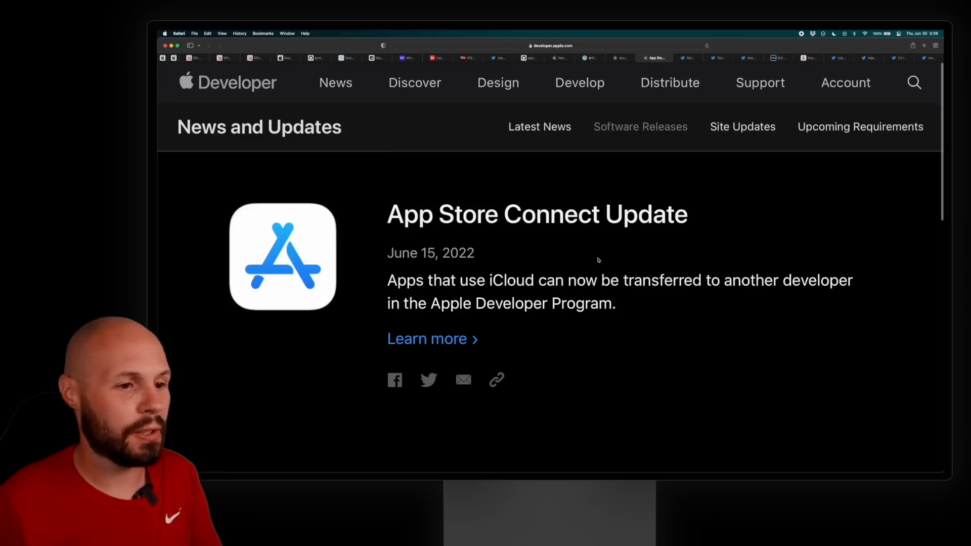
- Highlight the sentence about transferring iCloud apps, then switch to the Nick Lockwood codebase tweet tab
drag(388, 280, 613, 280)
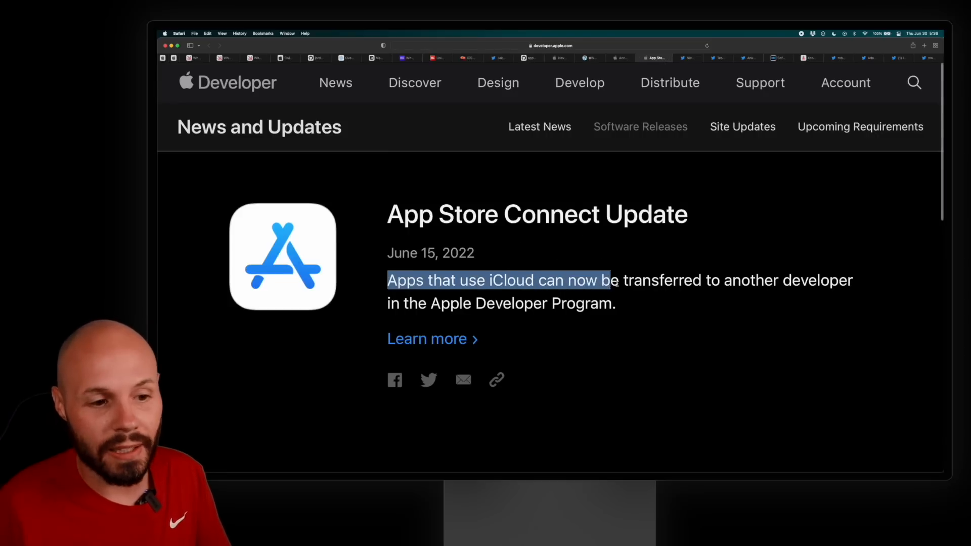
drag(610, 280, 616, 303)
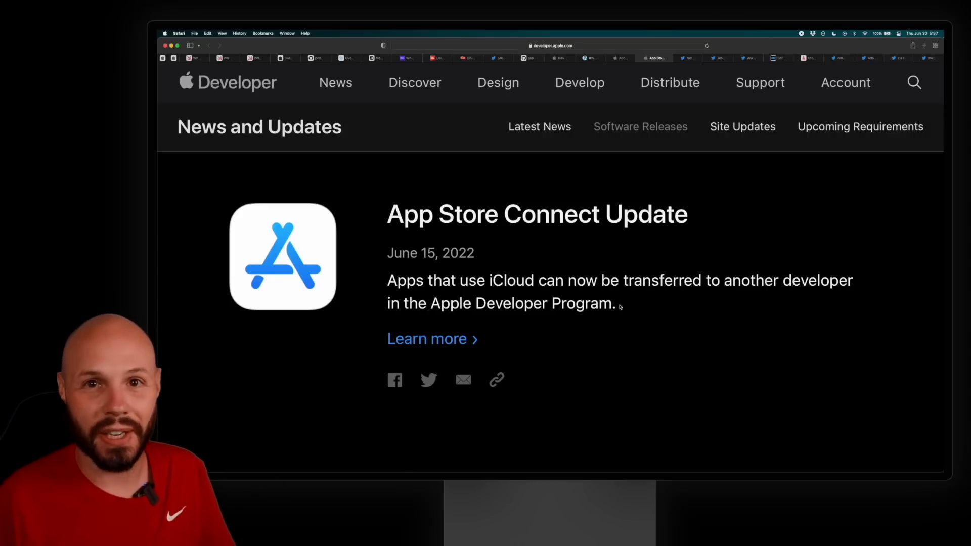
click(684, 58)
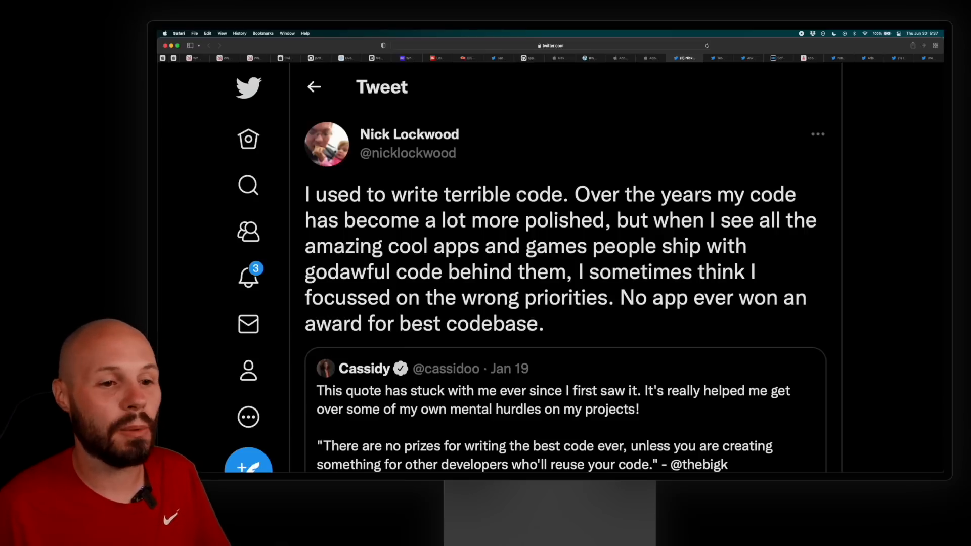
drag(572, 194, 711, 194)
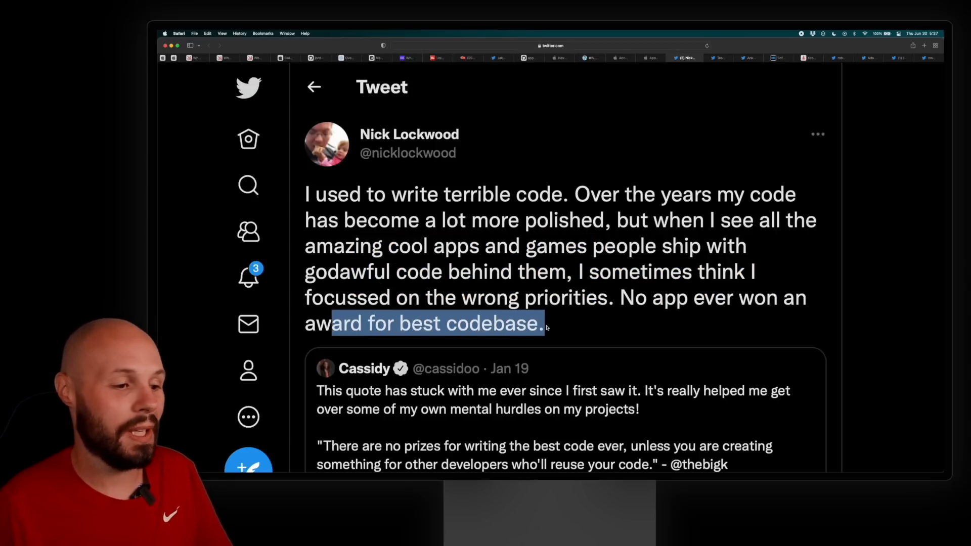
scroll(down, 3)
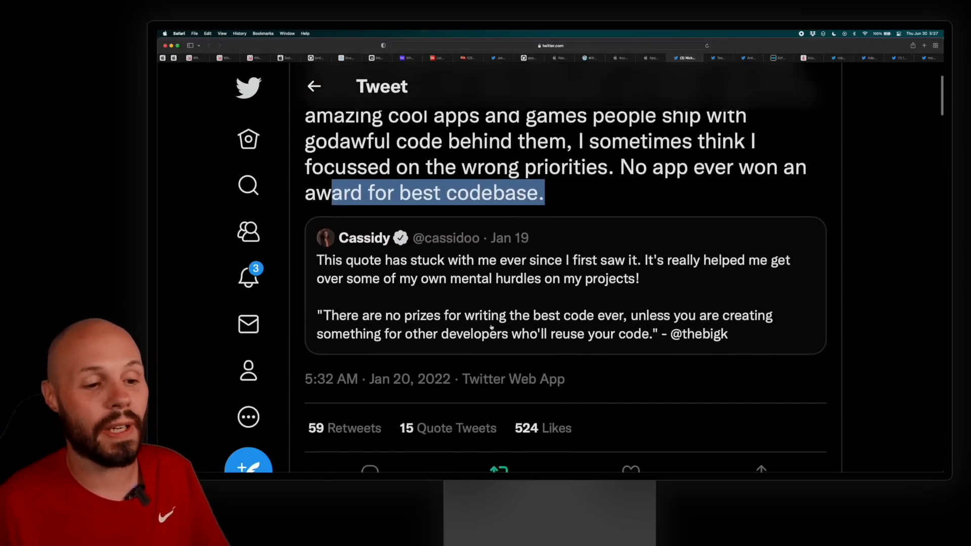
scroll(down, 3)
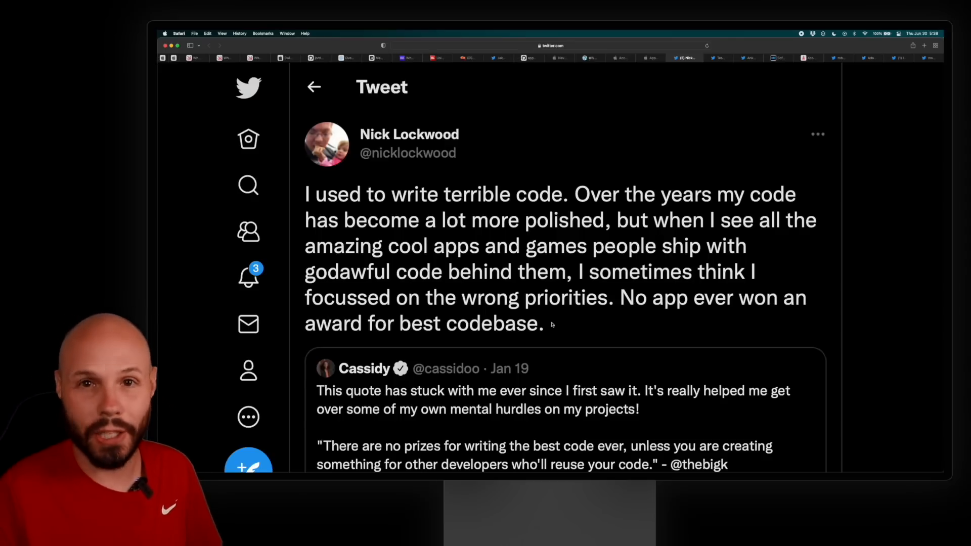
scroll(down, 3)
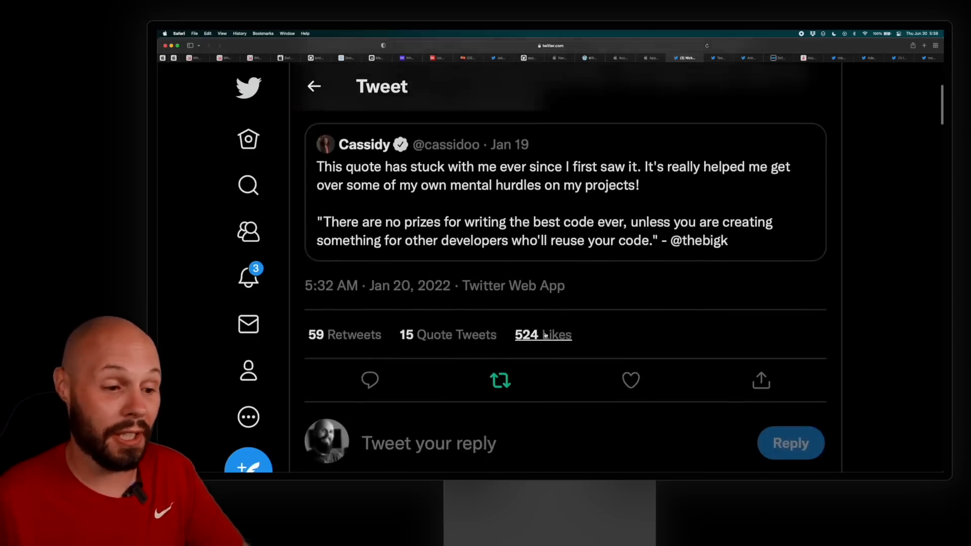
scroll(down, 3)
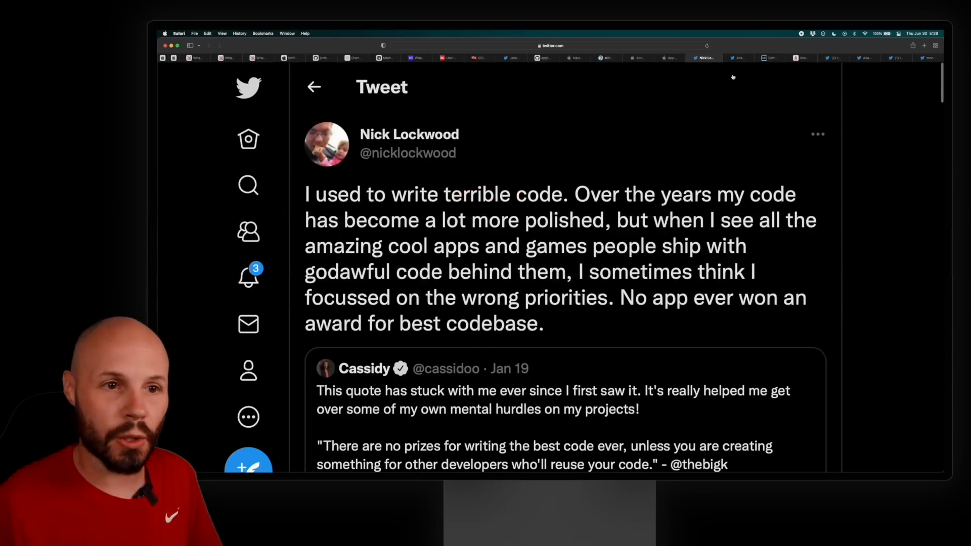
- Switch to the developer luck thread and highlight the 'Develop soft skills' tip
click(737, 58)
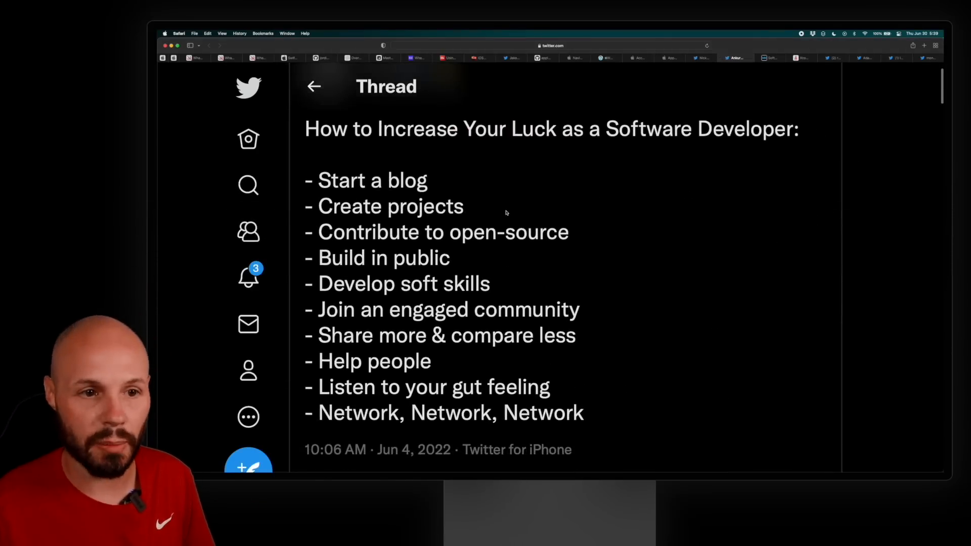
scroll(down, 3)
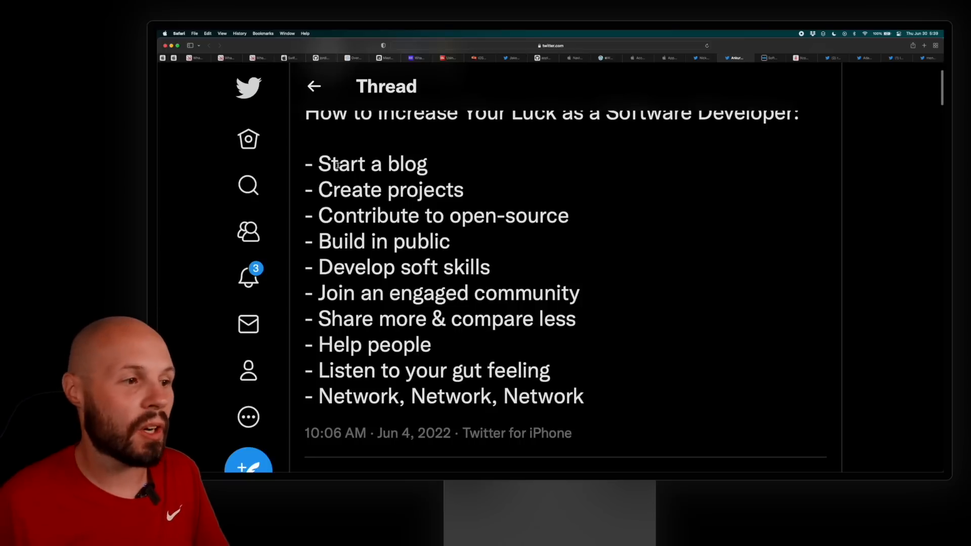
double_click(370, 164)
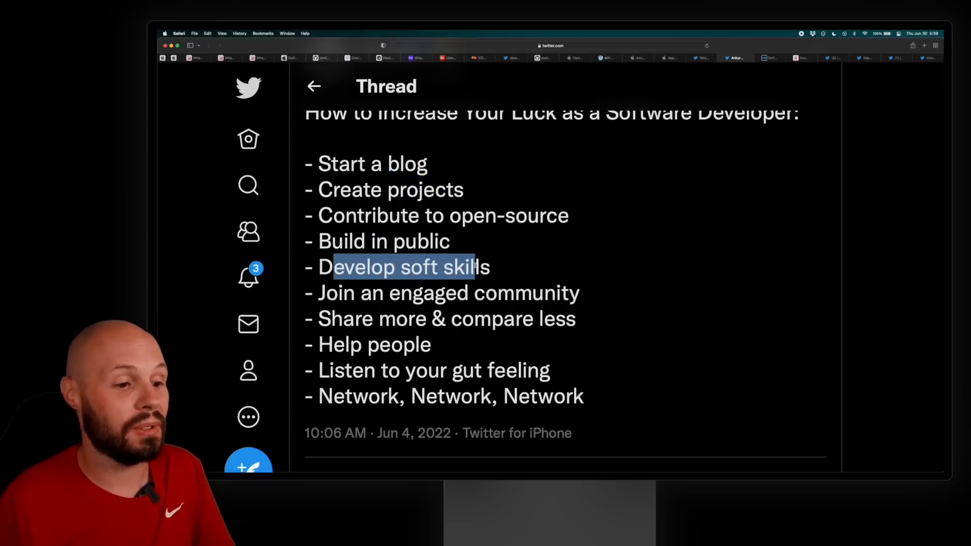
scroll(down, 3)
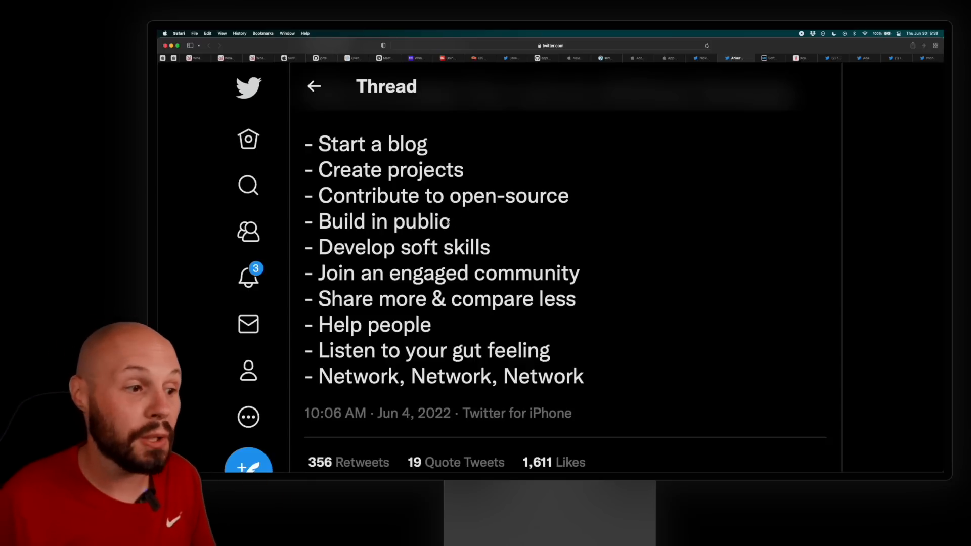
- Highlight further tips and 'Your Luck' in the thread title, then switch to the Xcode Through the Years tab
drag(317, 272, 578, 272)
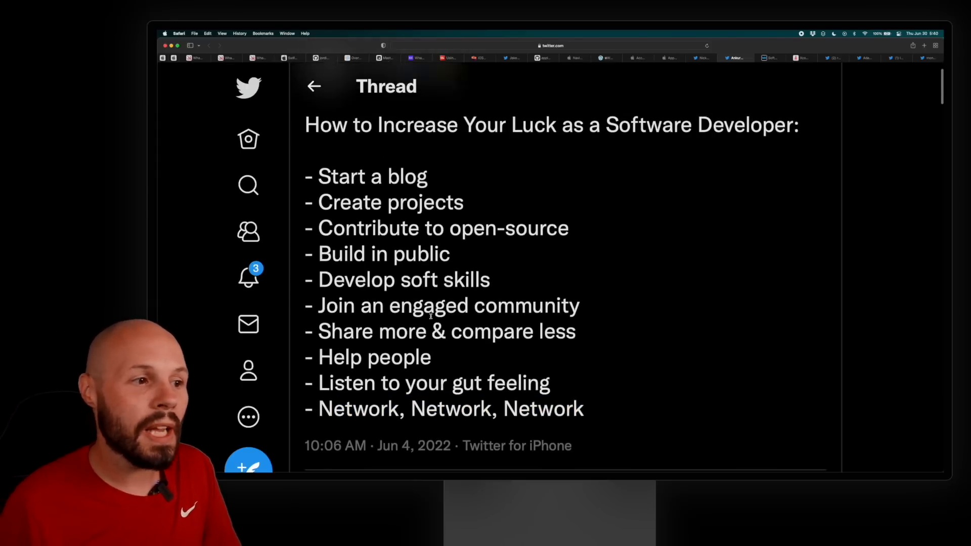
scroll(down, 3)
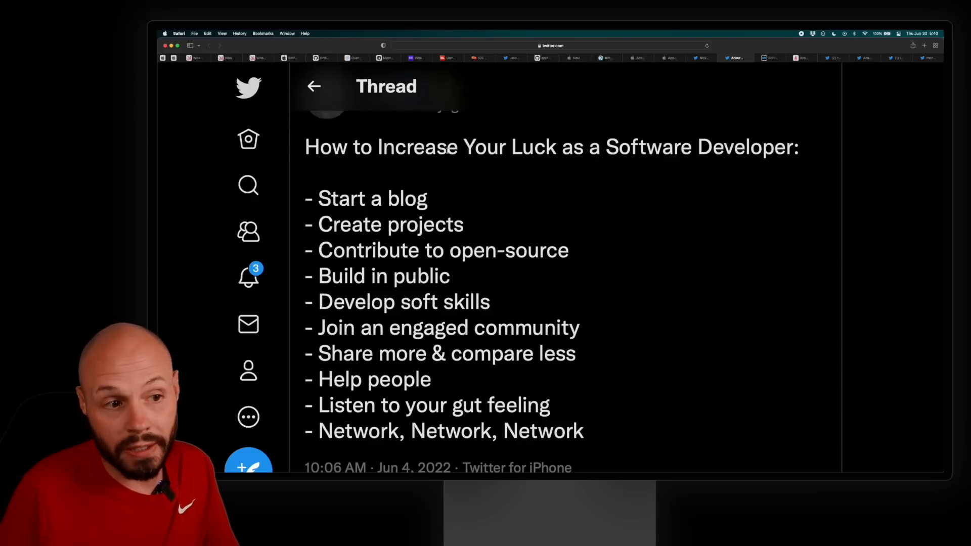
drag(316, 198, 450, 275)
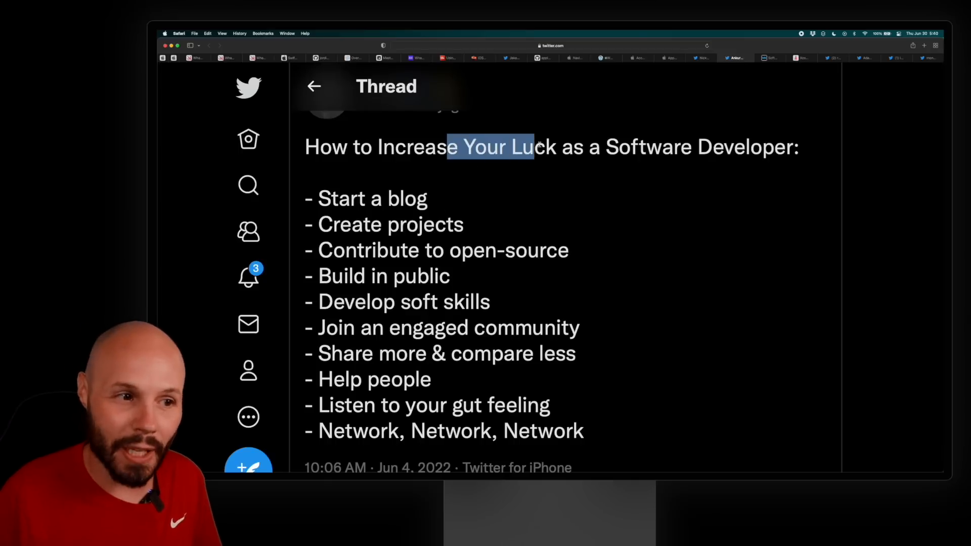
click(519, 227)
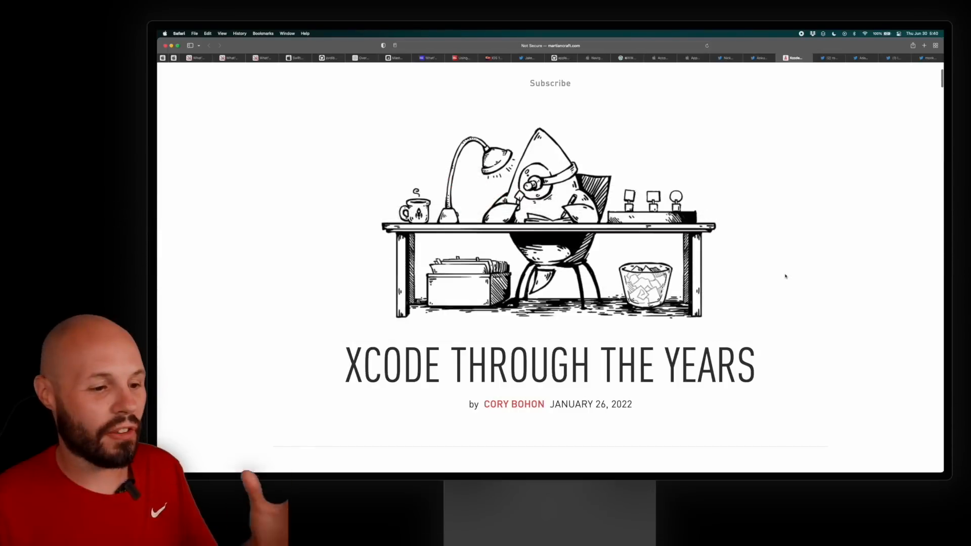
- Scroll the Xcode history article and highlight the passage about the new Objective-C language
scroll(down, 3)
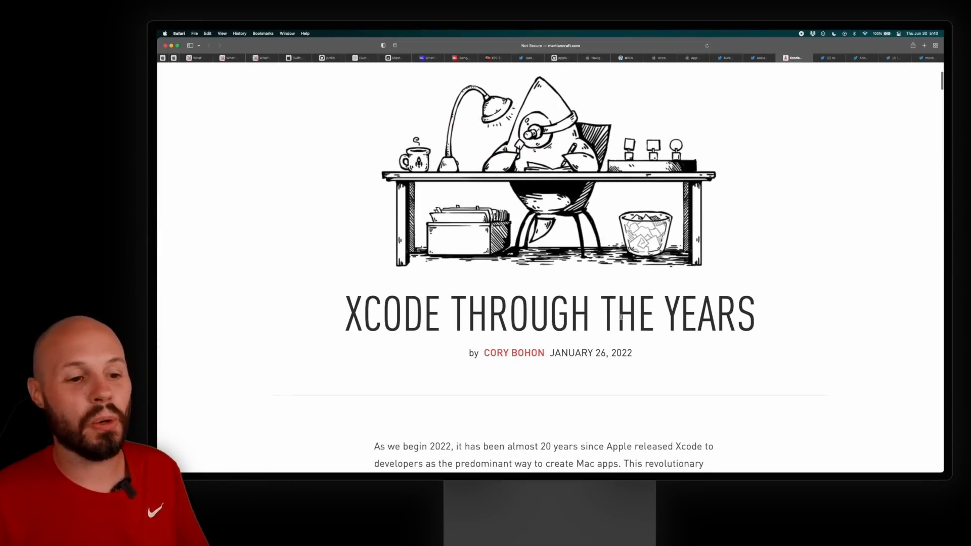
scroll(down, 3)
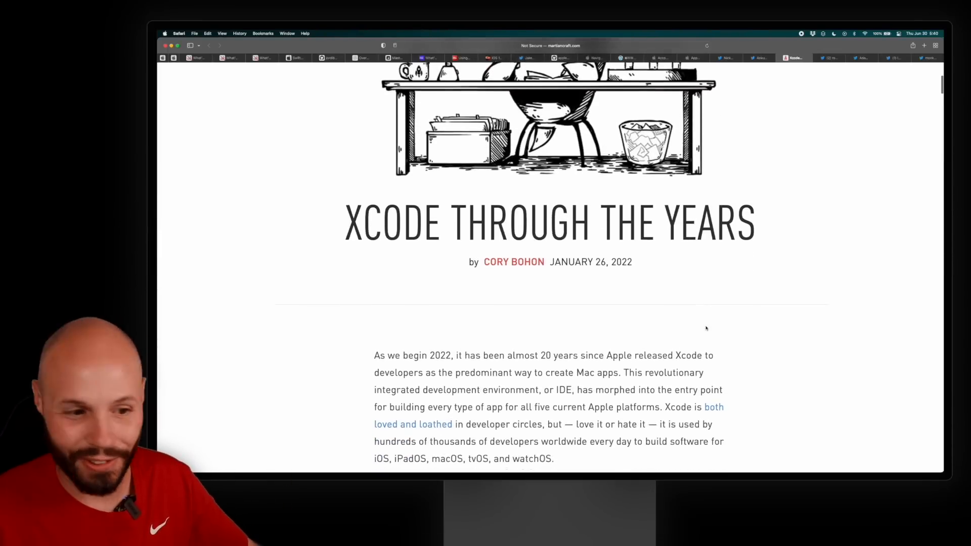
scroll(down, 3)
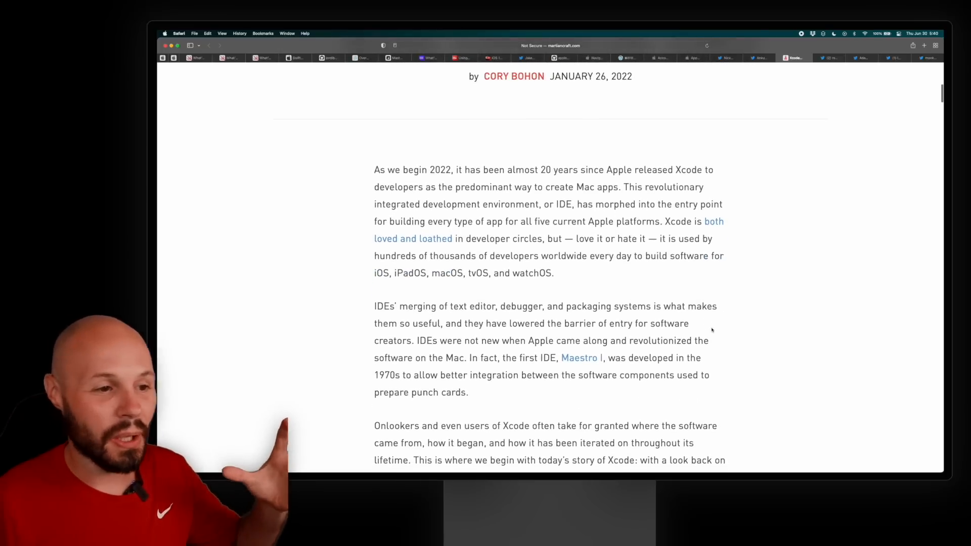
scroll(down, 3)
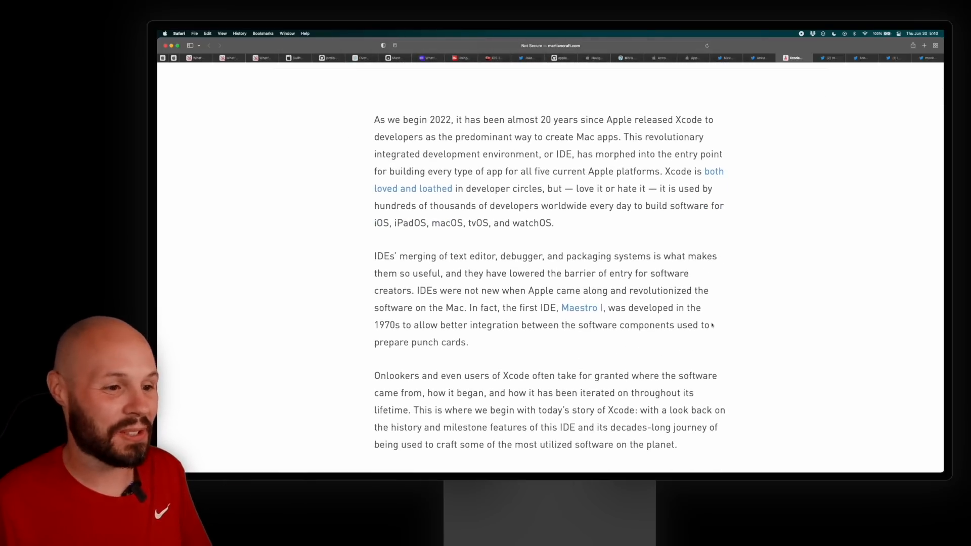
scroll(down, 3)
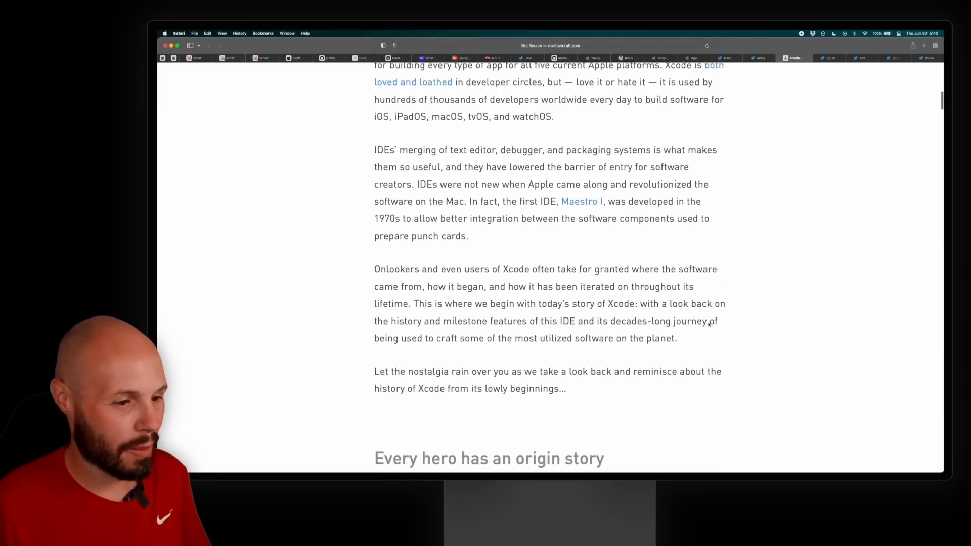
scroll(down, 3)
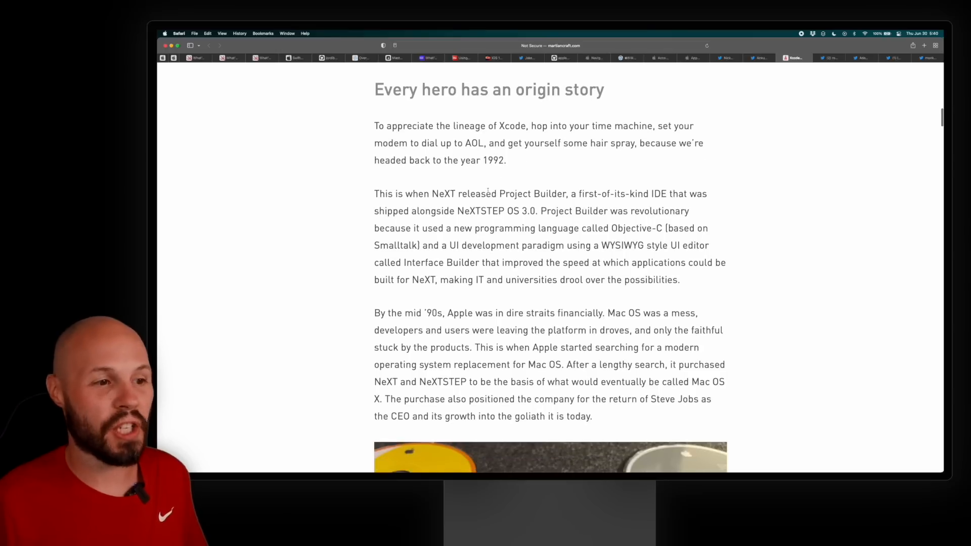
drag(406, 194, 492, 194)
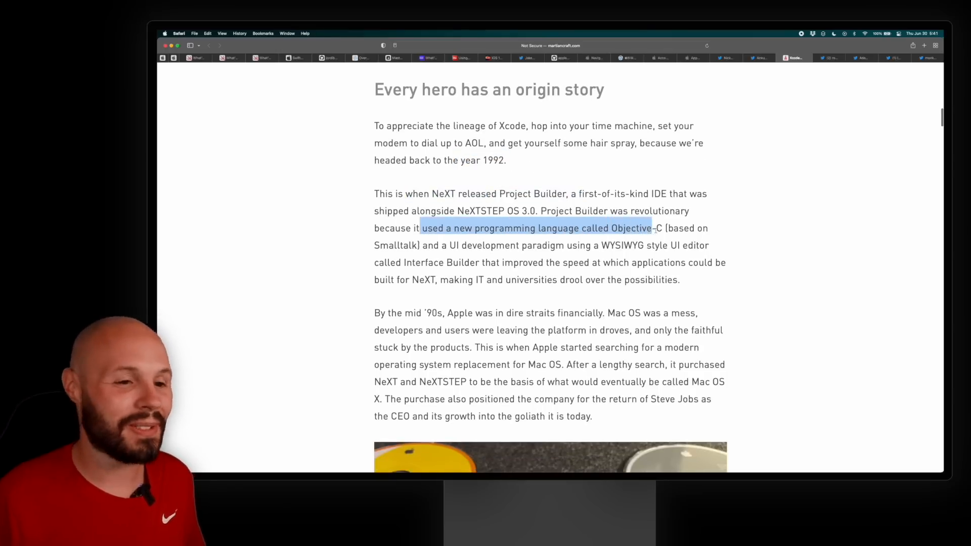
- Read through the rest of the Xcode Through the Years article to its end
scroll(down, 3)
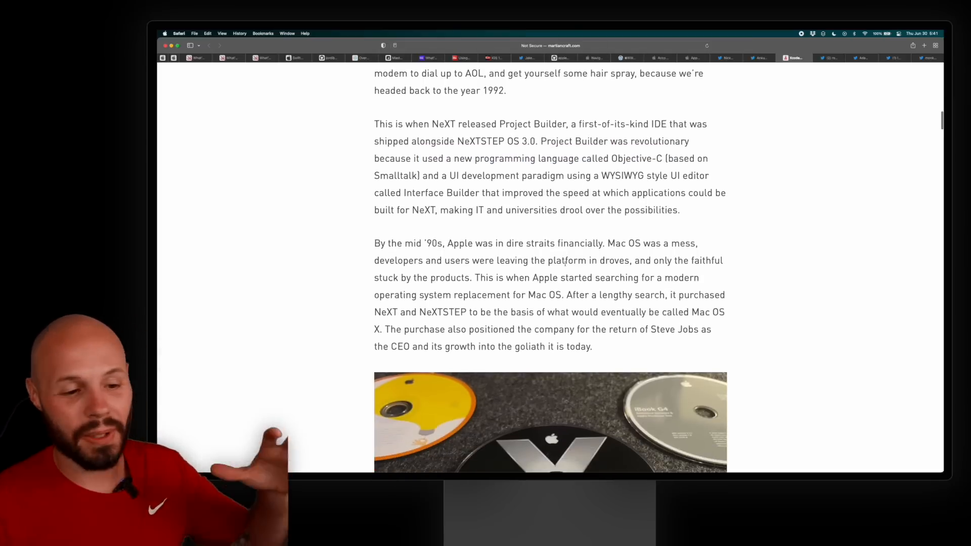
scroll(down, 3)
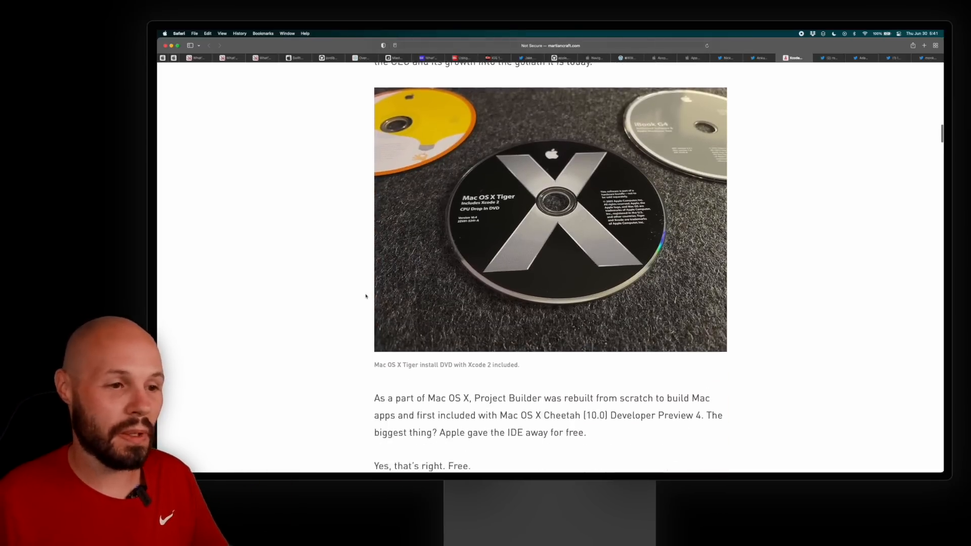
scroll(down, 3)
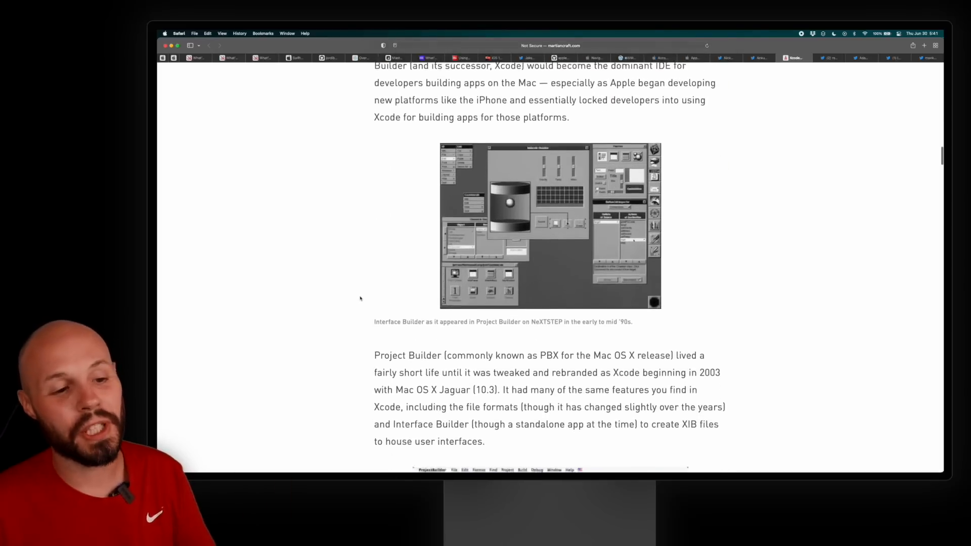
scroll(down, 3)
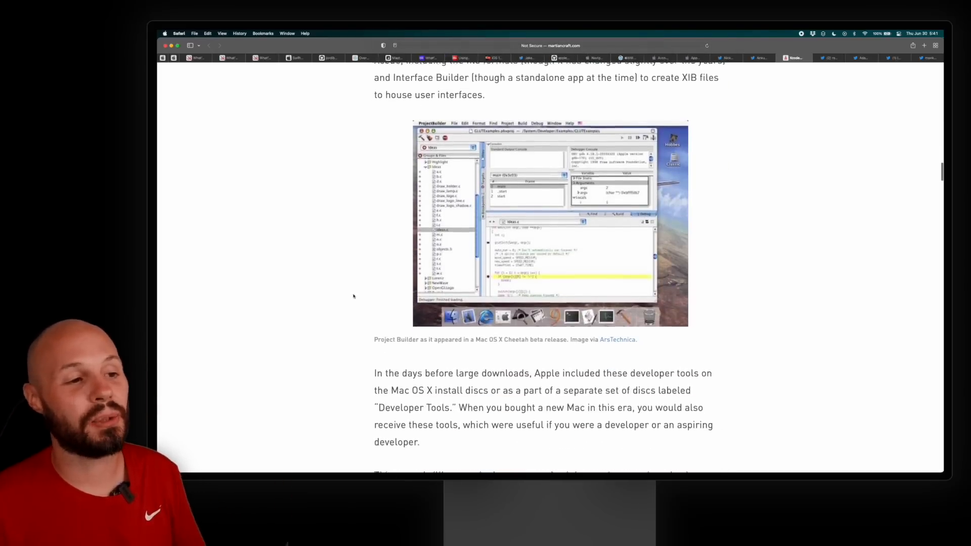
scroll(down, 3)
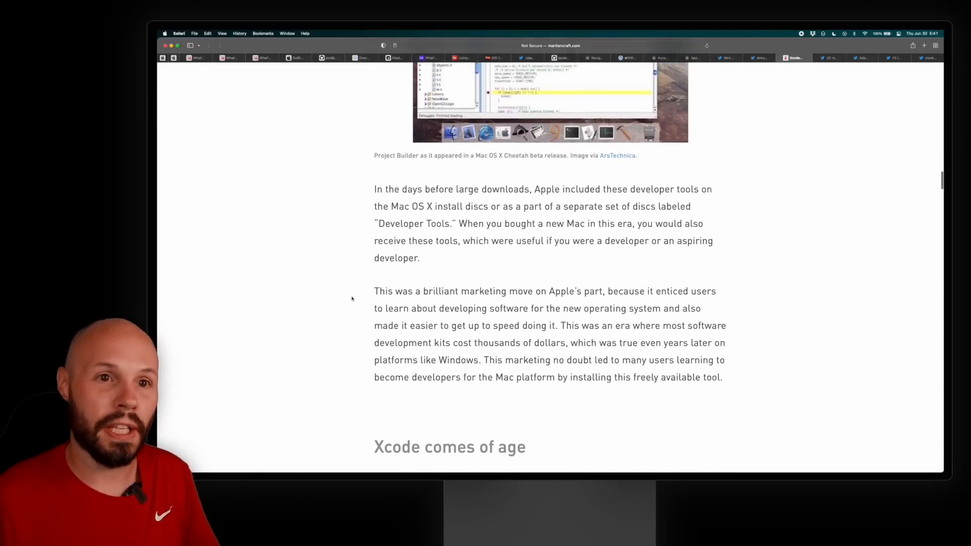
scroll(down, 3)
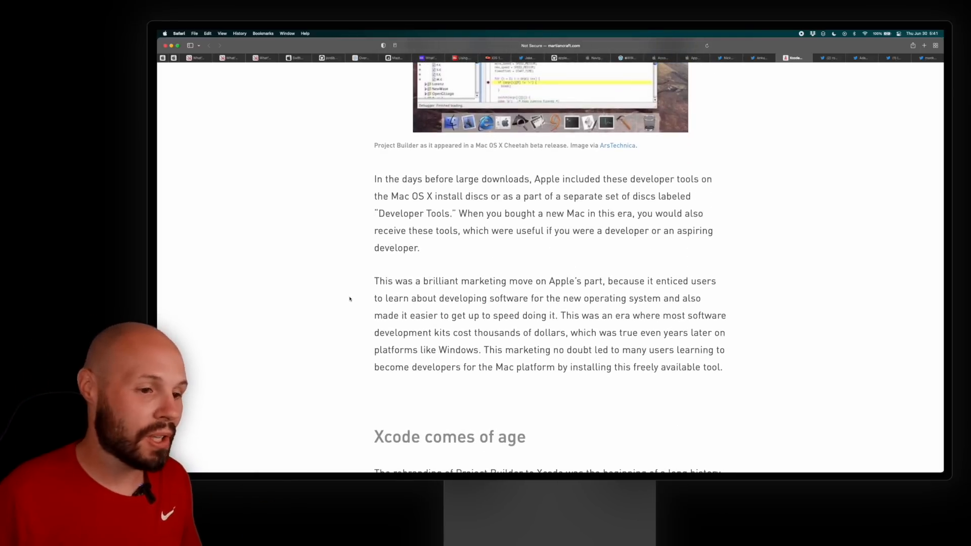
scroll(down, 3)
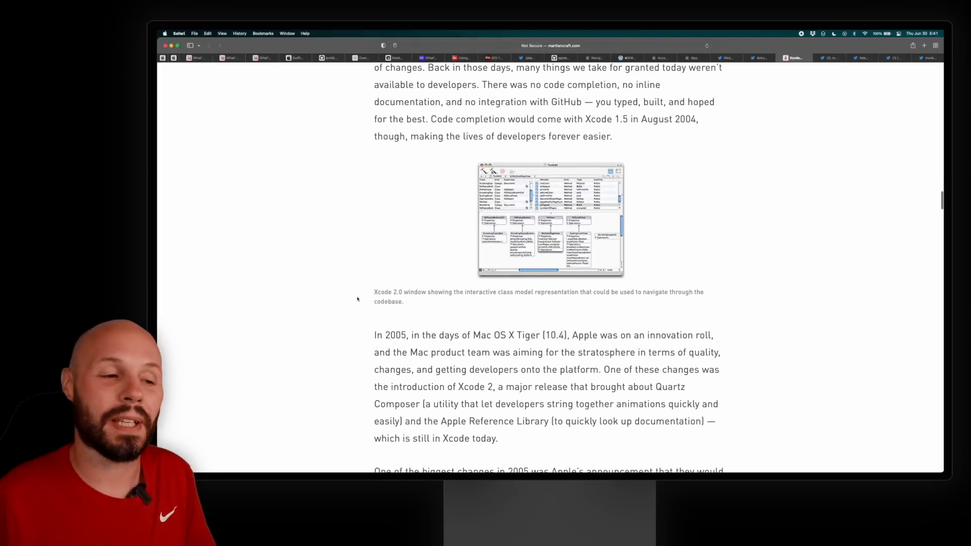
scroll(down, 3)
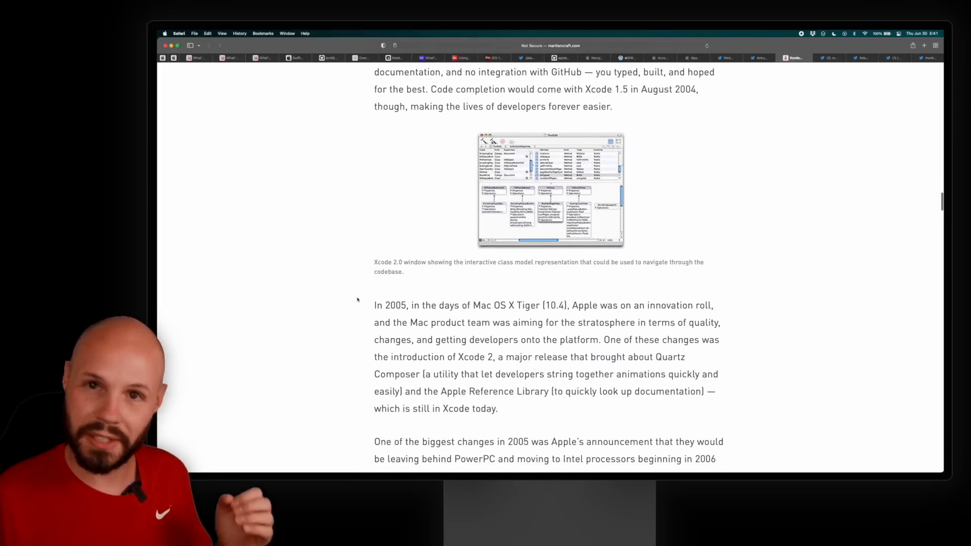
scroll(down, 3)
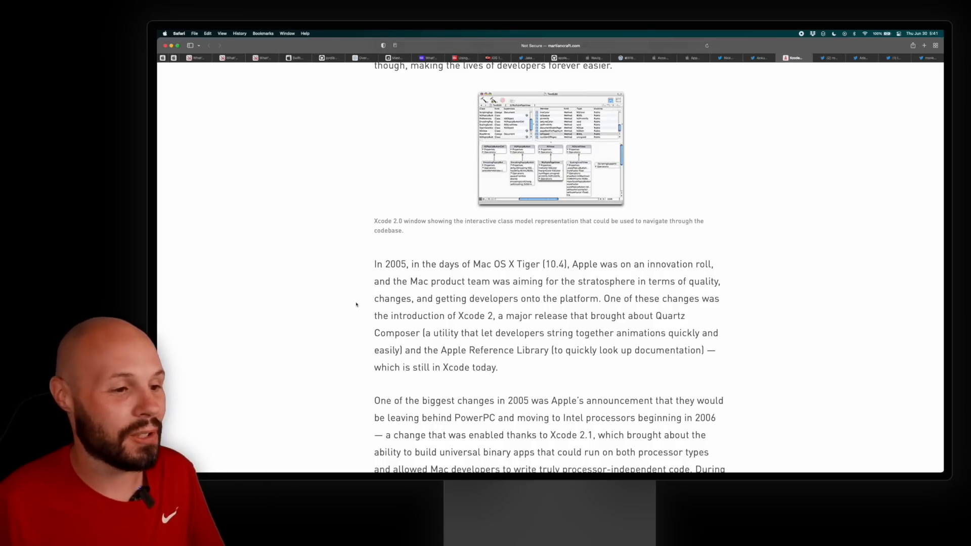
scroll(down, 3)
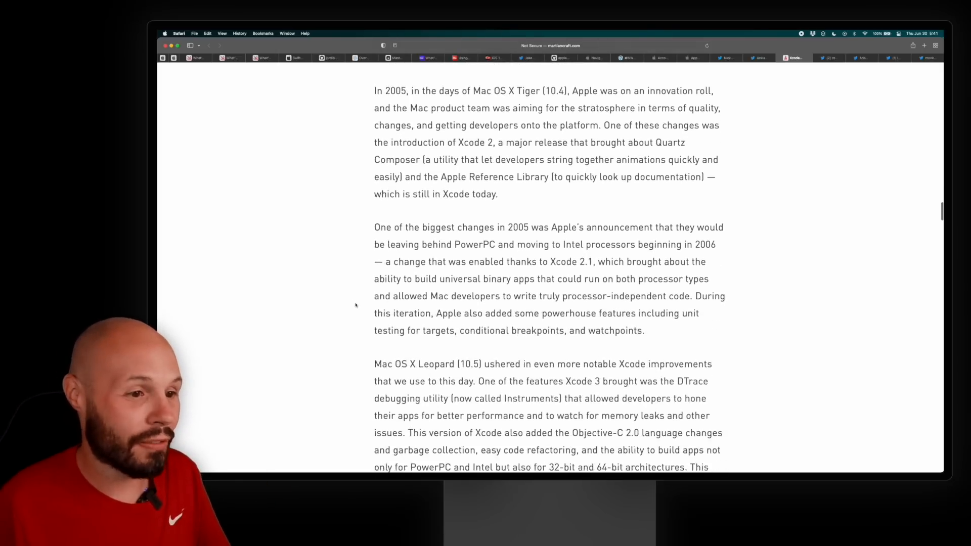
scroll(up, 3)
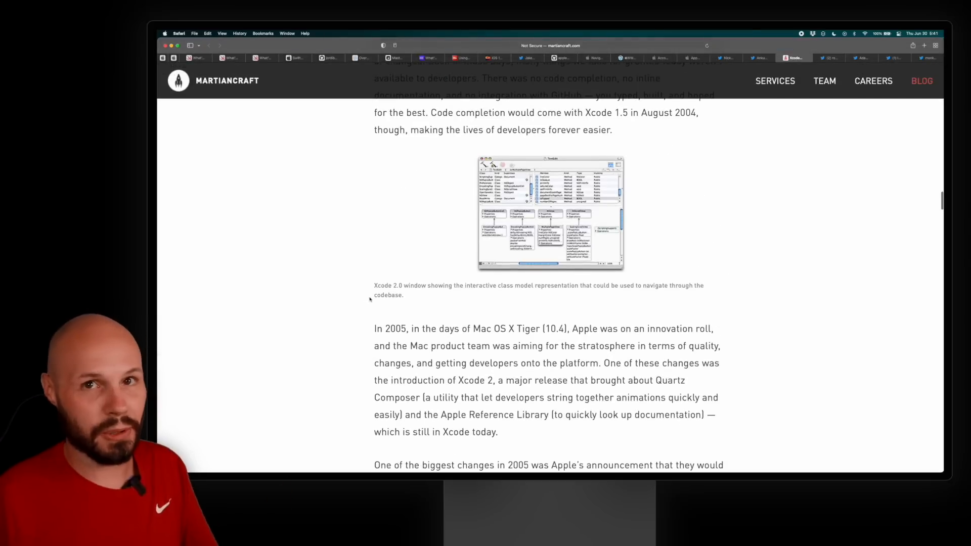
scroll(down, 3)
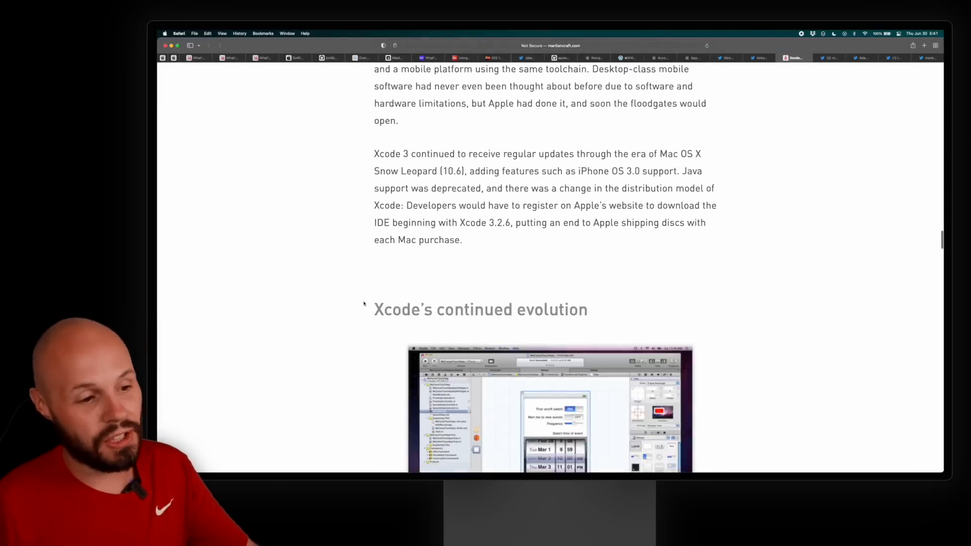
scroll(down, 3)
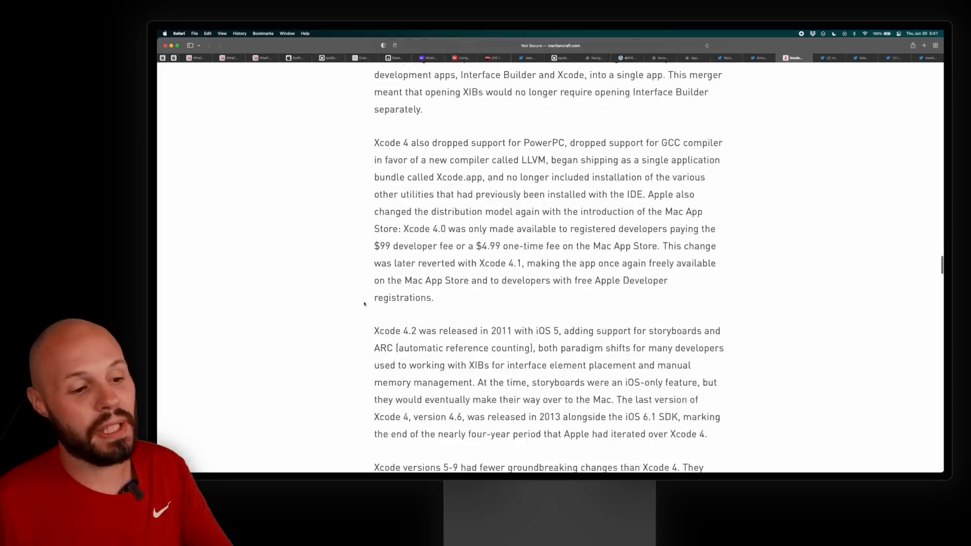
scroll(down, 3)
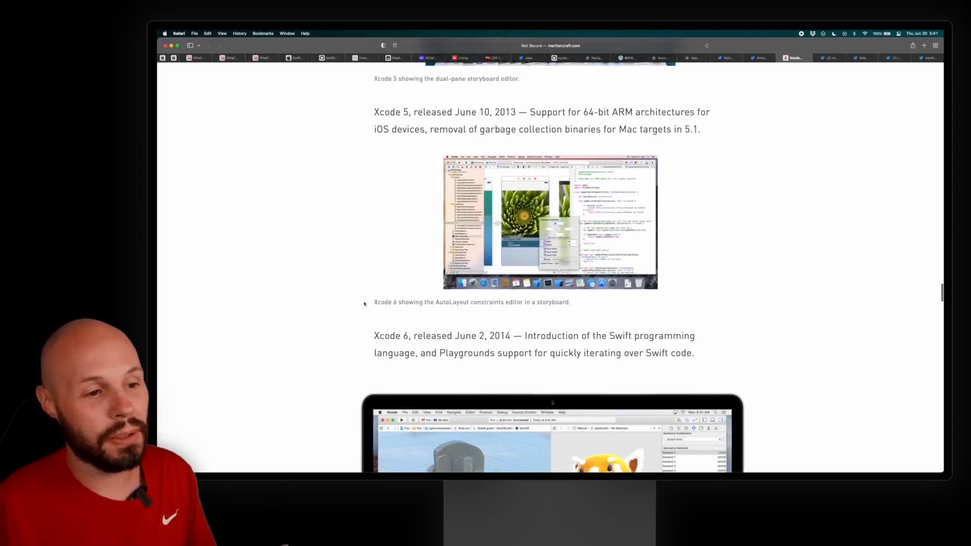
scroll(down, 3)
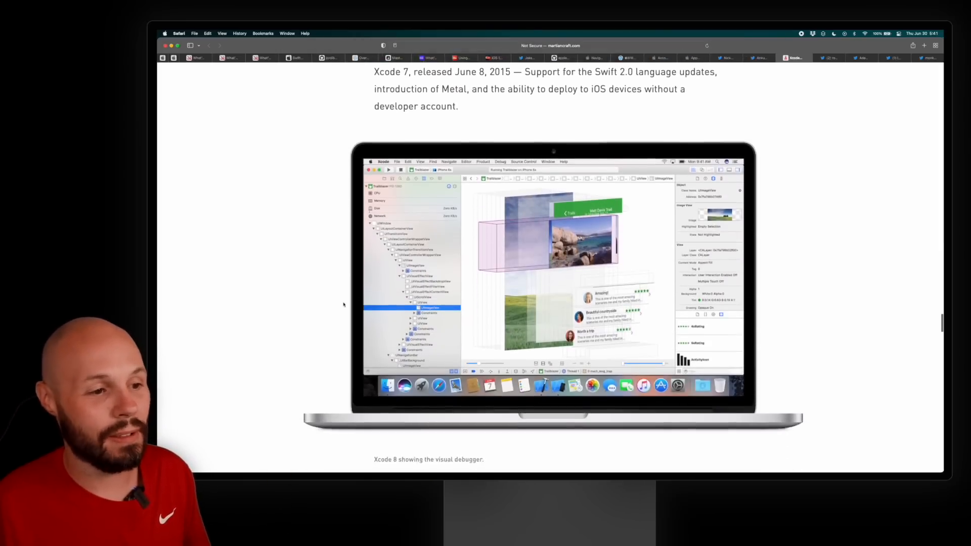
scroll(down, 3)
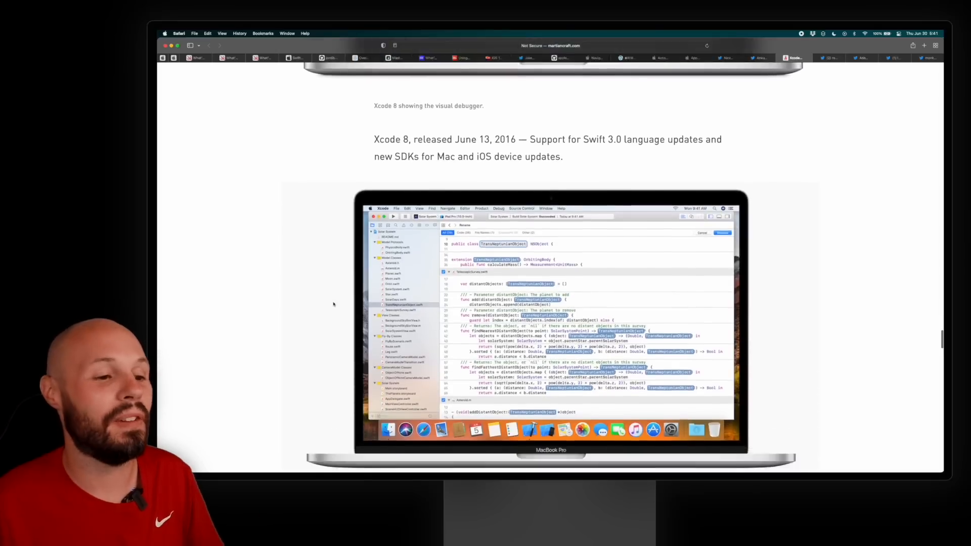
scroll(down, 3)
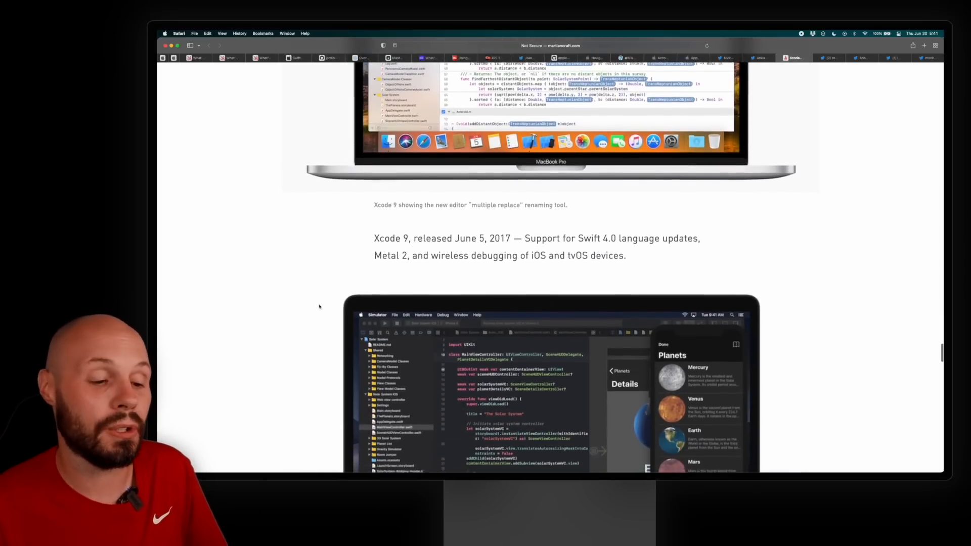
scroll(down, 3)
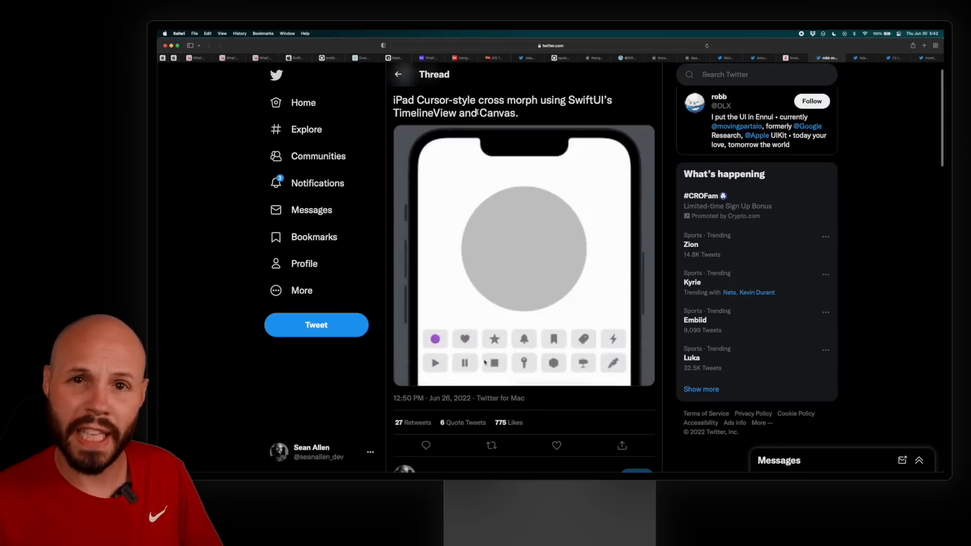
- Switch to the tab with Adam Debreczeni's thread on quickly 3D-mapping his house
click(523, 339)
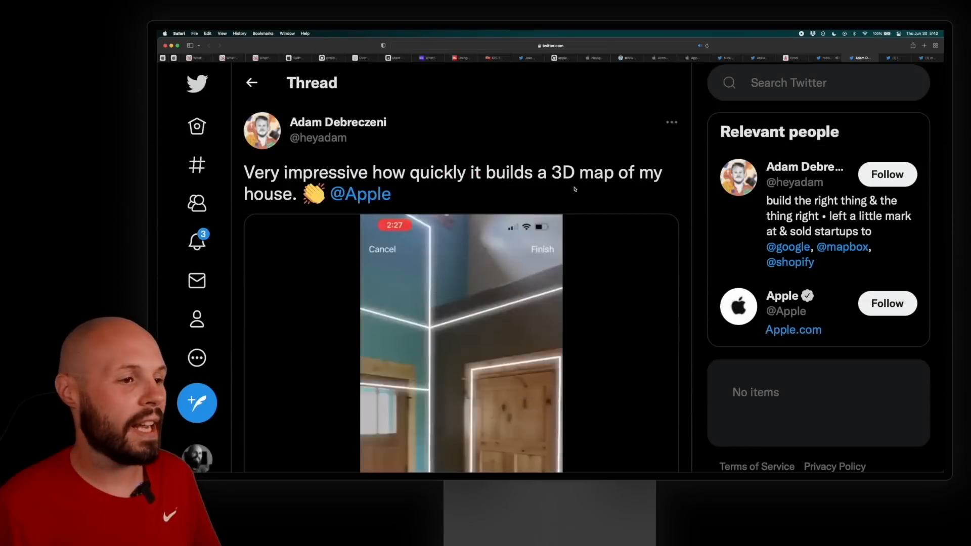
- Read down the RoomPlan house-mapping thread and move on to the Small Delights comic tweet
scroll(down, 3)
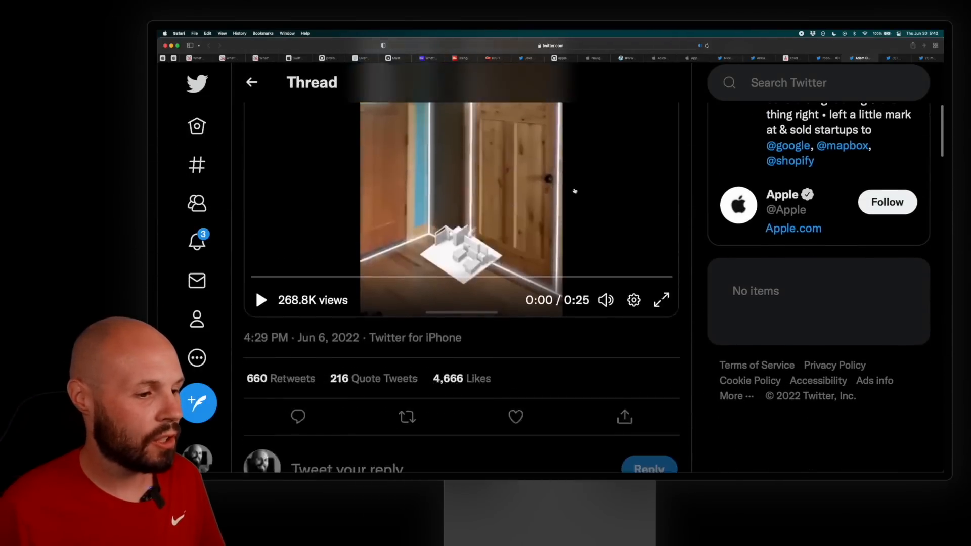
scroll(down, 3)
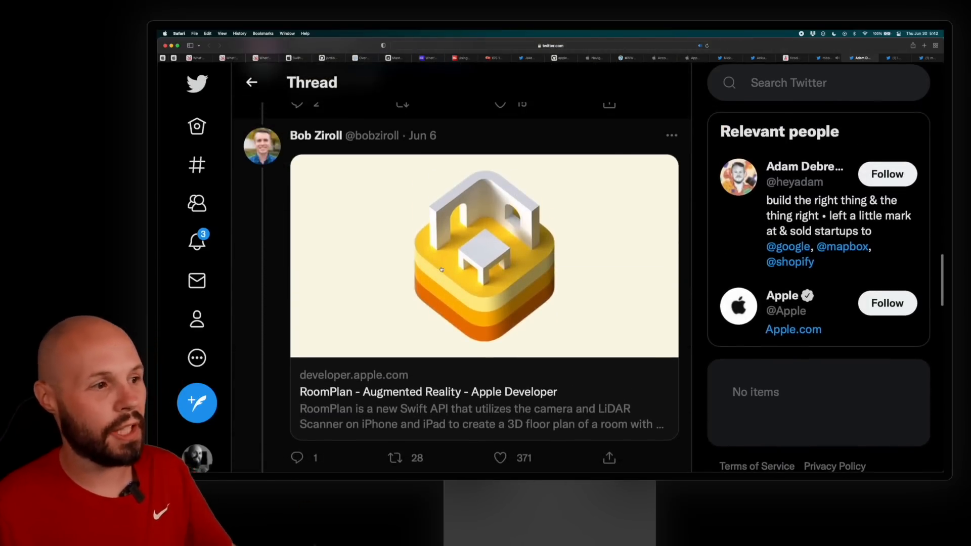
scroll(down, 3)
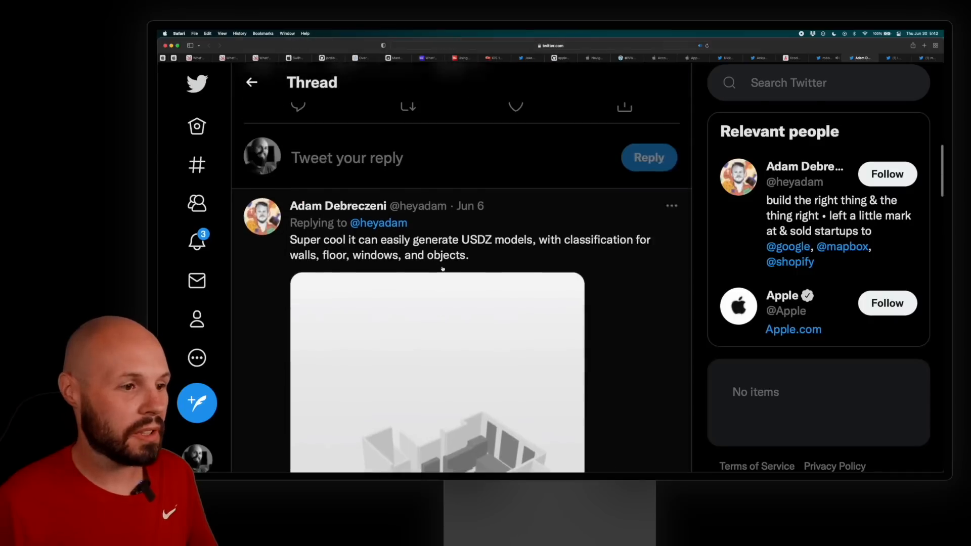
click(437, 370)
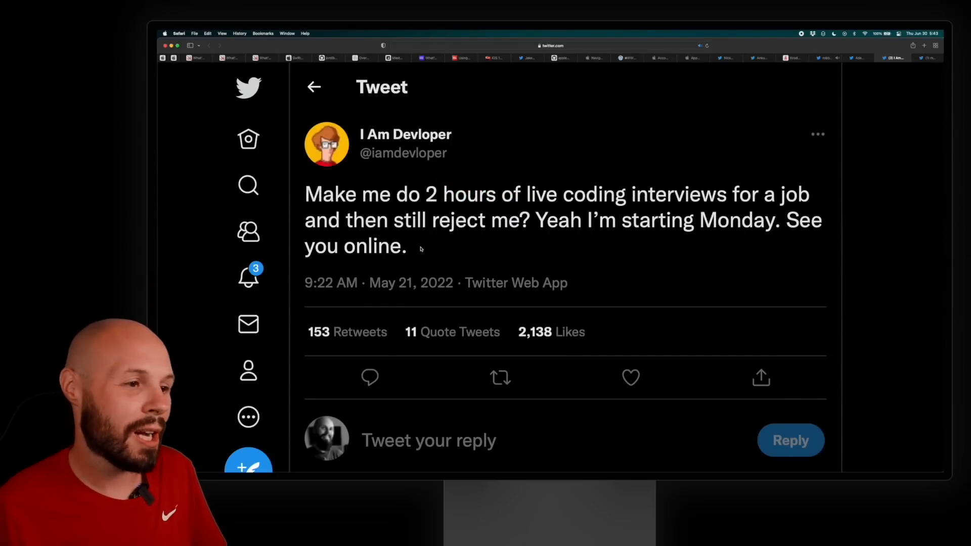
mouse_move(570, 245)
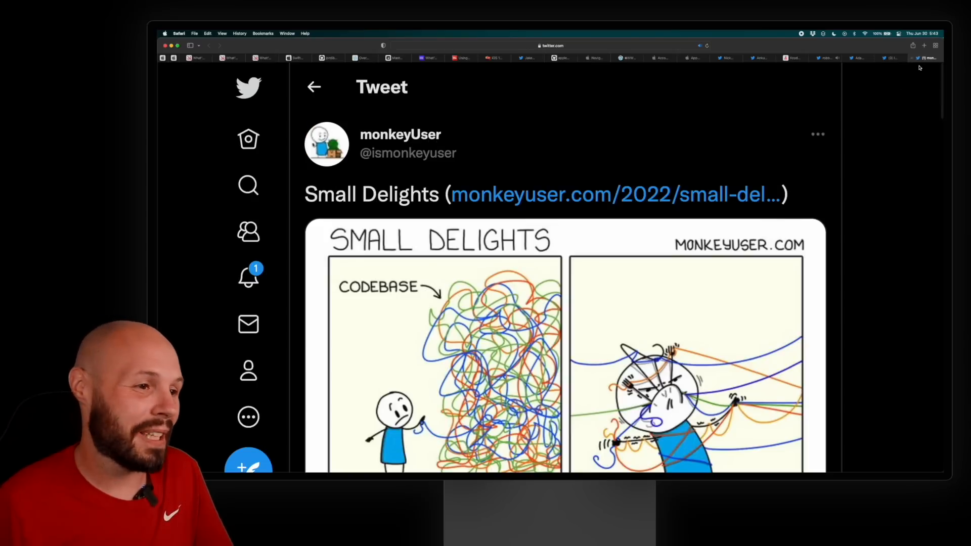
scroll(down, 3)
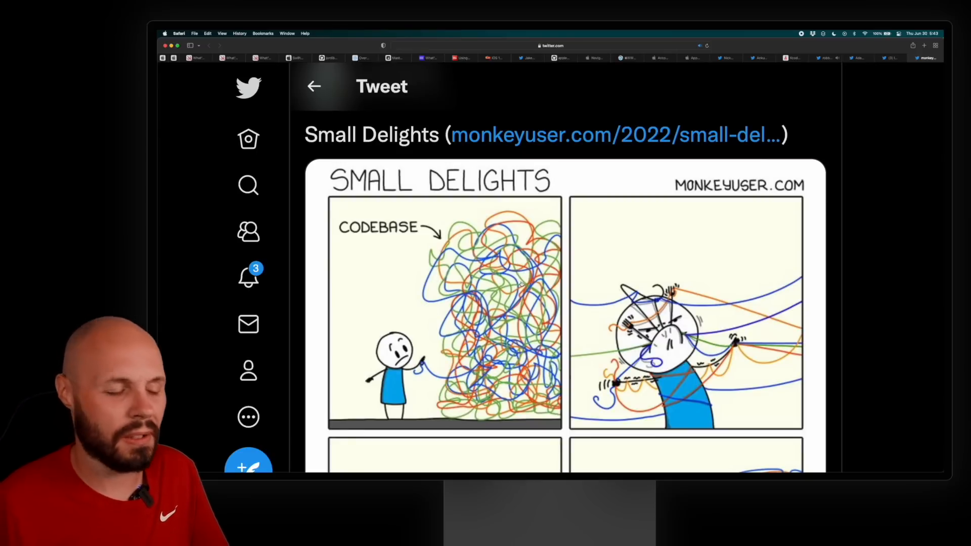
scroll(down, 3)
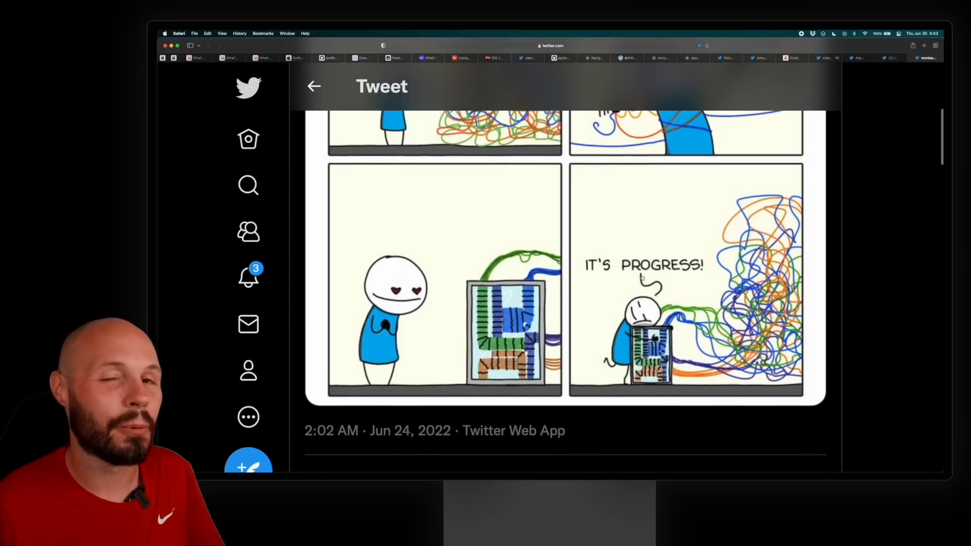
scroll(up, 3)
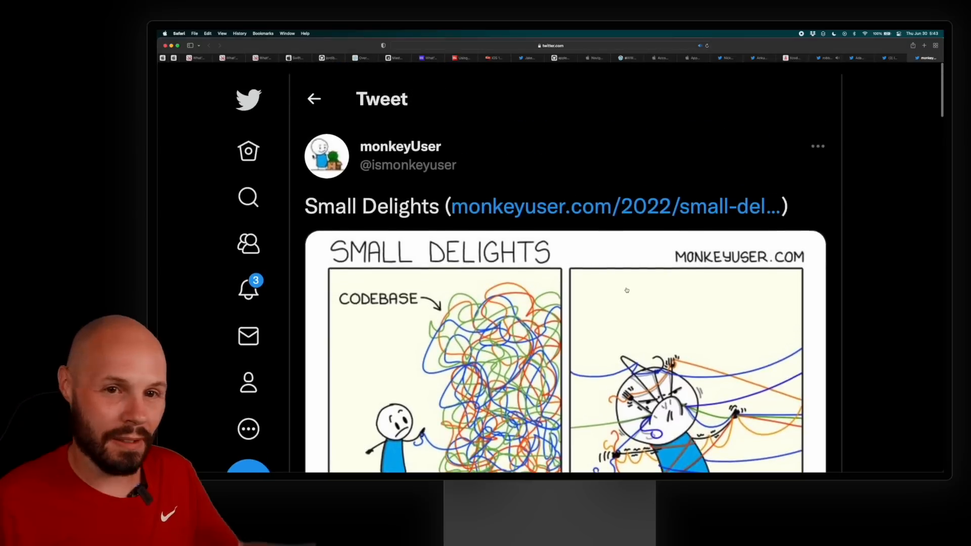
scroll(down, 3)
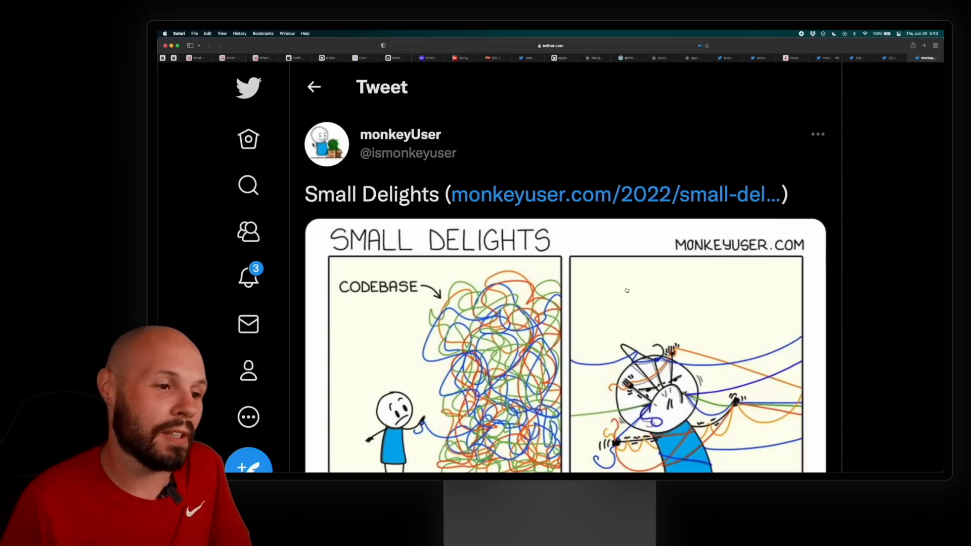
mouse_move(629, 293)
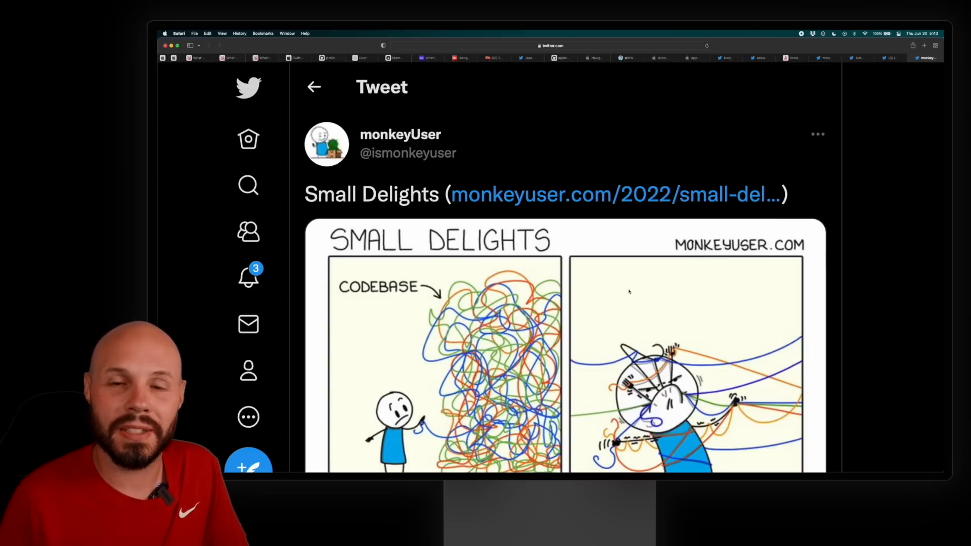